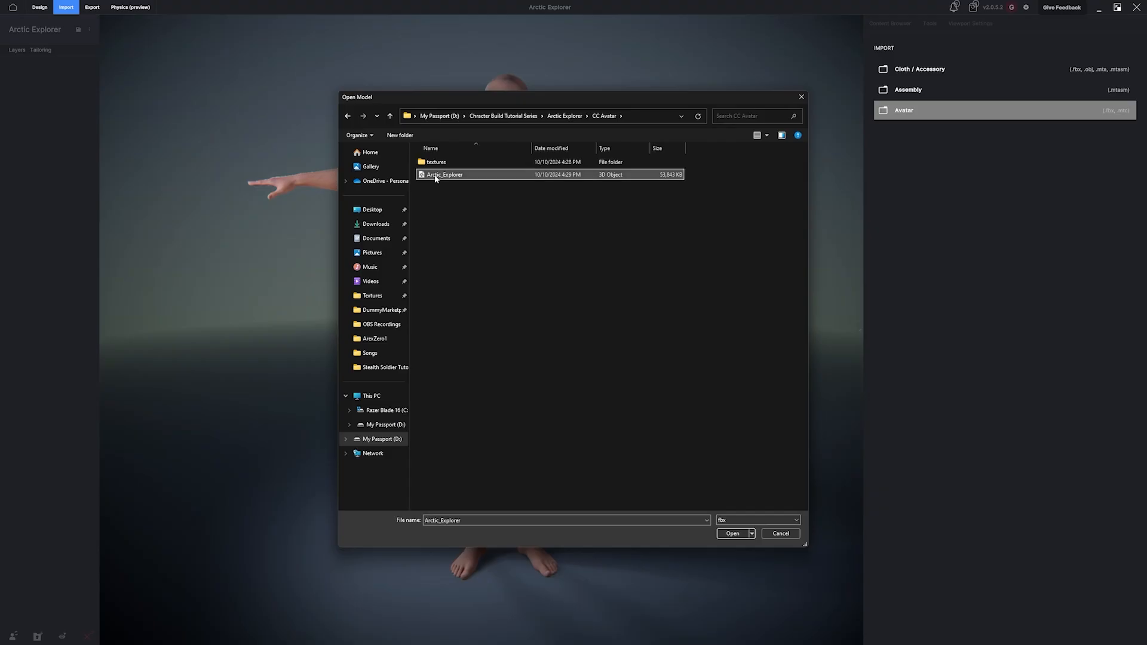
Step: Import the Arctic_Explorer avatar and jacket, auto-generating the jacket's cloth physics
click(732, 534)
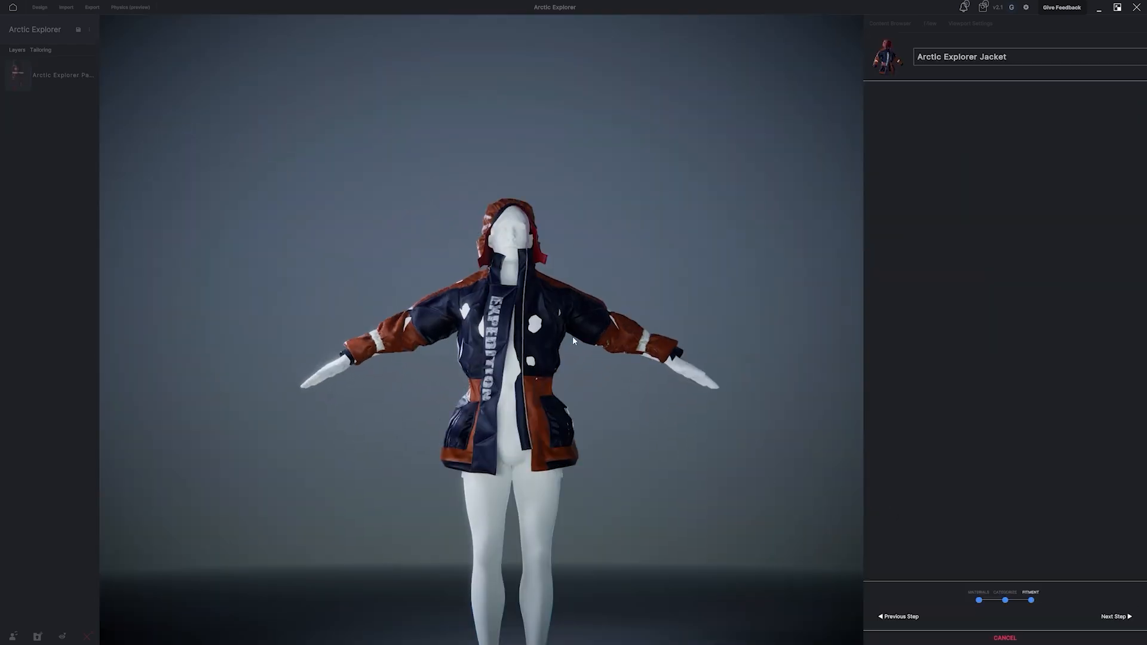
click(130, 7)
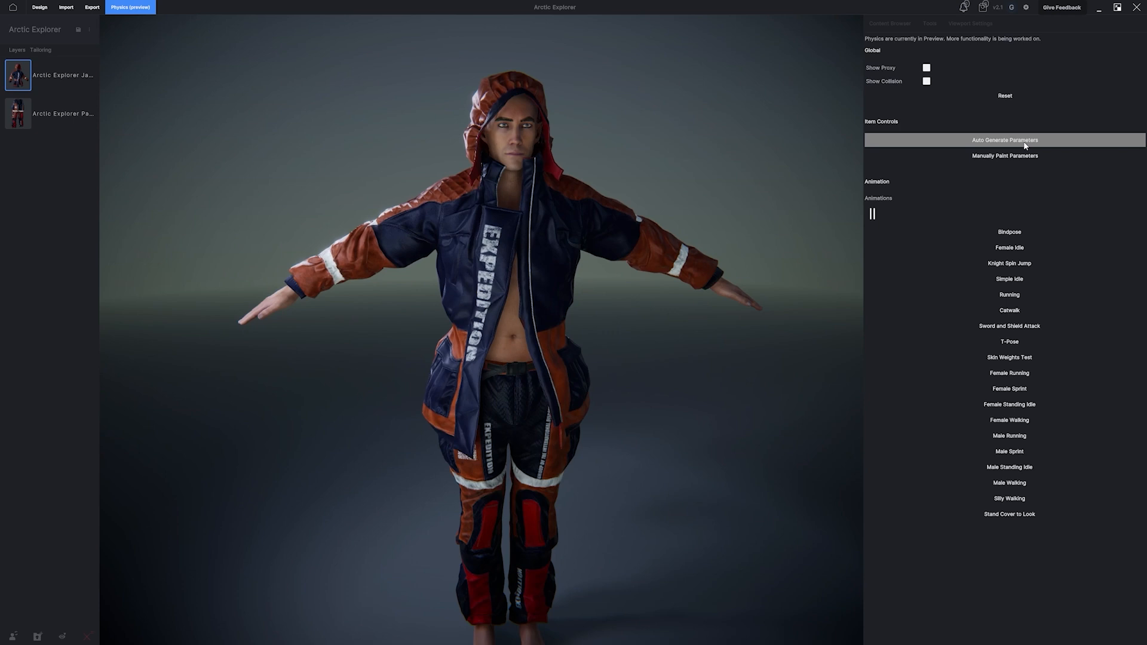
click(1004, 140)
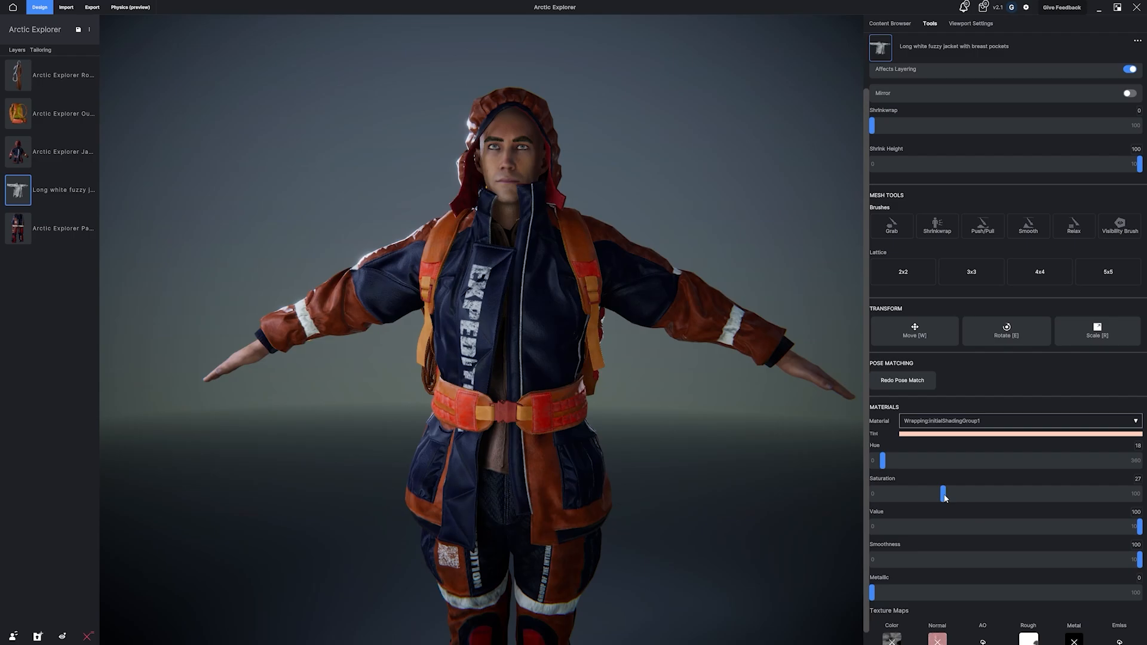
Step: Adjust the fuzzy jacket's saturation and export the dressed avatar
click(890, 23)
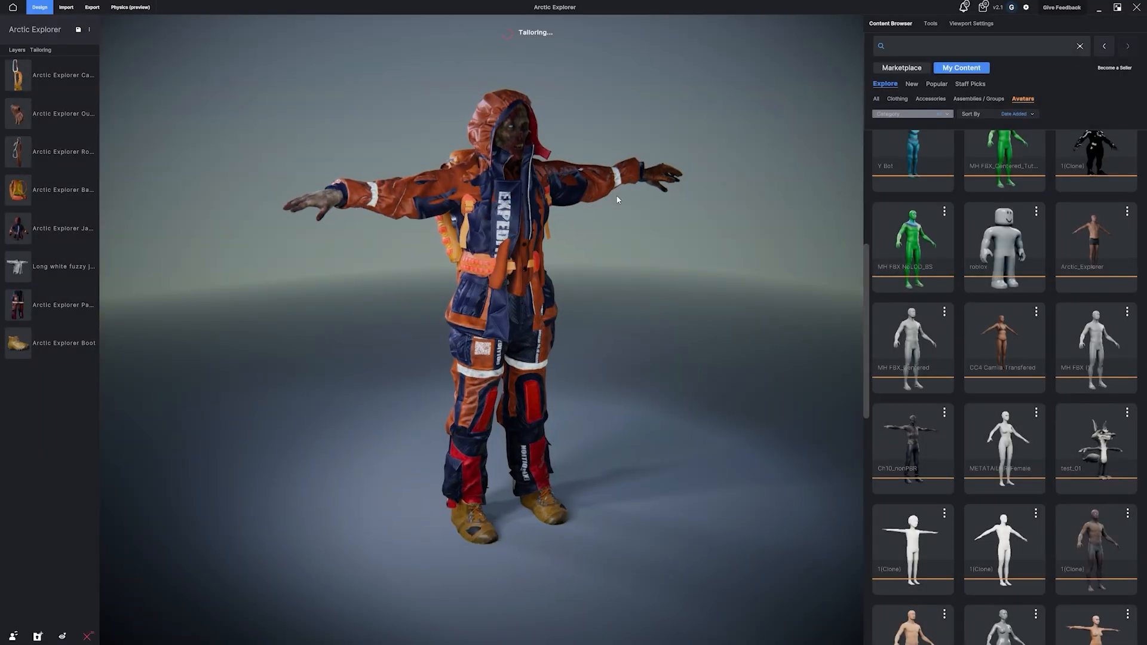
click(92, 7)
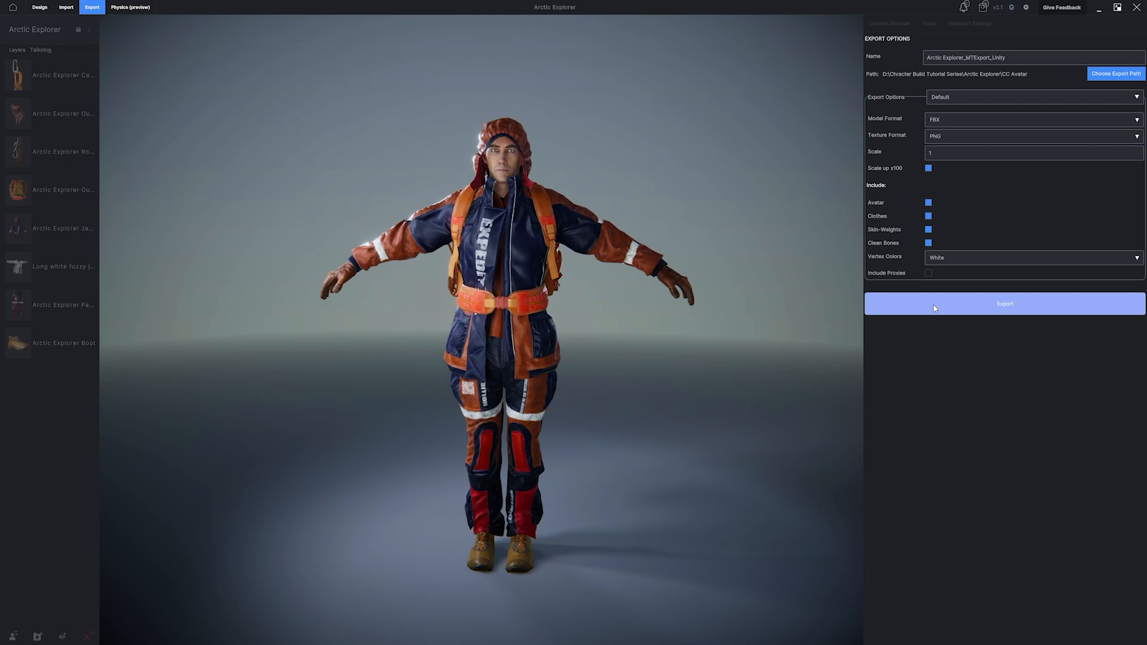
click(1004, 303)
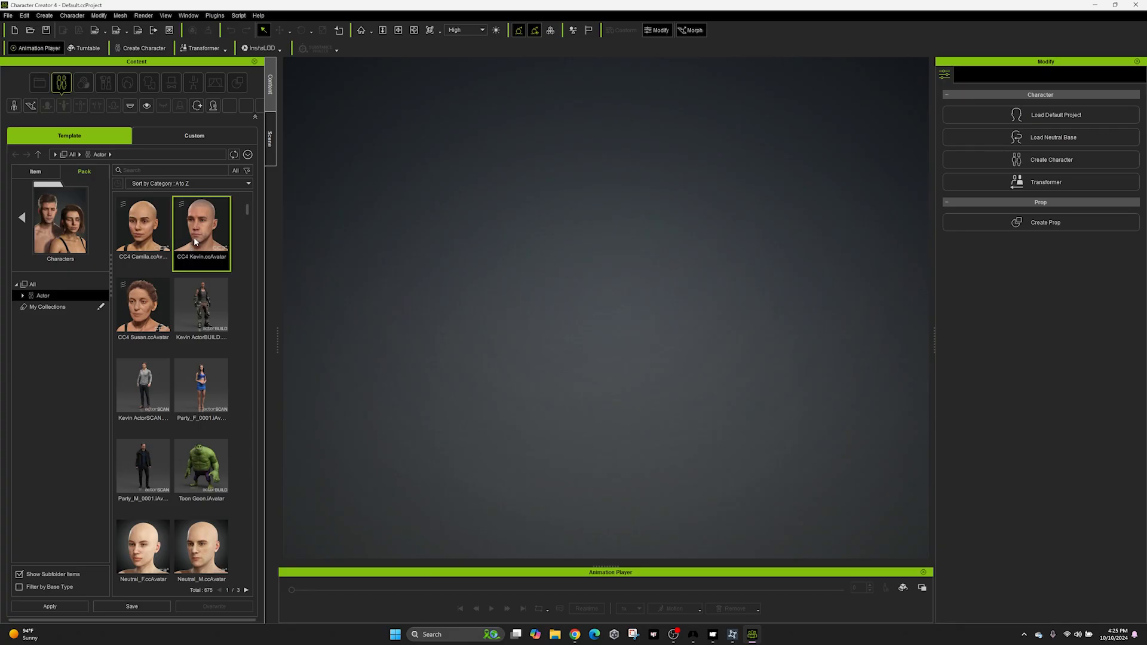
Step: Load CC4 Kevin and export him as a Clothed Character FBX
double_click(201, 231)
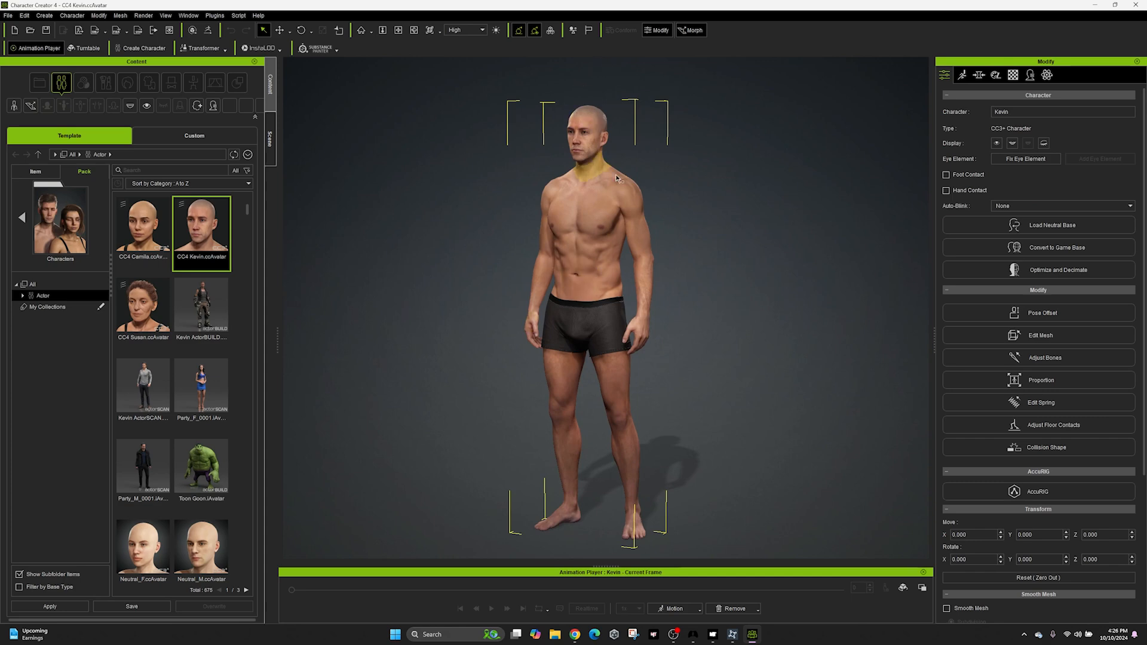
click(7, 15)
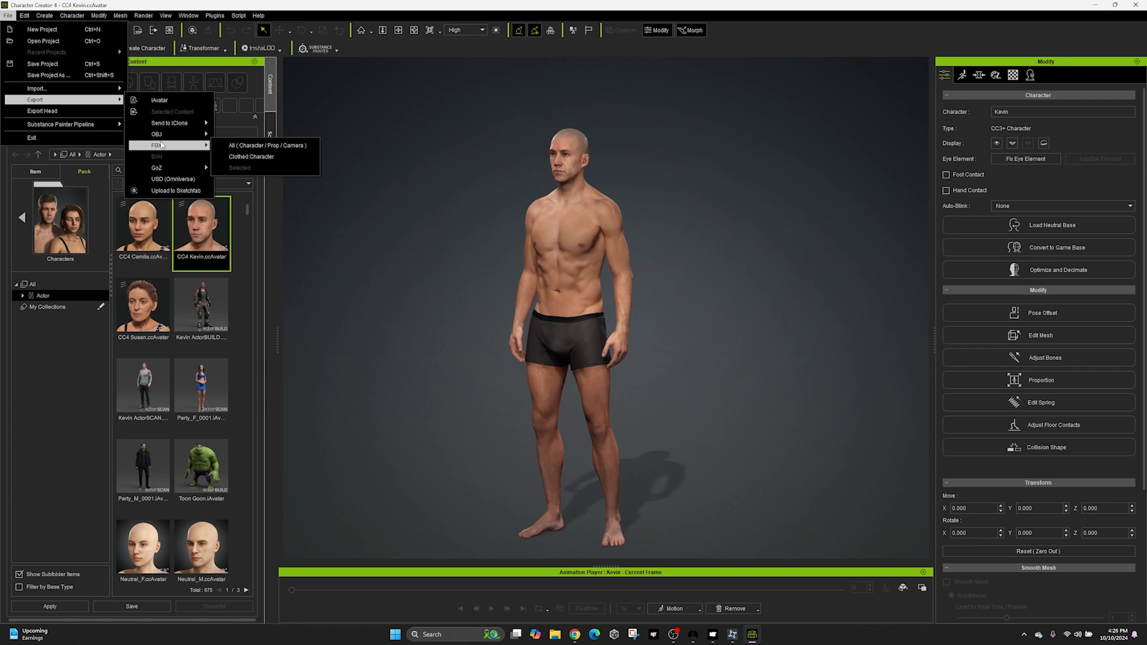
mouse_move(250, 157)
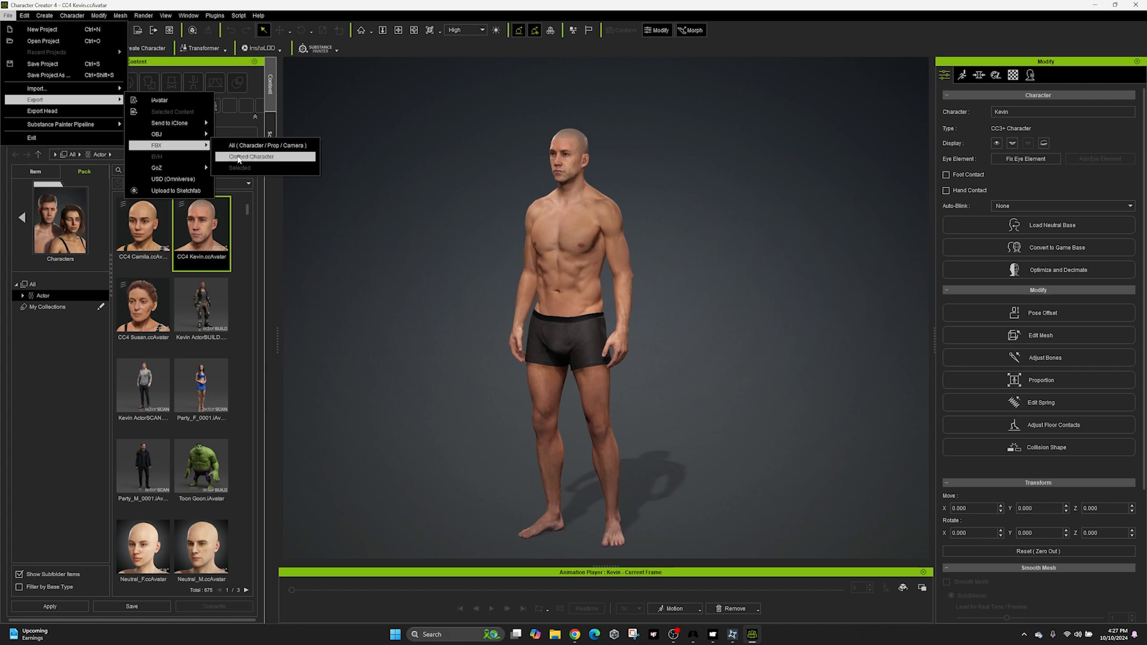
click(251, 156)
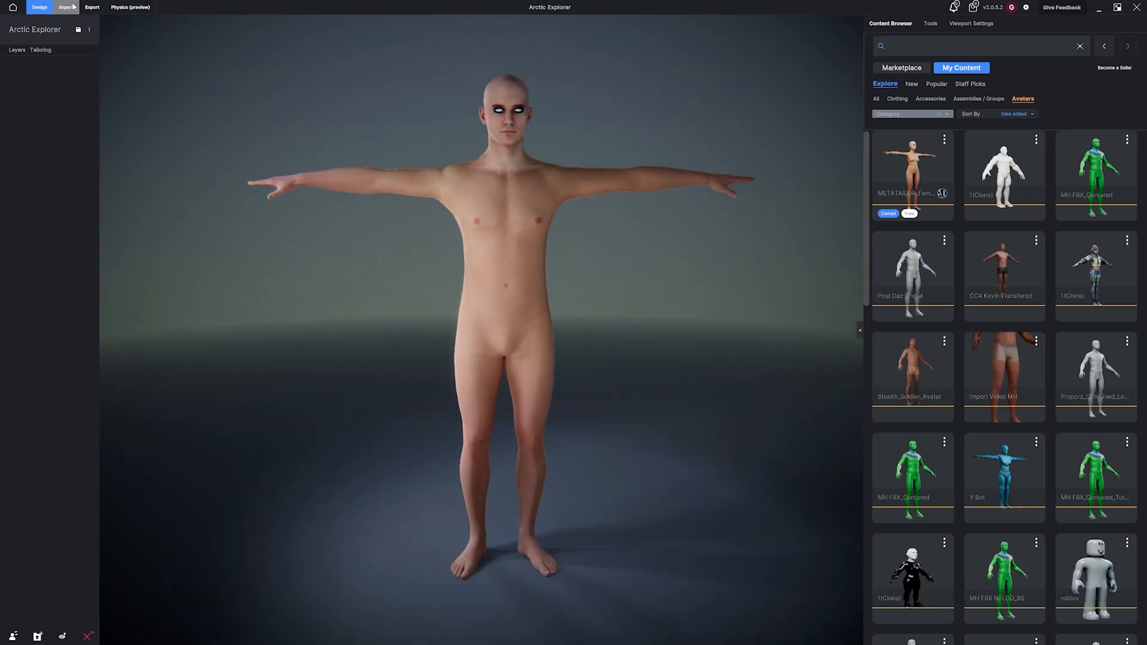
Step: Import Arctic_Explorer from the CC Avatar folder as an avatar and select its material
click(66, 6)
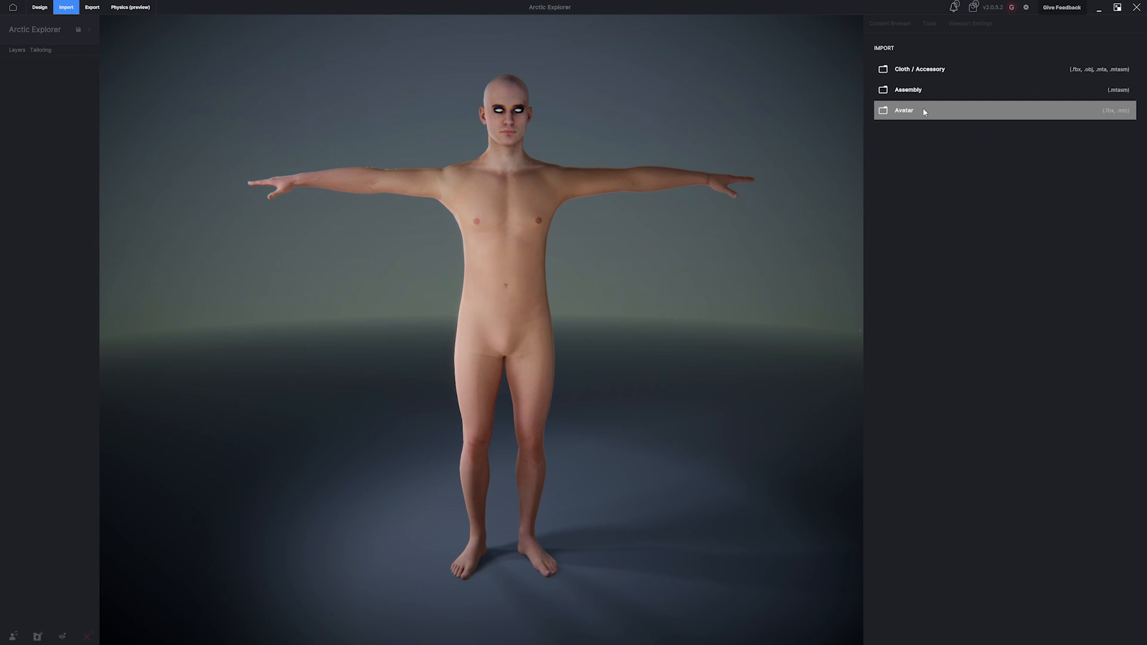
mouse_move(909, 114)
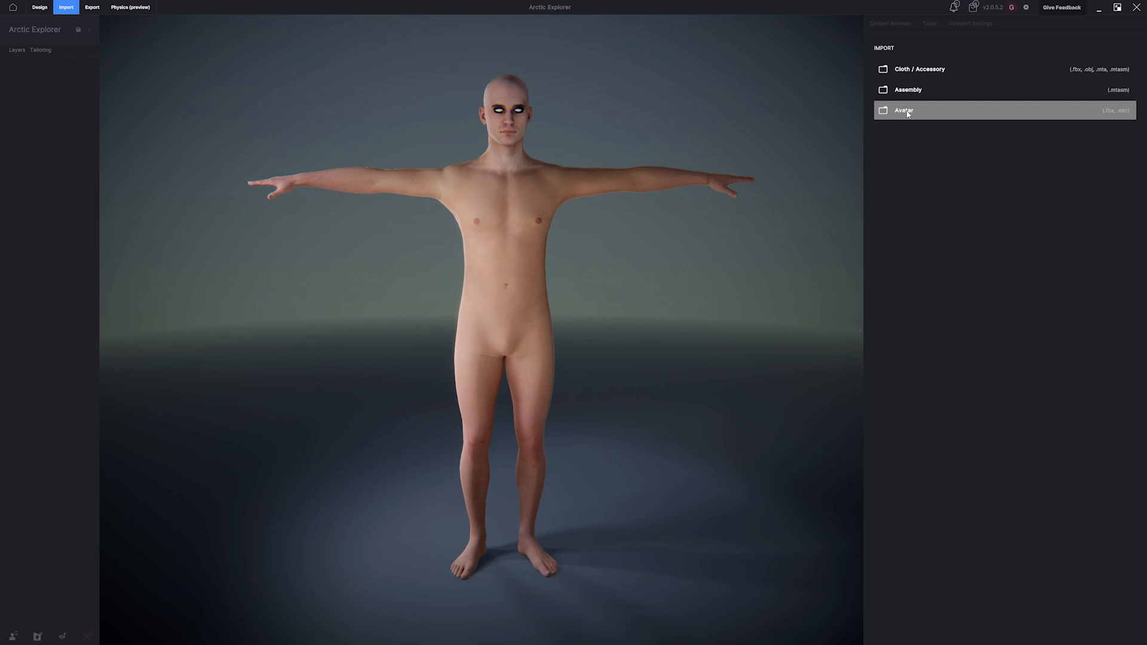
click(903, 110)
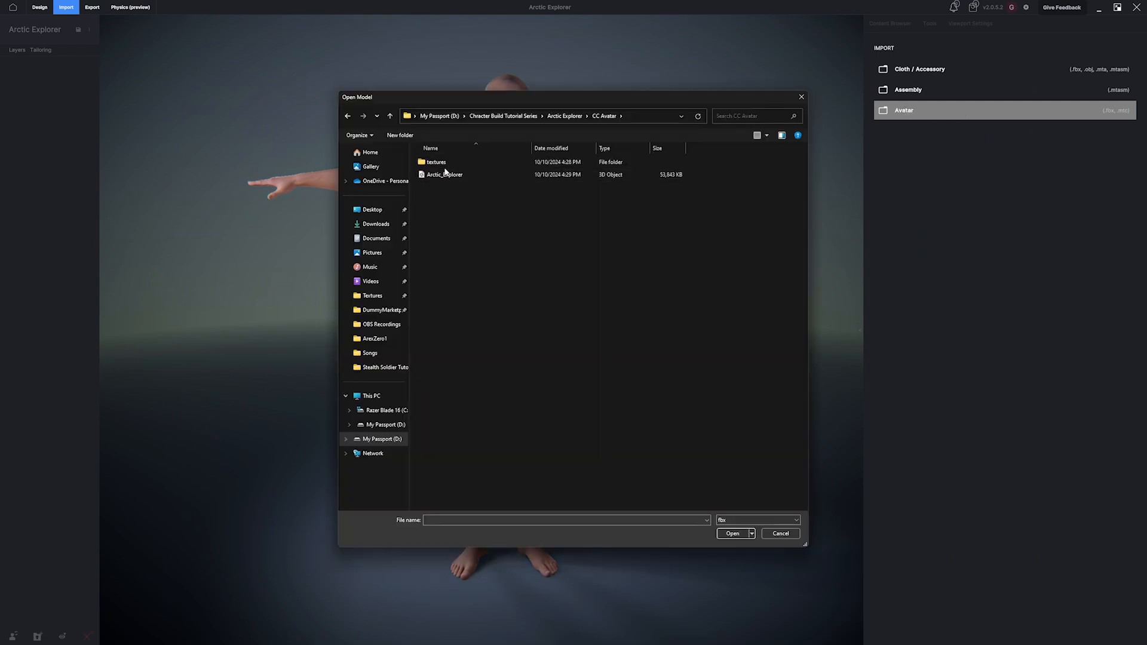
click(444, 174)
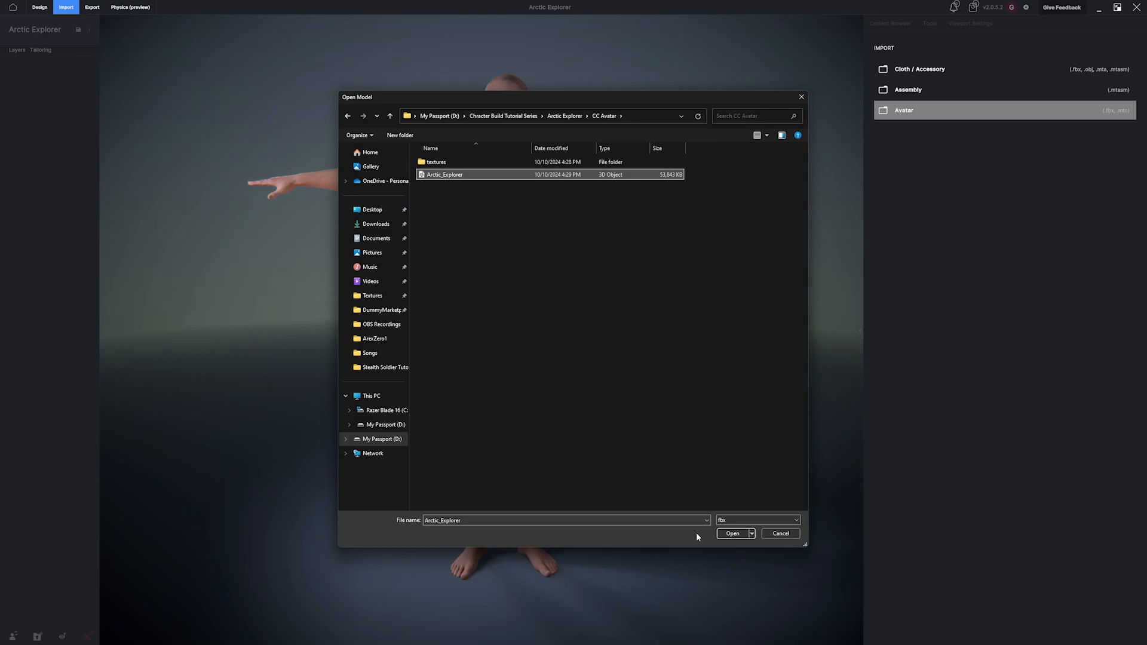
click(733, 533)
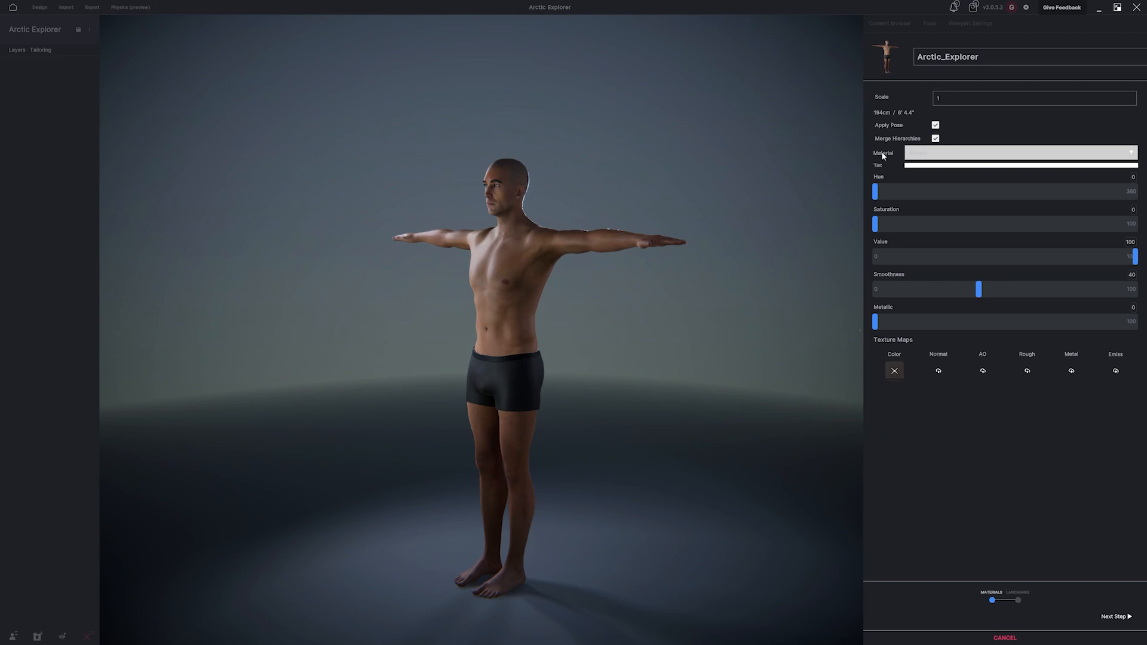
click(935, 125)
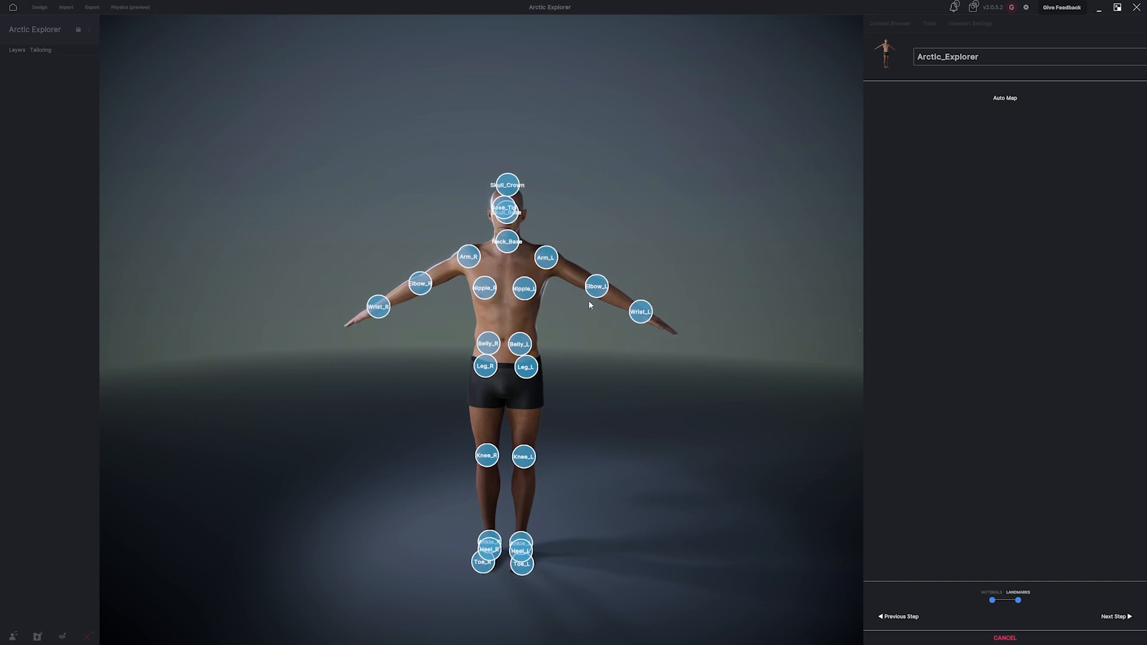
Step: Move the Nose_Tip landmark so it sits in front of the avatar's nose
click(595, 291)
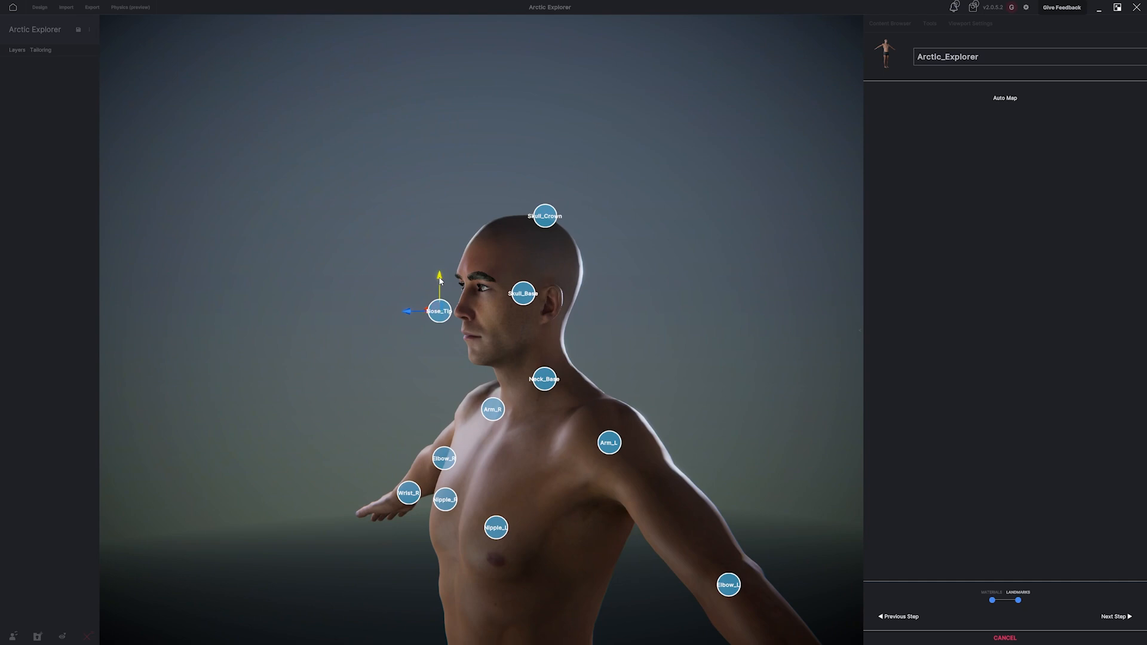
drag(439, 310, 454, 315)
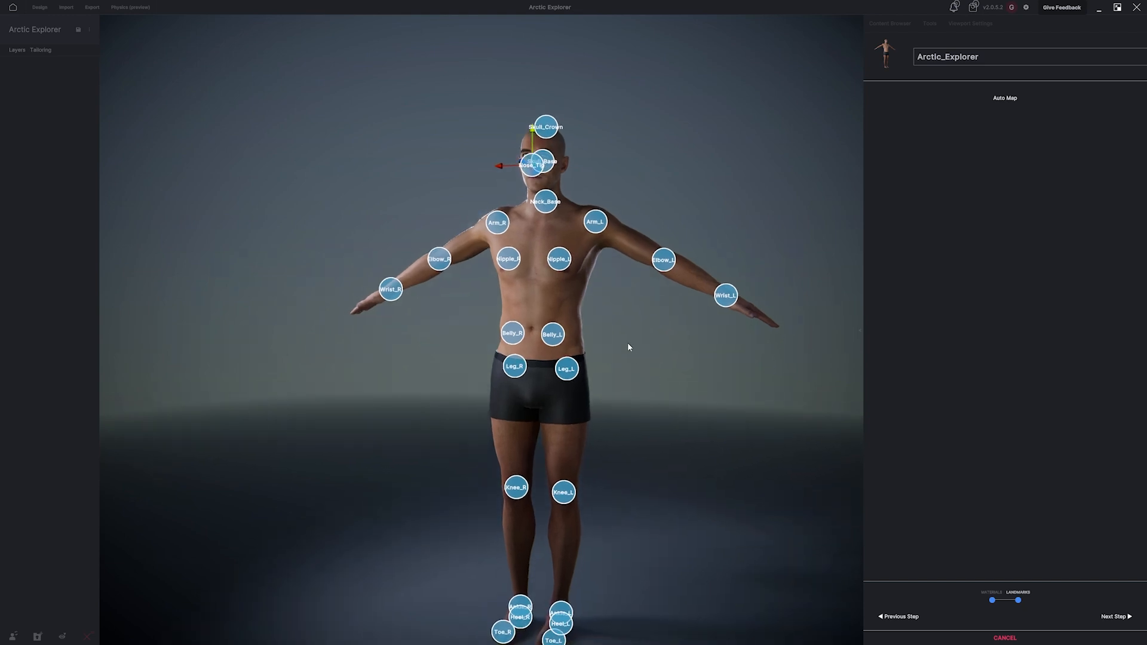
mouse_move(428, 263)
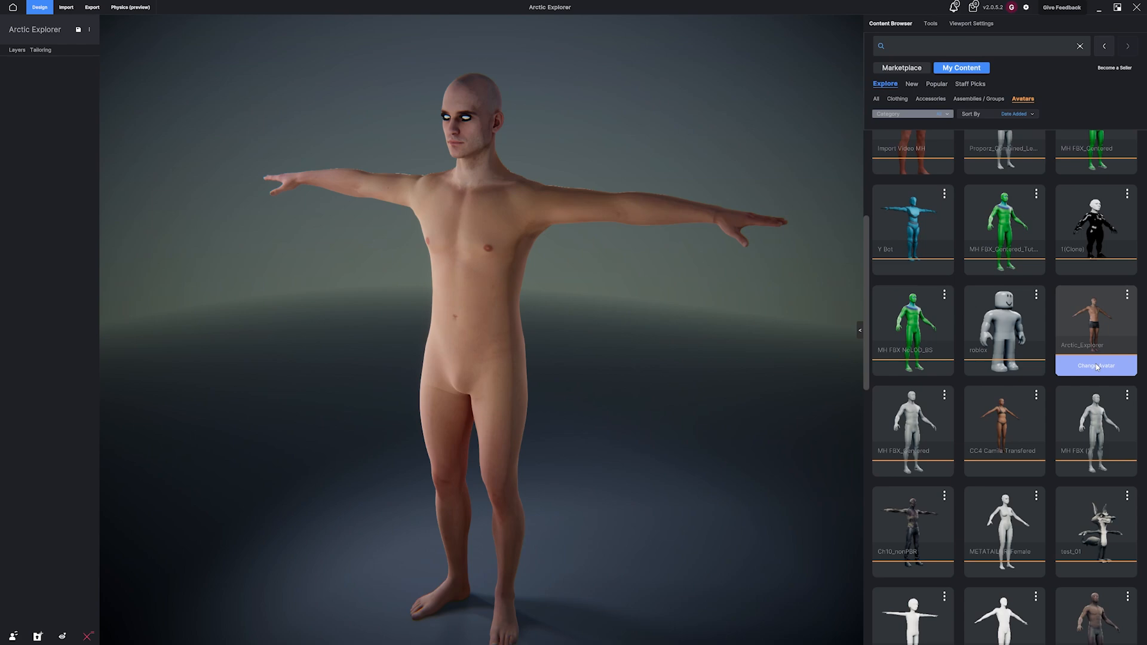
Step: Swap the scene avatar for Arctic_Explorer from My Content > Avatars
click(1095, 365)
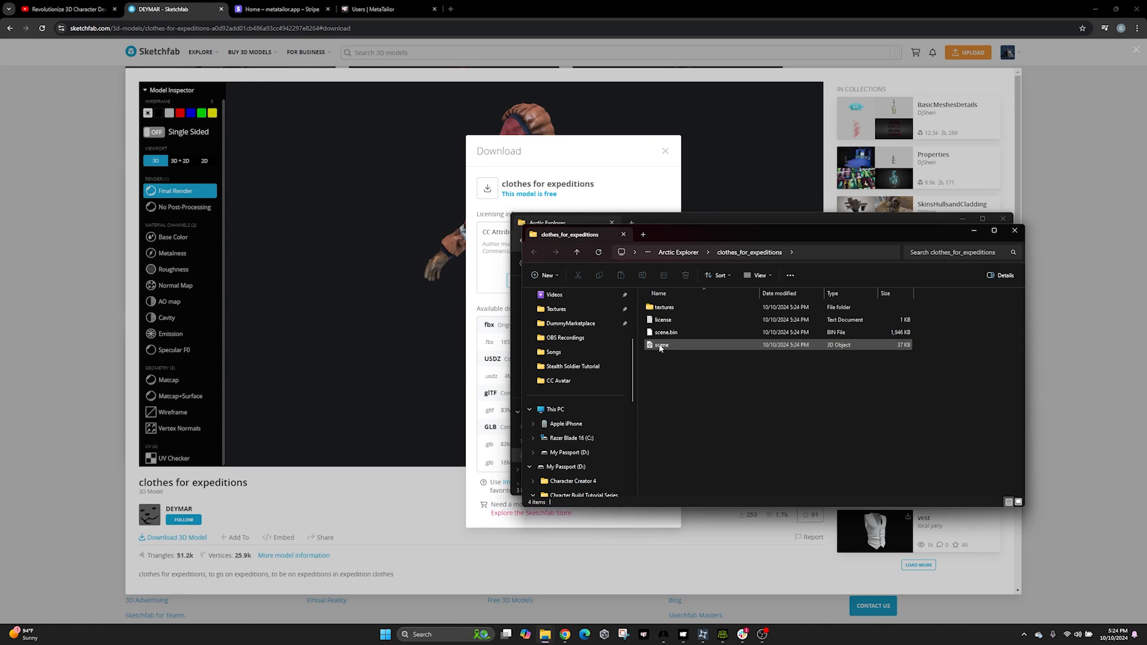
Step: Rename the scene model in clothes_for_expeditions to 'Arctic Explorer'
click(662, 345)
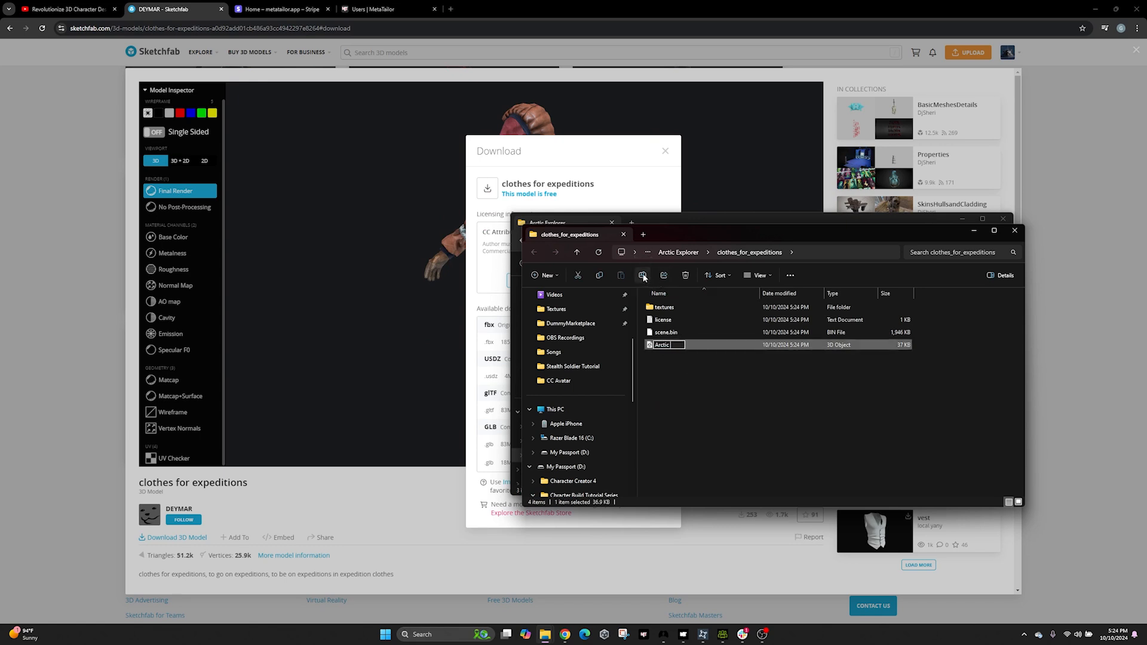
text(Arctic Explorer)
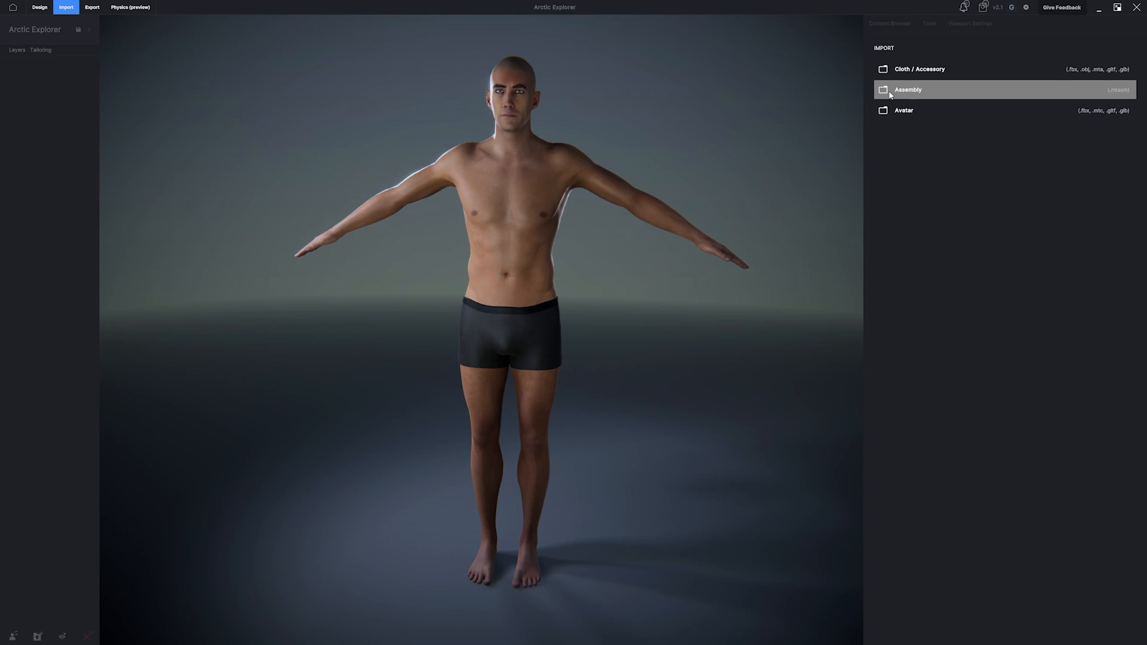
Step: Import the Arctic Explorer model from clothes_for_expeditions as a cloth item
click(919, 69)
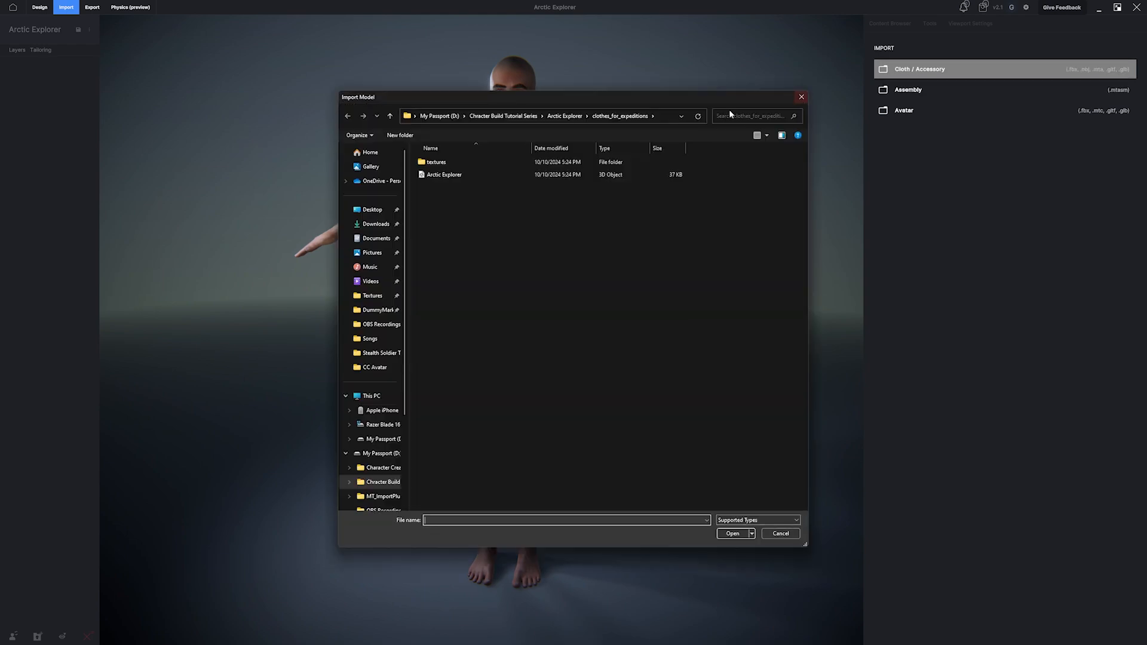
click(444, 174)
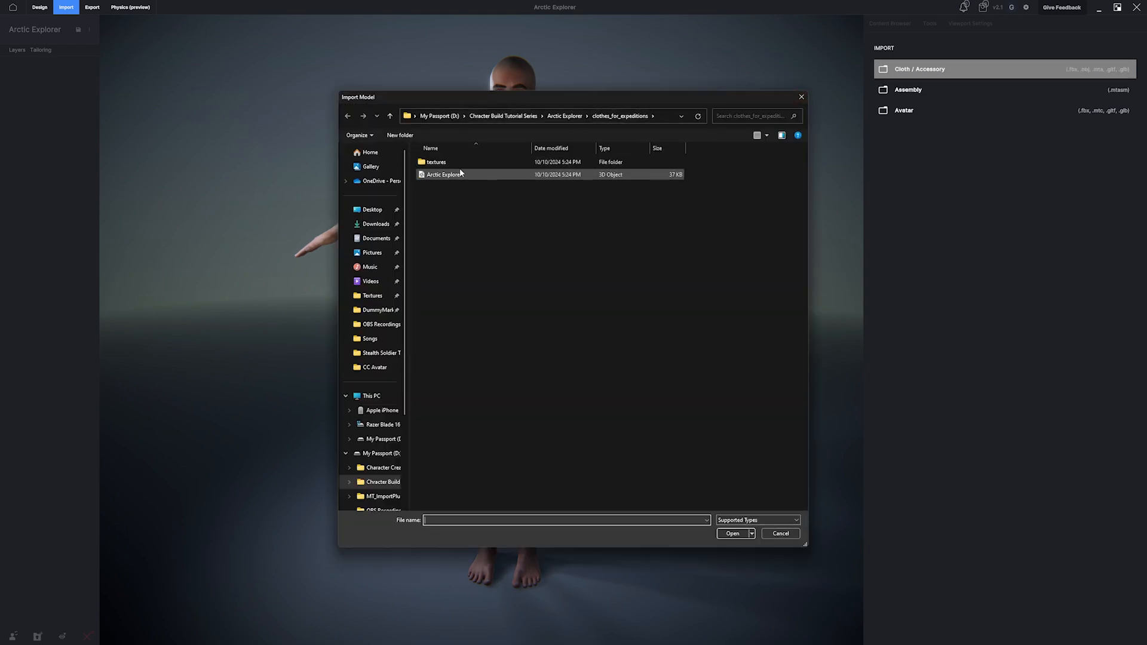
click(444, 174)
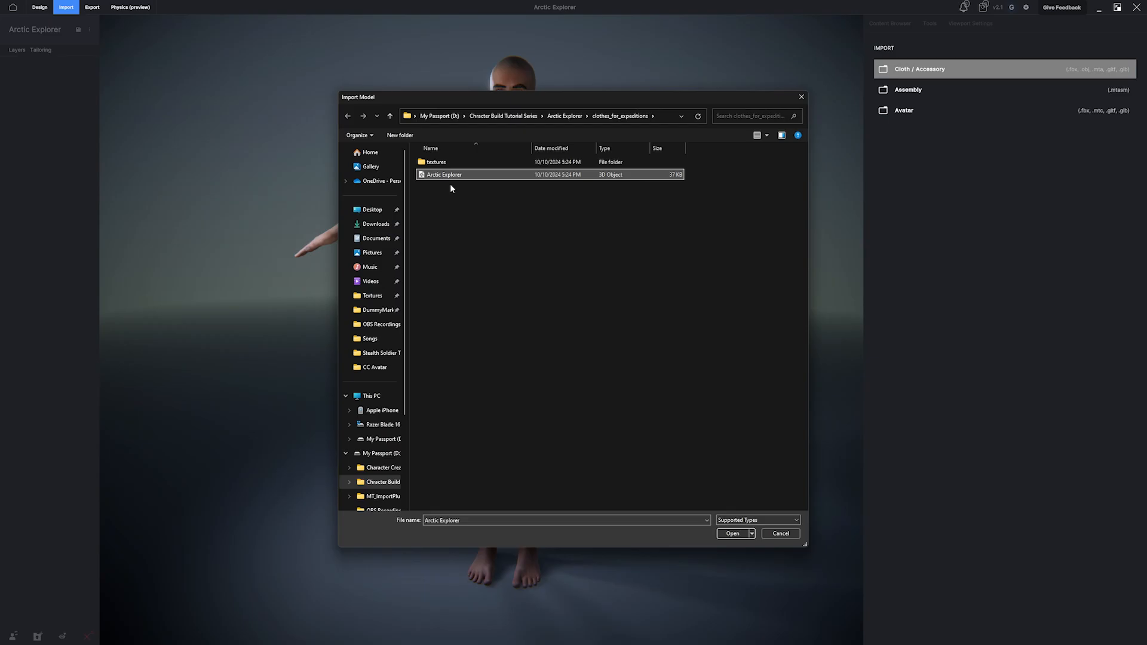
click(732, 533)
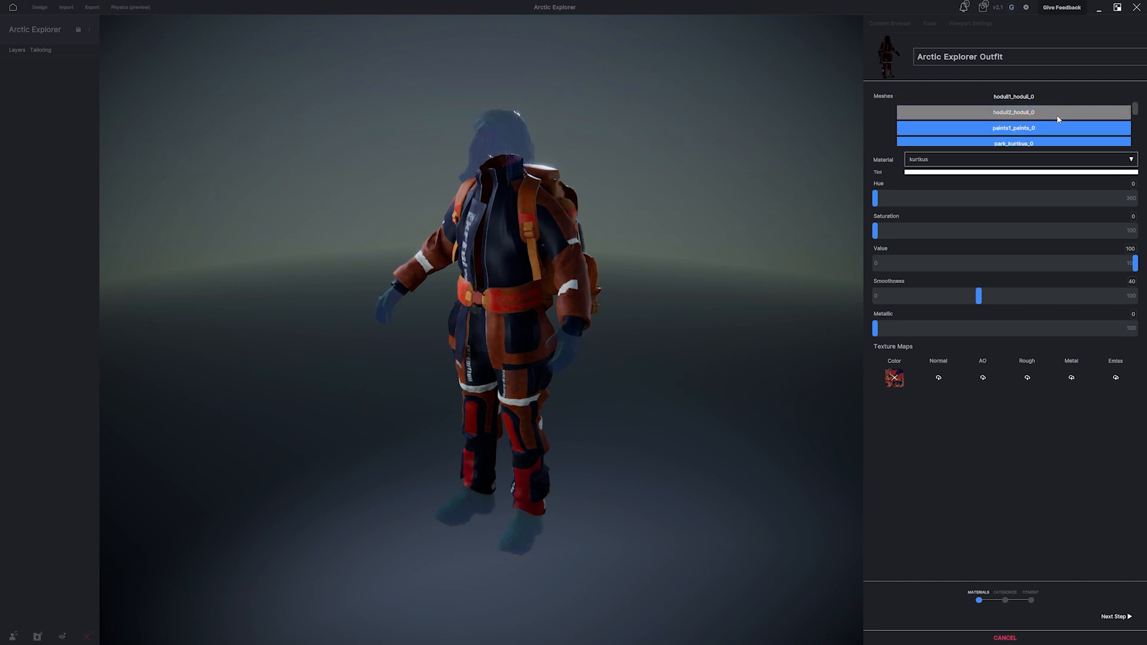
Step: Assign paints_normal as the normal map for the paints1_paints_0 mesh
scroll(down, 3)
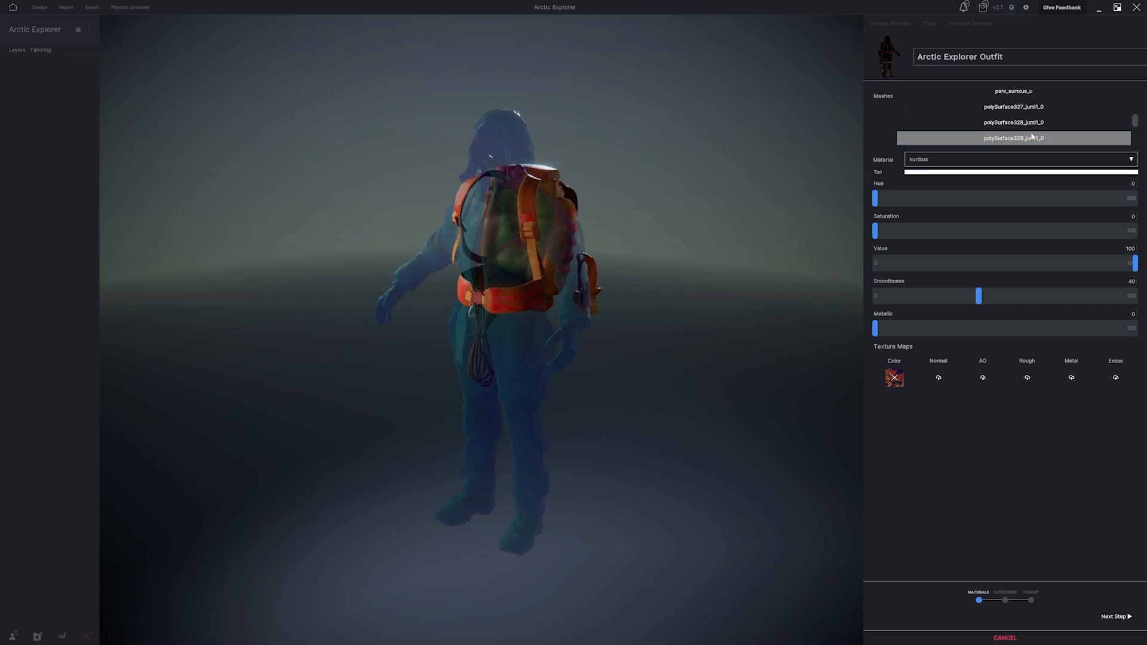
click(1013, 130)
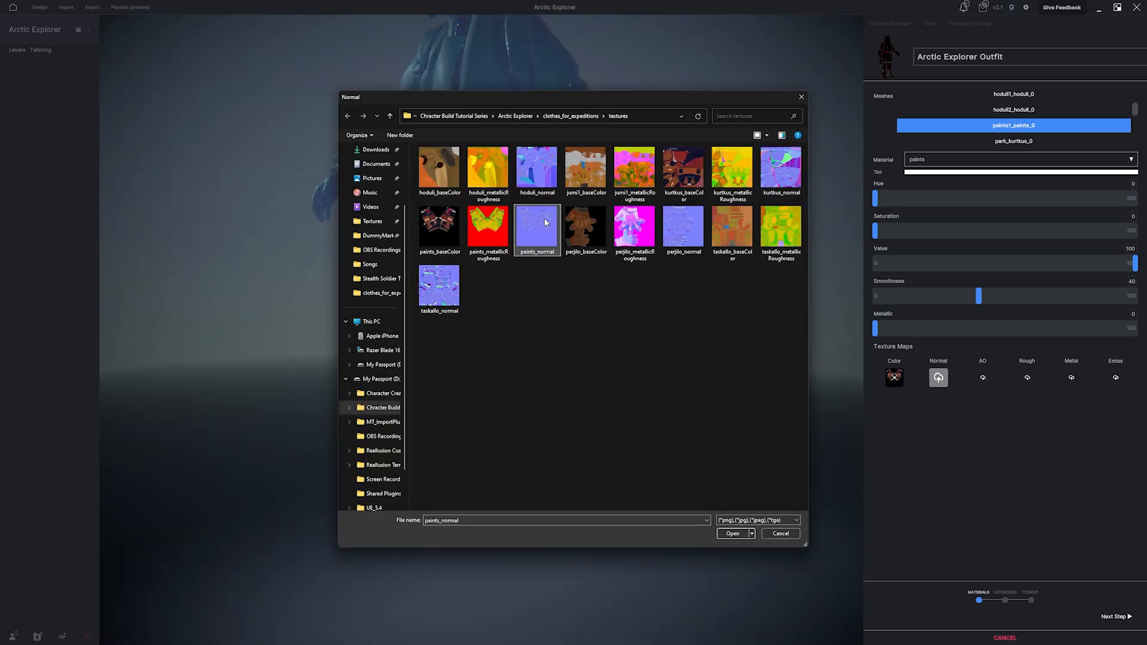
click(731, 533)
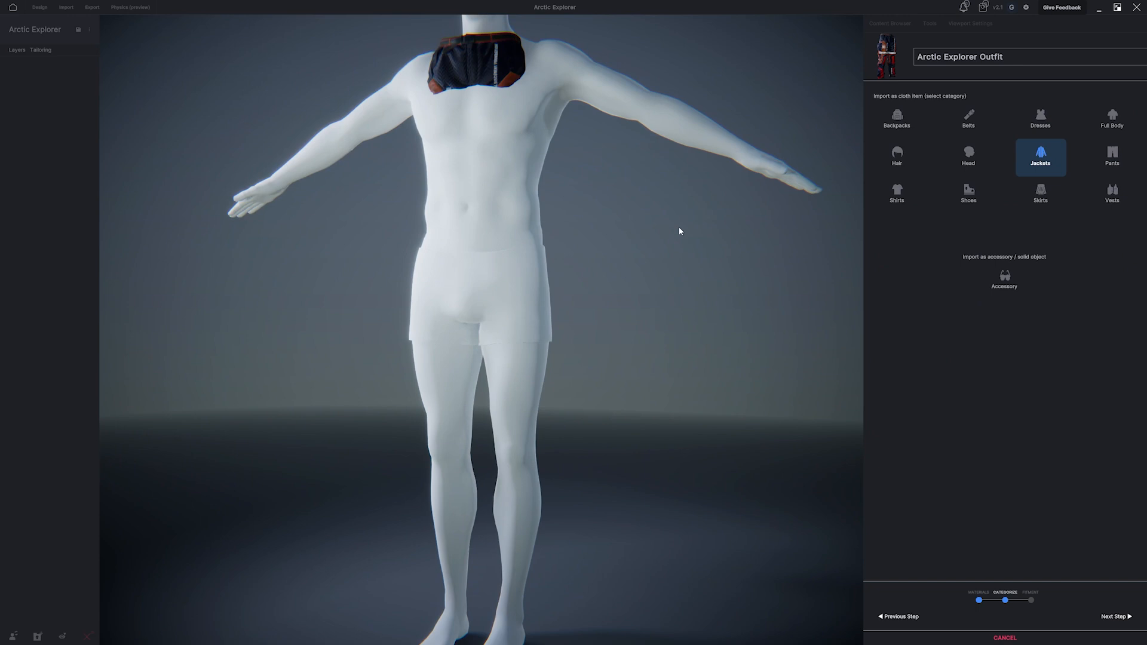
Step: Name the clothing item 'Arctic Explorer Pants' and advance to fitting
click(1111, 156)
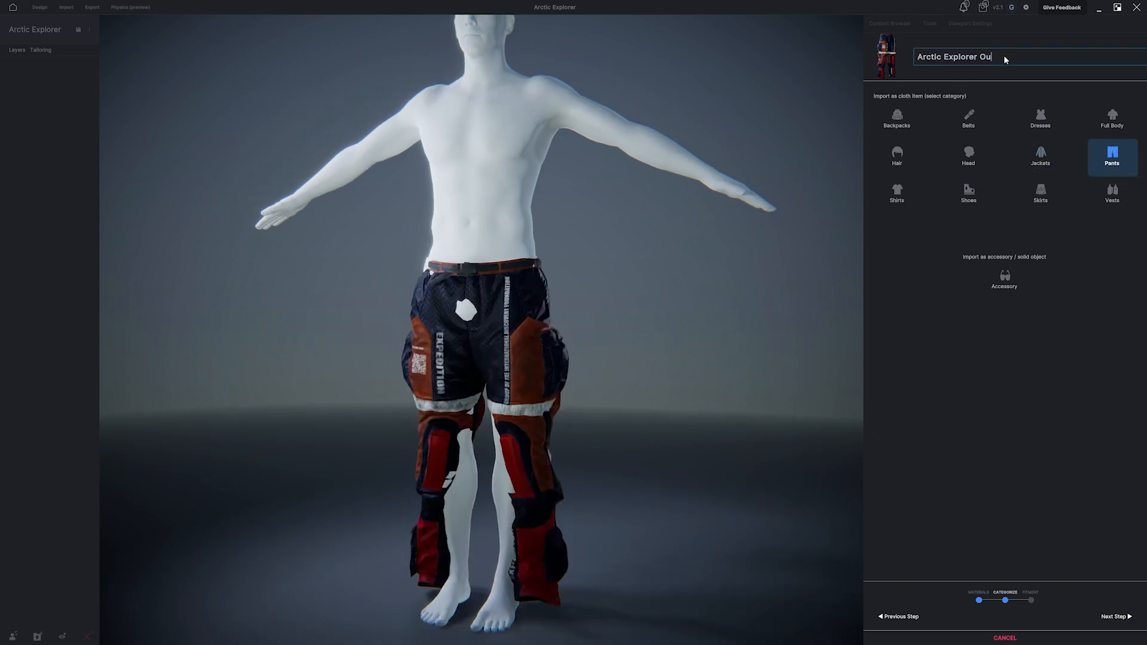
text(Pants)
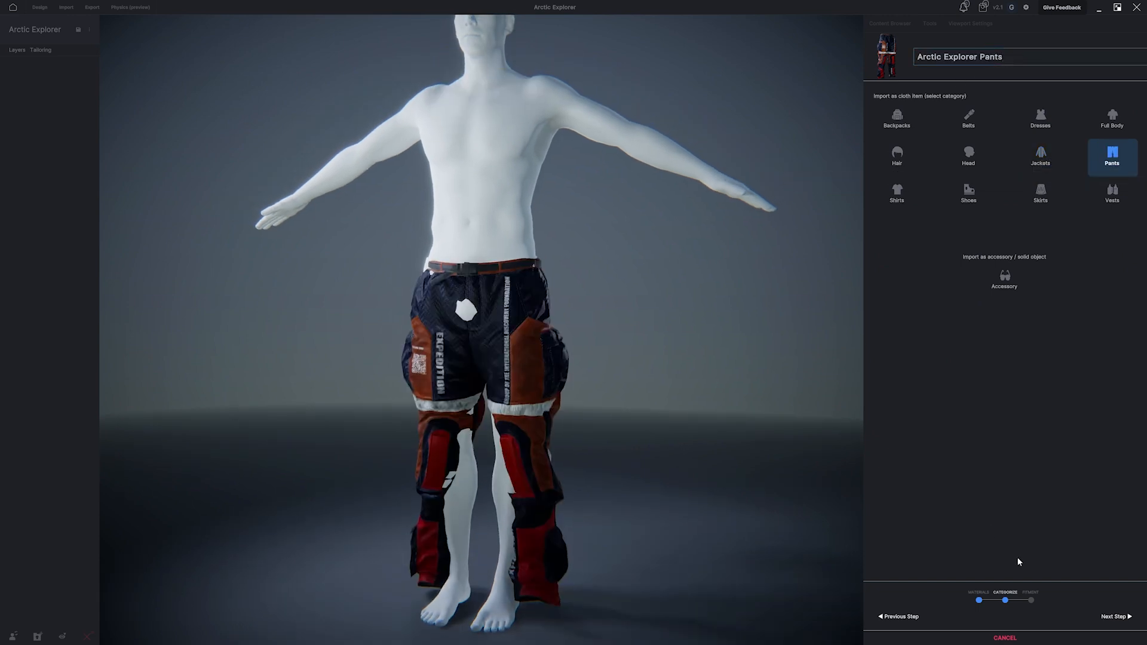
click(1111, 616)
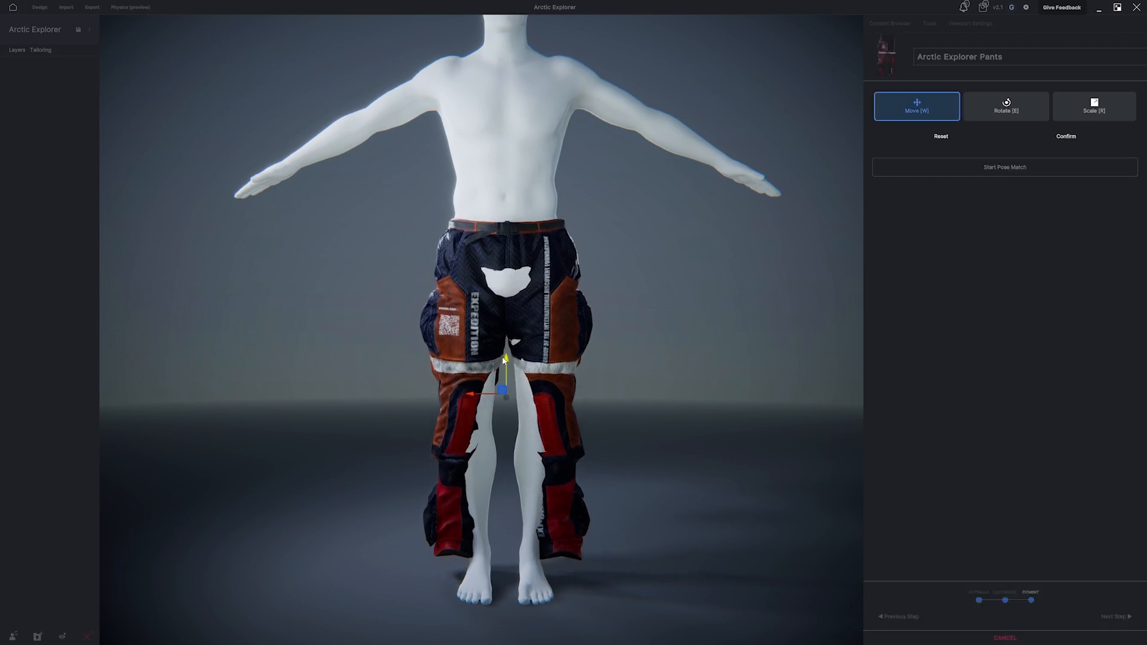
Step: Pose-match the pants to the avatar with mirrored leg and foot joint adjustments, then confirm
click(1065, 136)
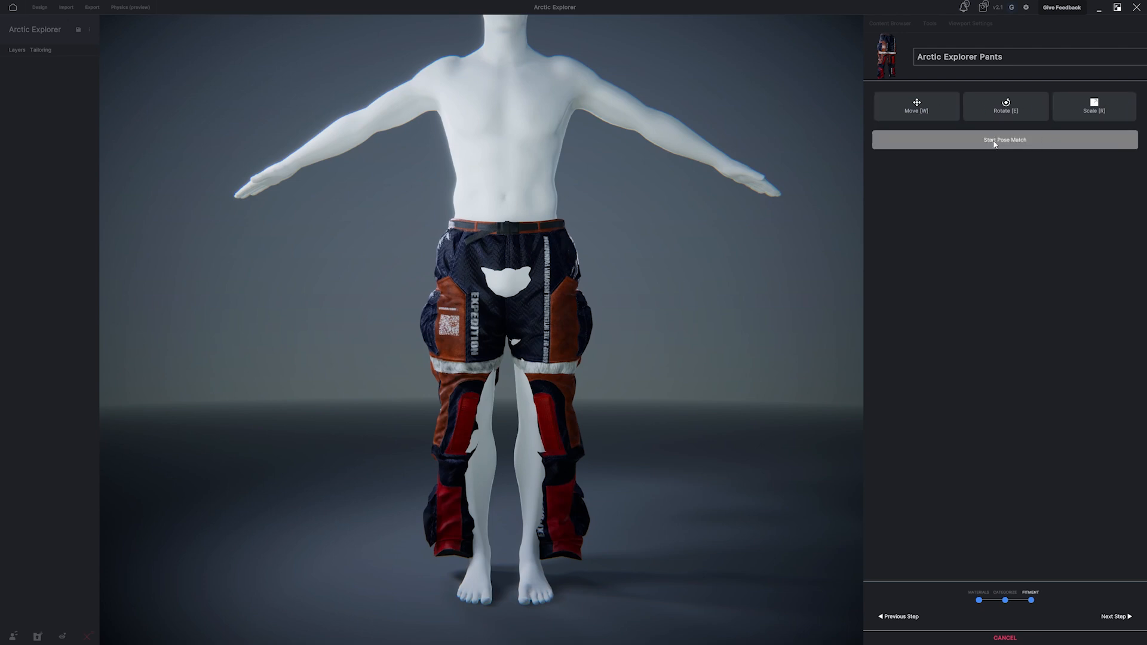
click(1003, 140)
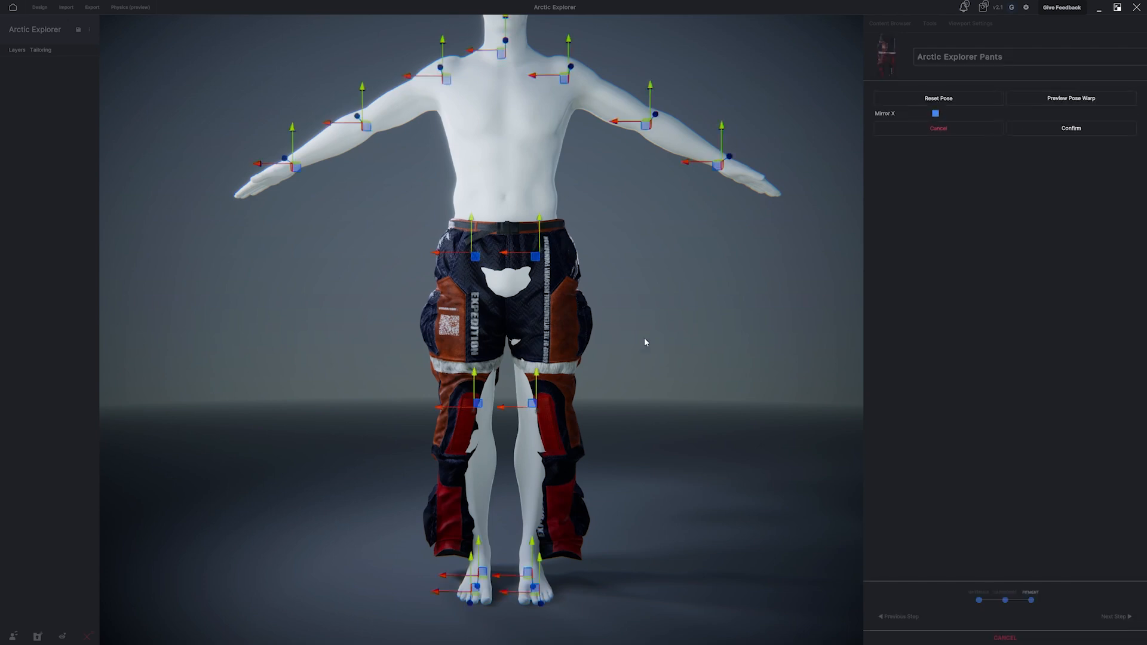
click(935, 113)
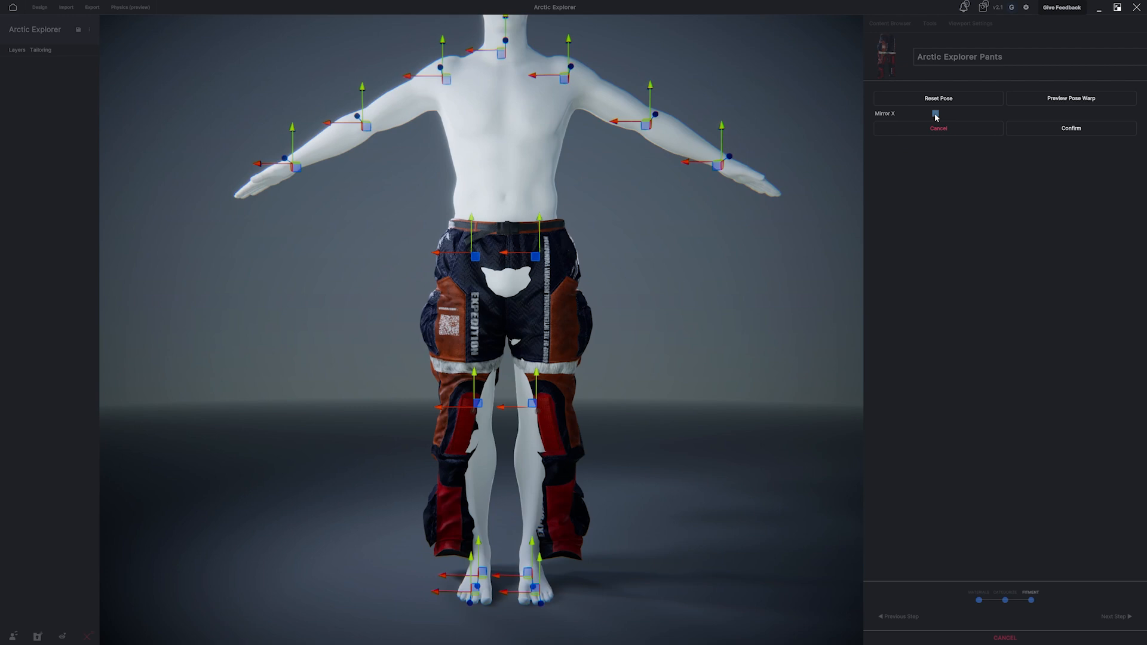
click(935, 114)
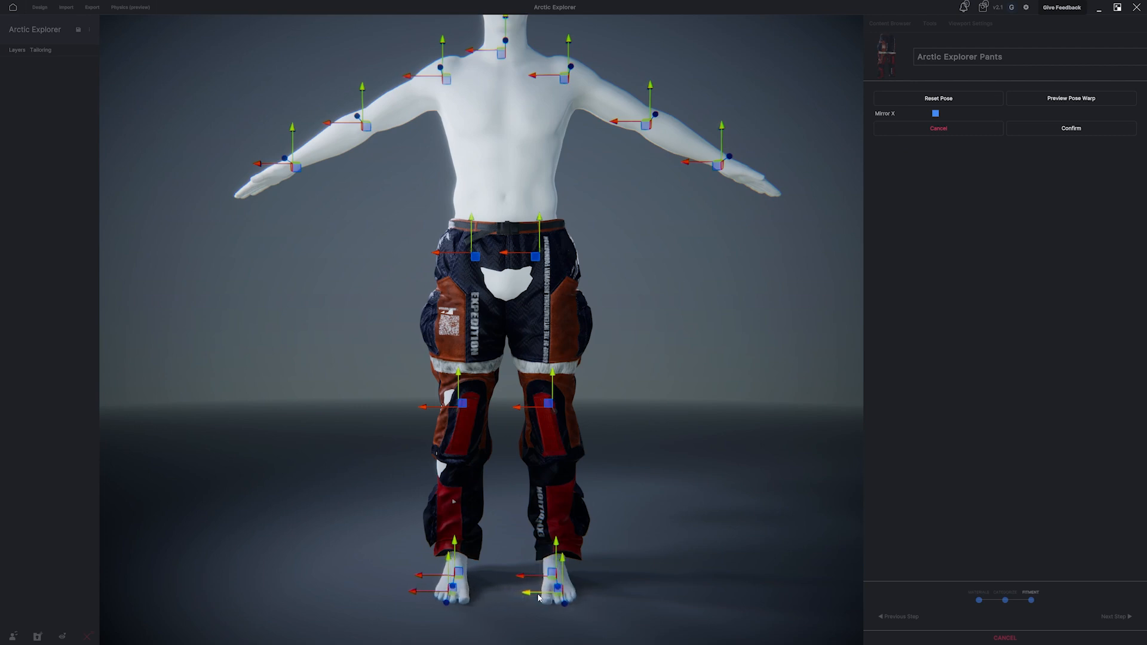
click(1070, 98)
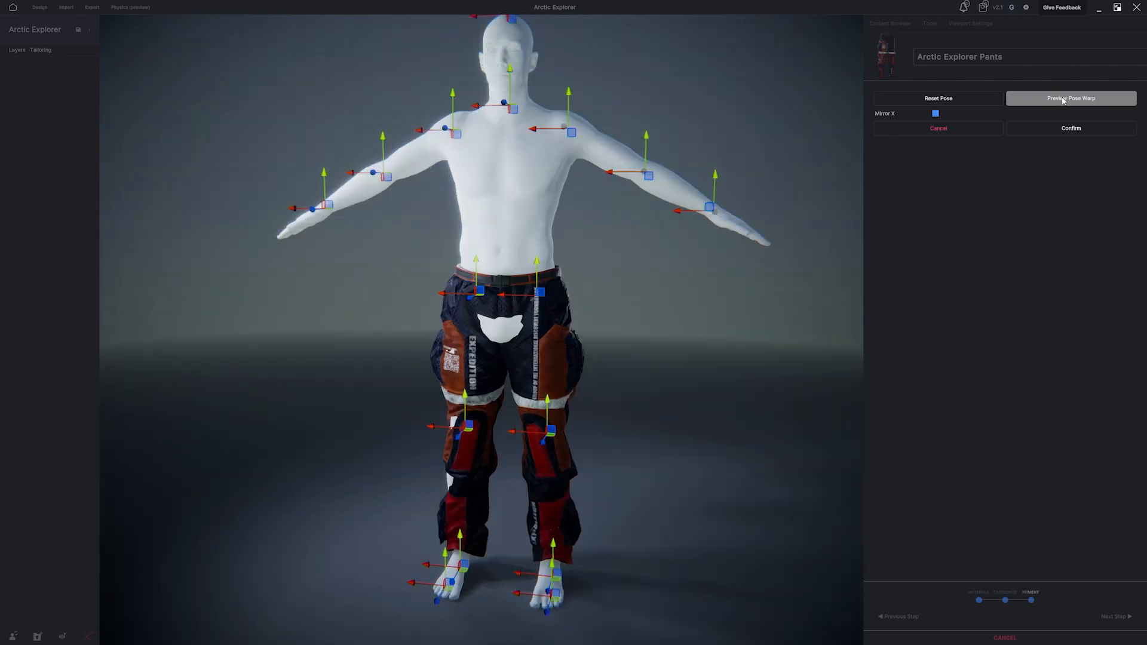
click(1070, 98)
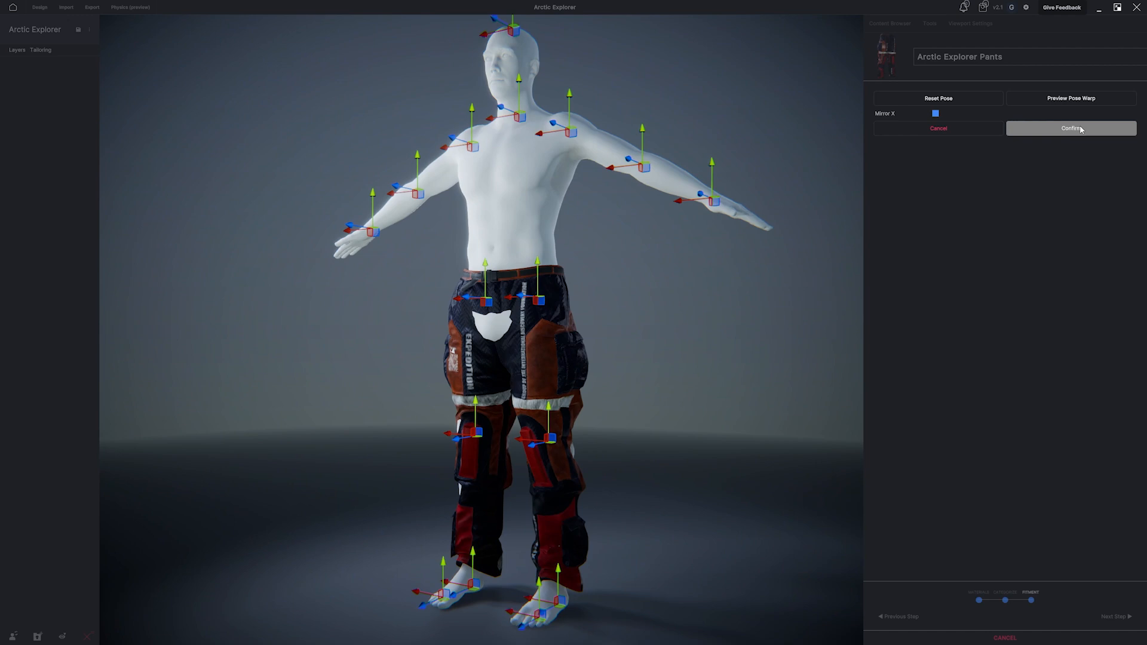
click(1070, 128)
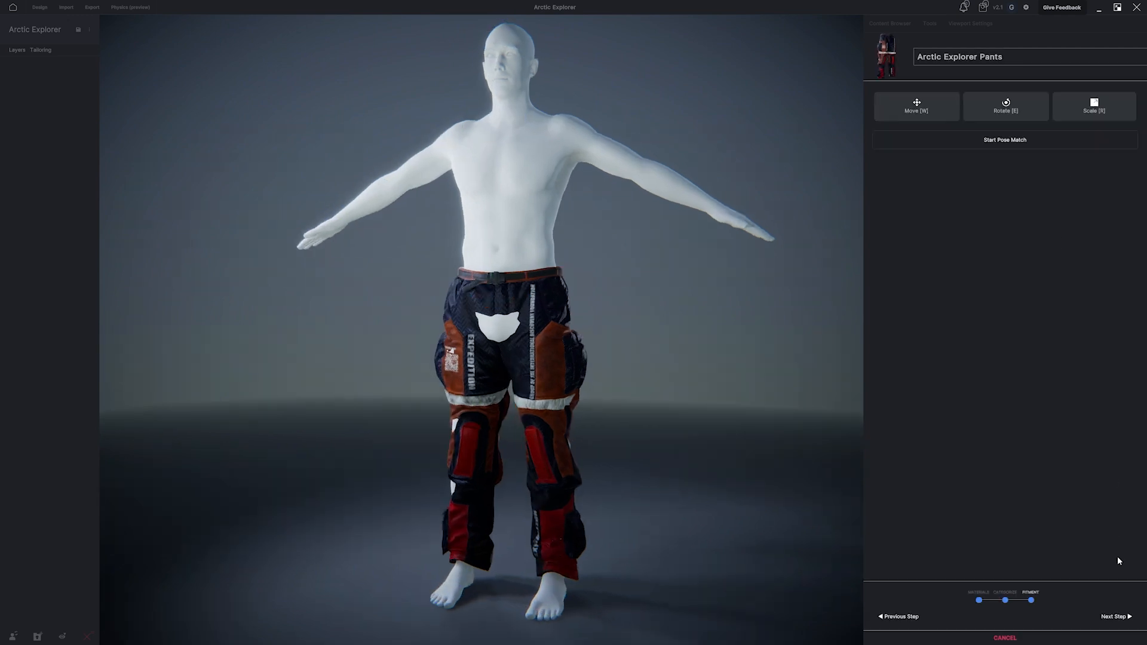
click(66, 6)
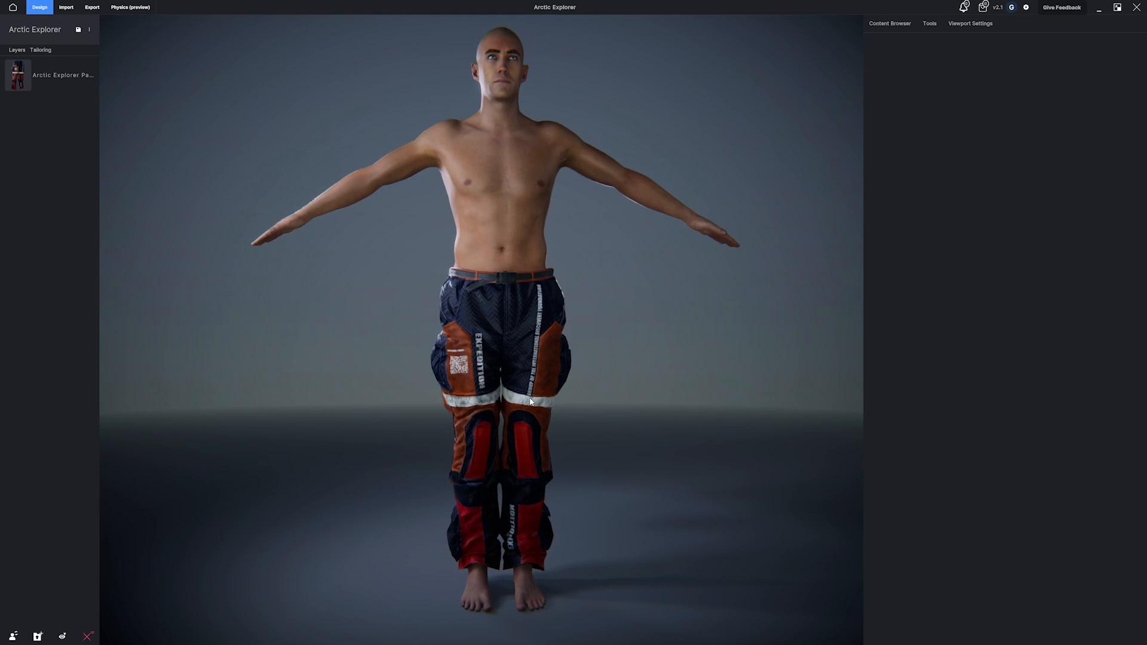
mouse_move(462, 280)
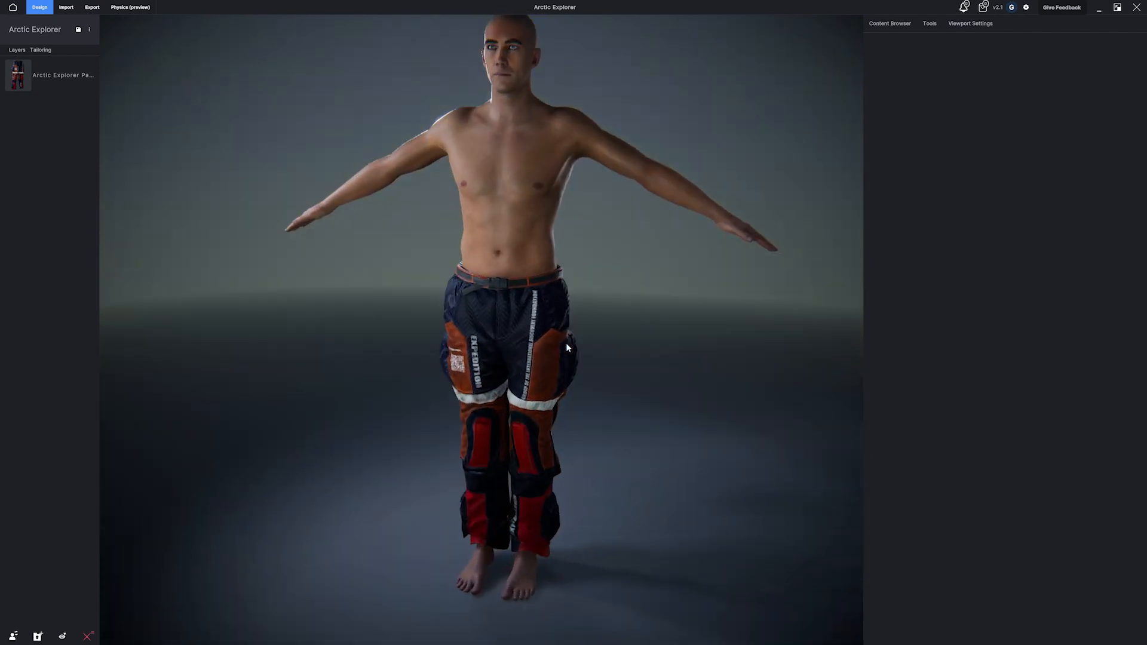
Step: Preview the fitted pants with the Simple Idle and Silly Walking animations
click(971, 23)
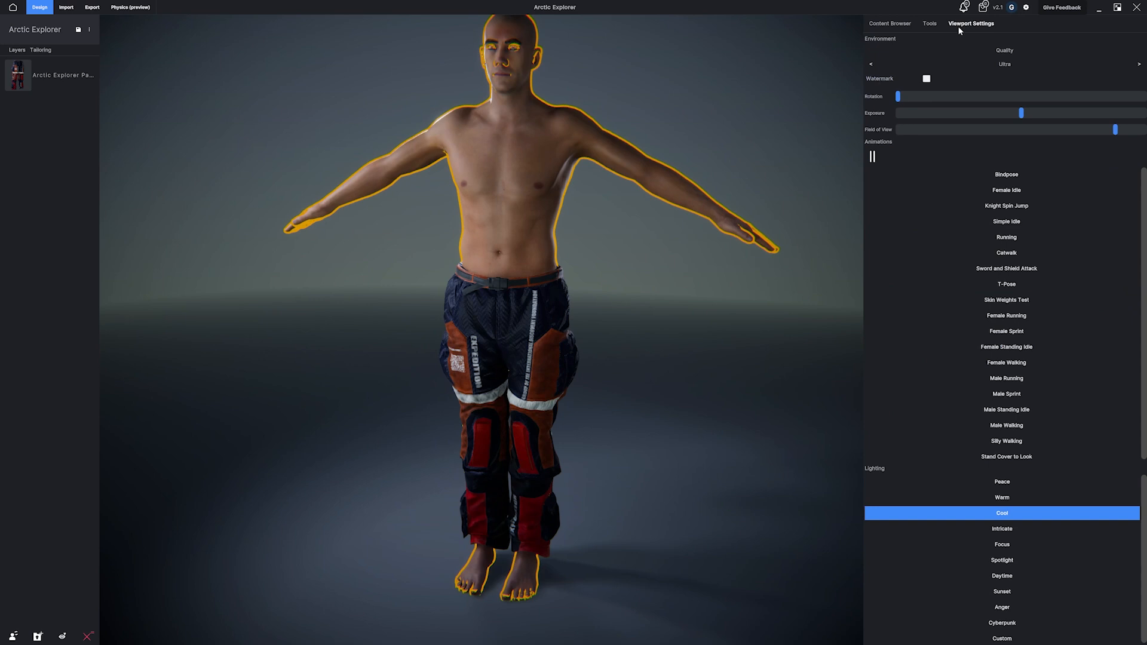
click(1006, 221)
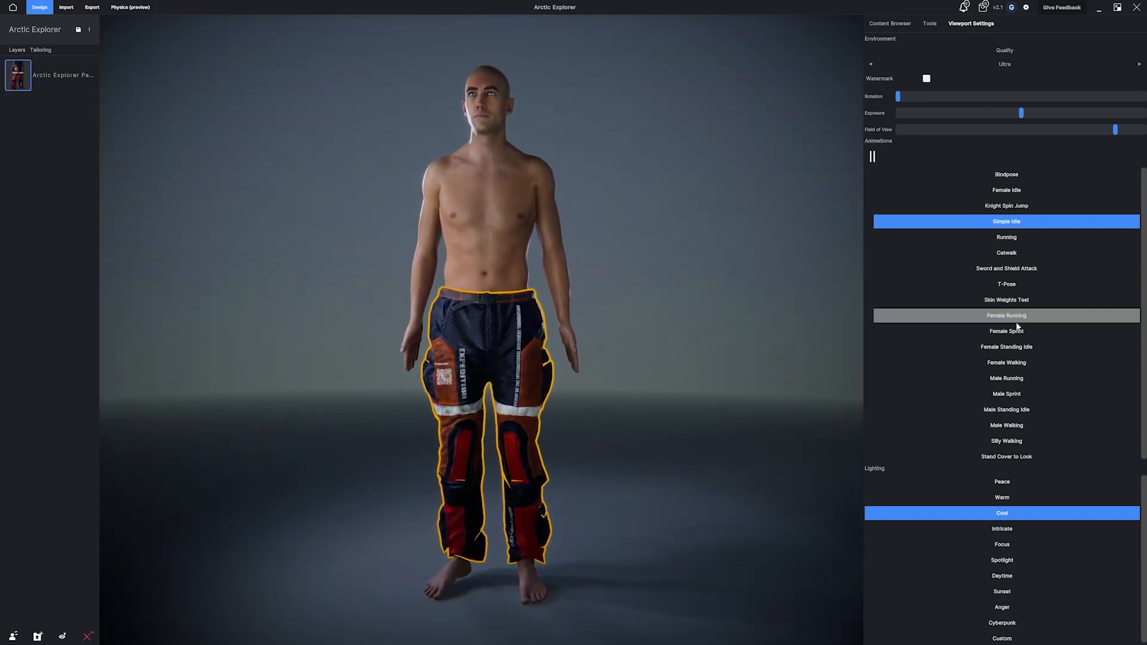
click(1006, 394)
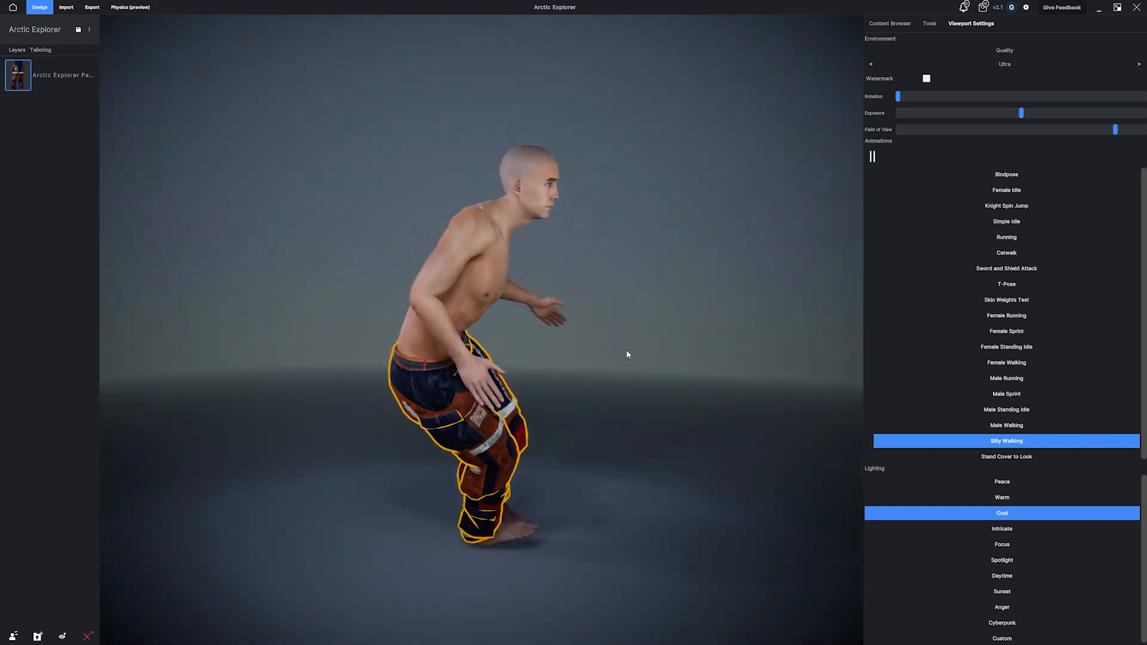
click(66, 7)
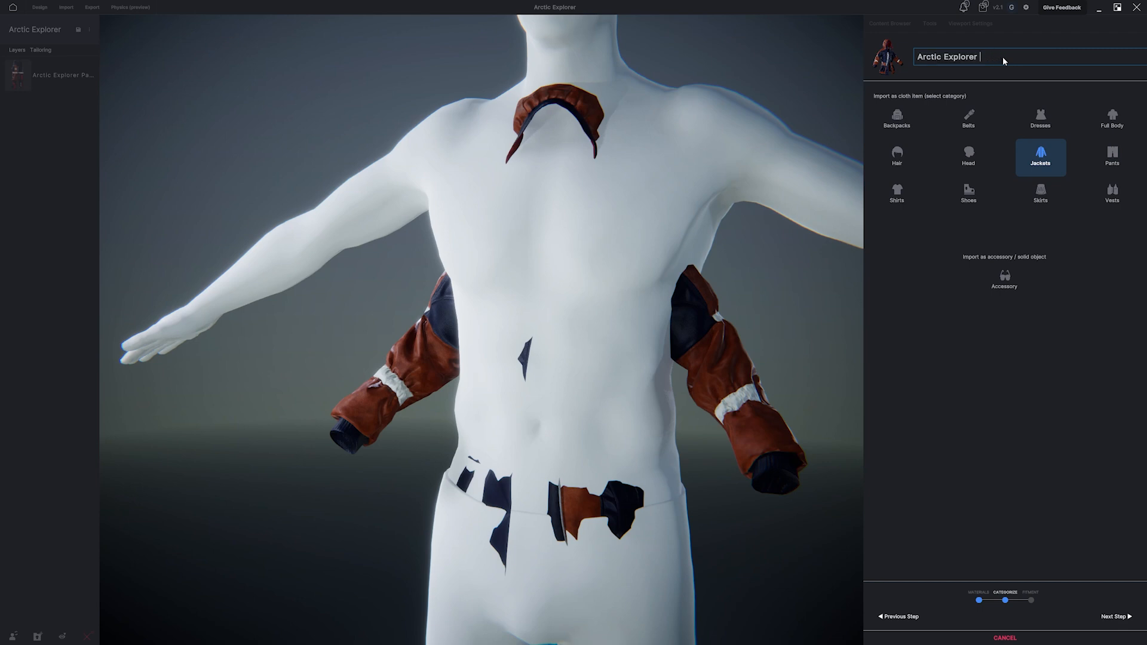
Step: Name the new item 'Arctic Explorer Jacket' and move it over the avatar's torso
text(Jacket)
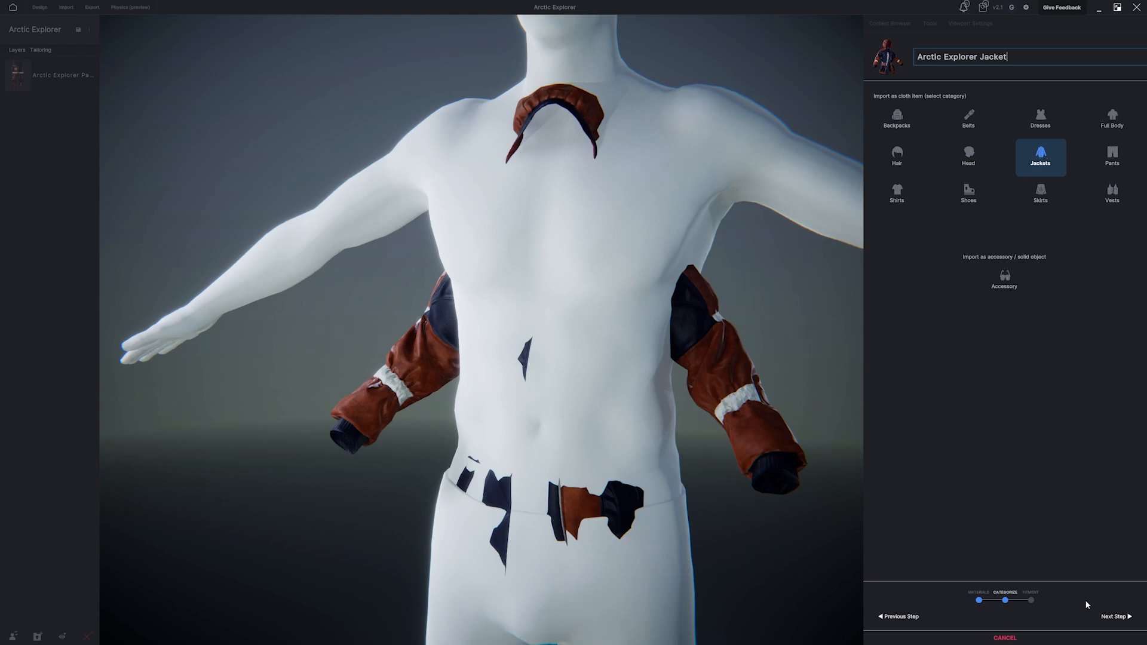
click(1115, 616)
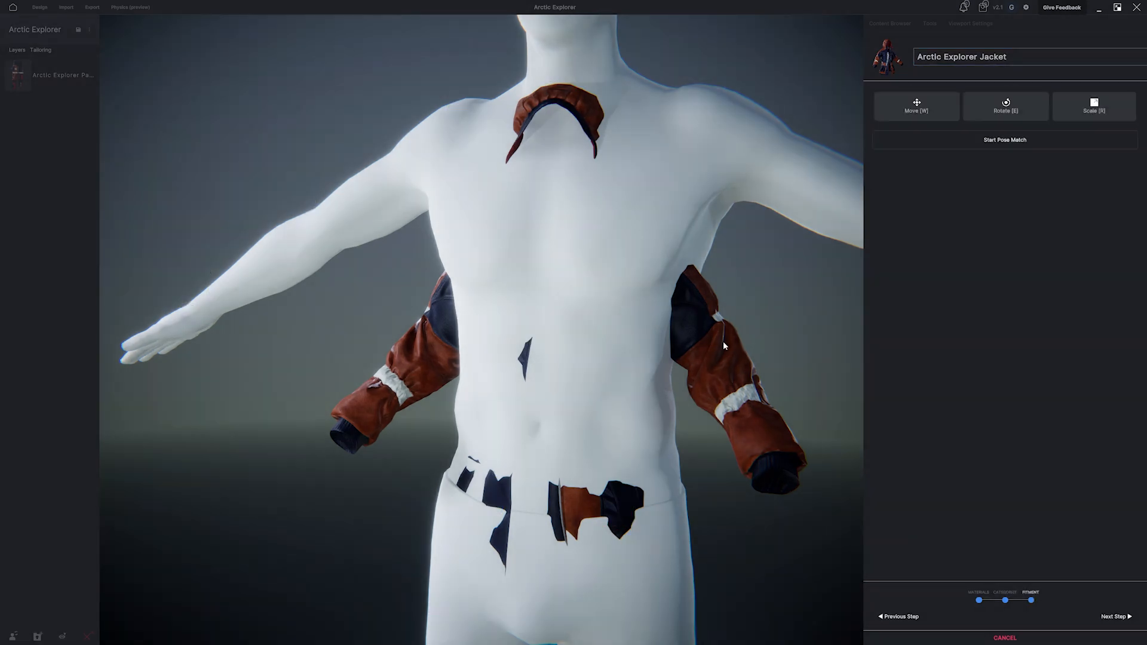
click(916, 107)
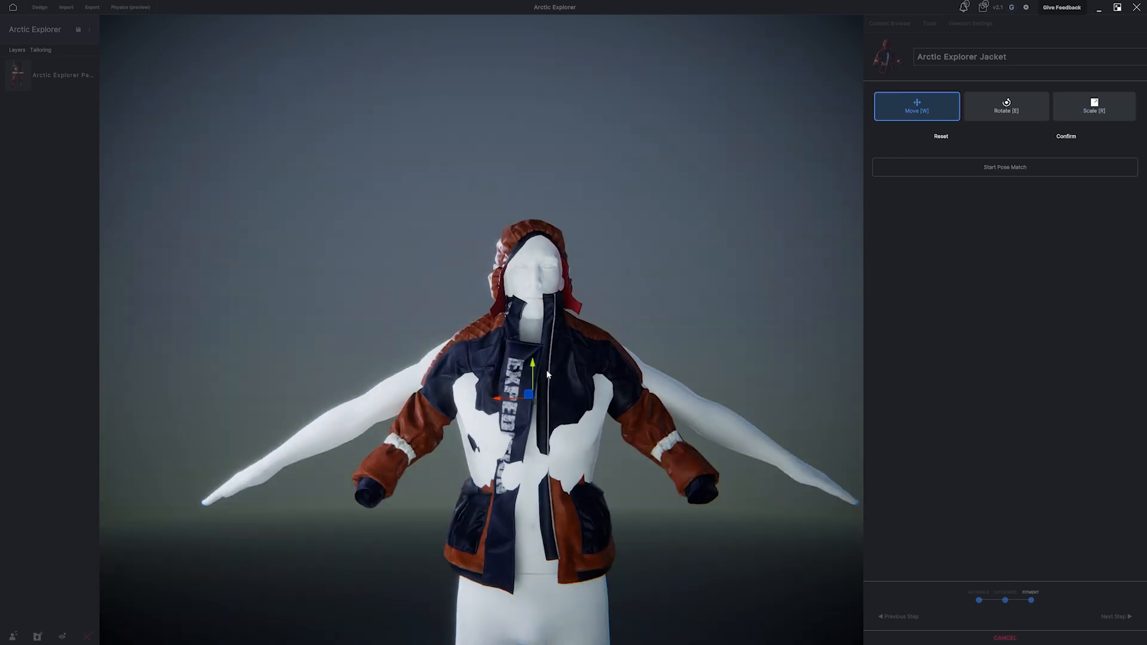
Step: Pose-match the jacket to the avatar, align the arm joints, and confirm the fitment
click(1093, 106)
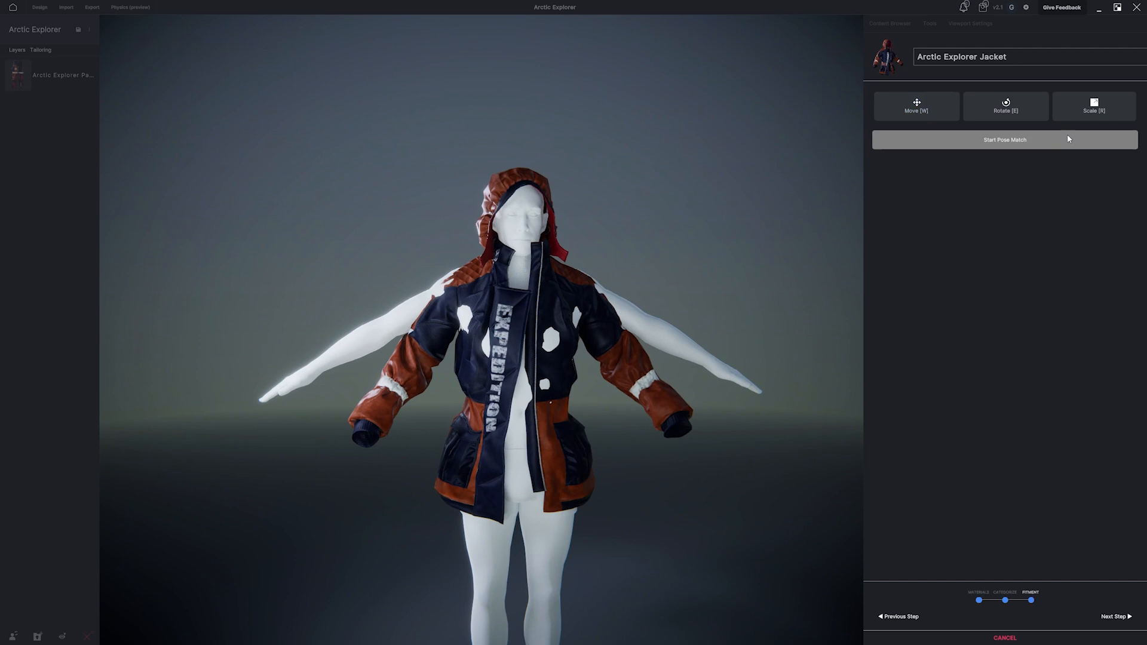
click(1004, 139)
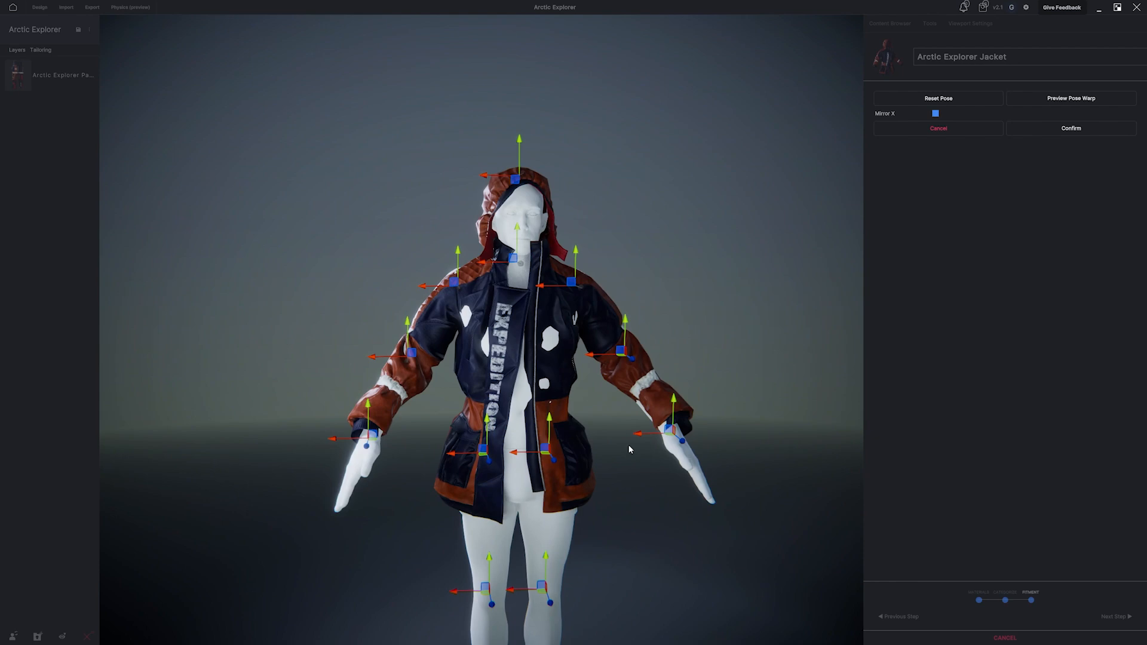
click(935, 114)
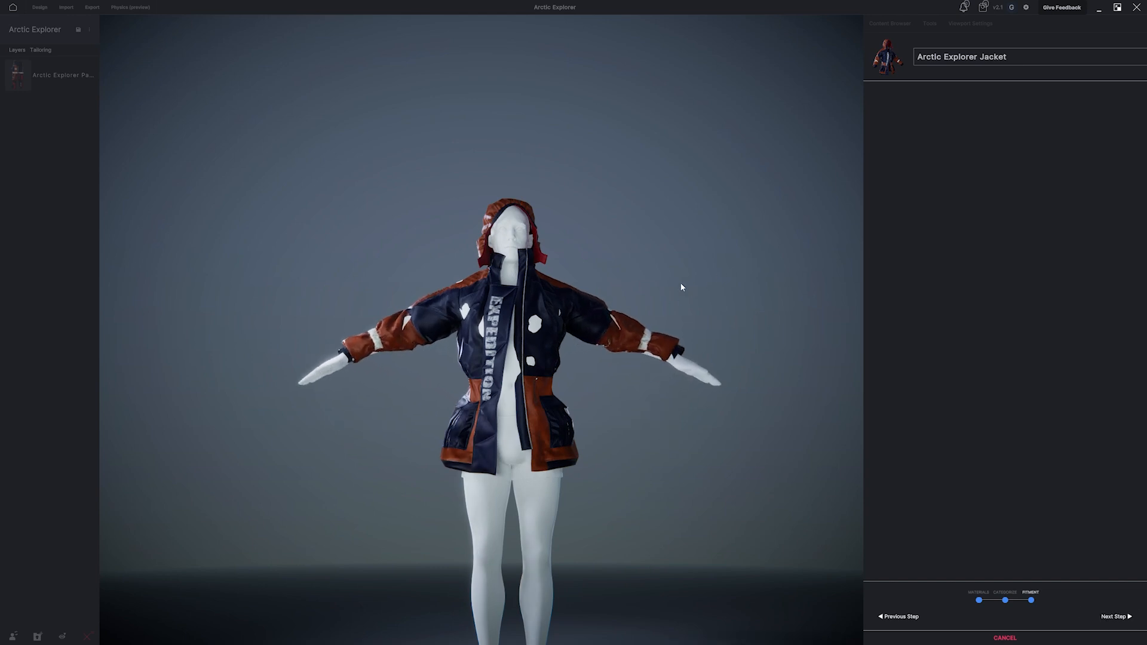
click(66, 7)
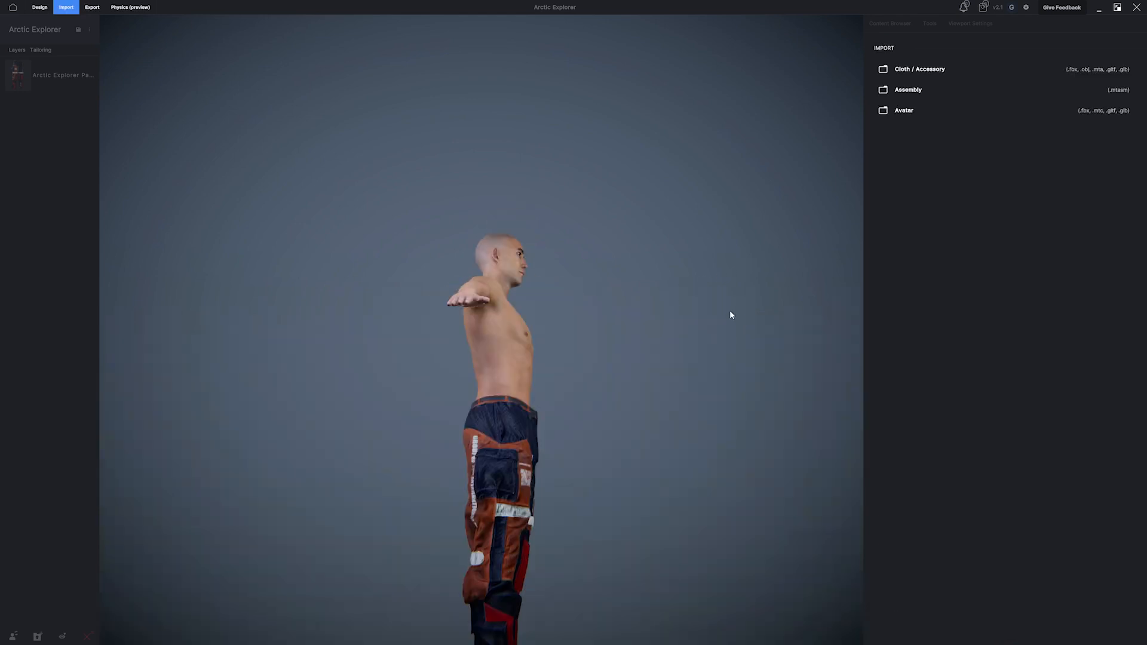
Step: Grab-brush the jacket's sleeve cuff back over the wrist and tighten it around the forearm
click(39, 7)
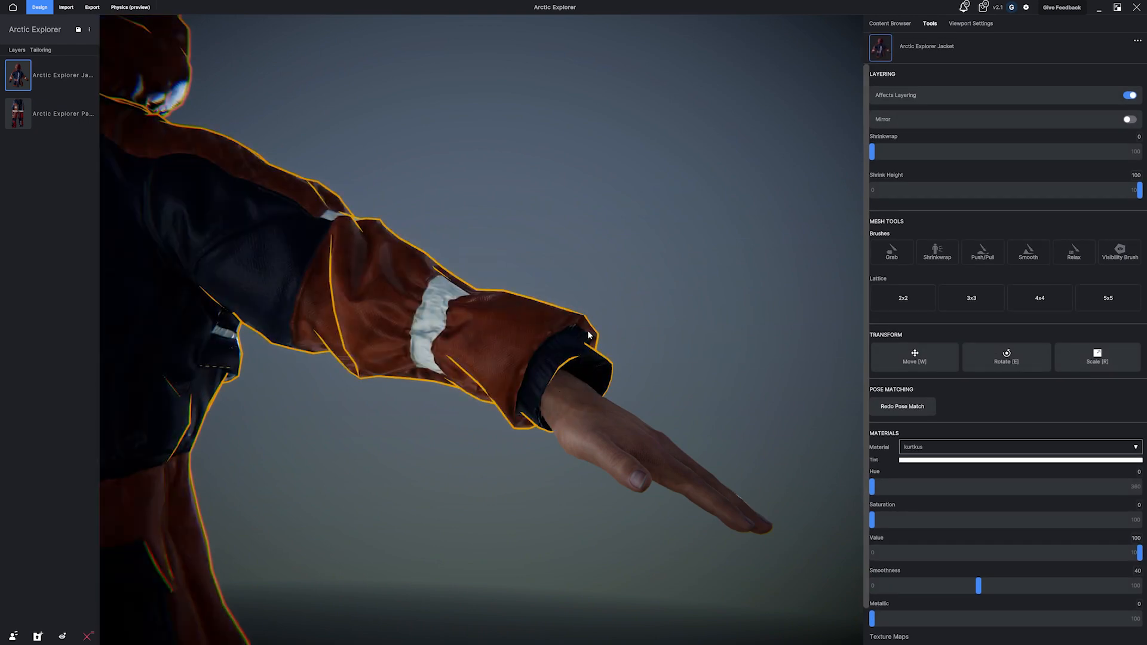
mouse_move(563, 384)
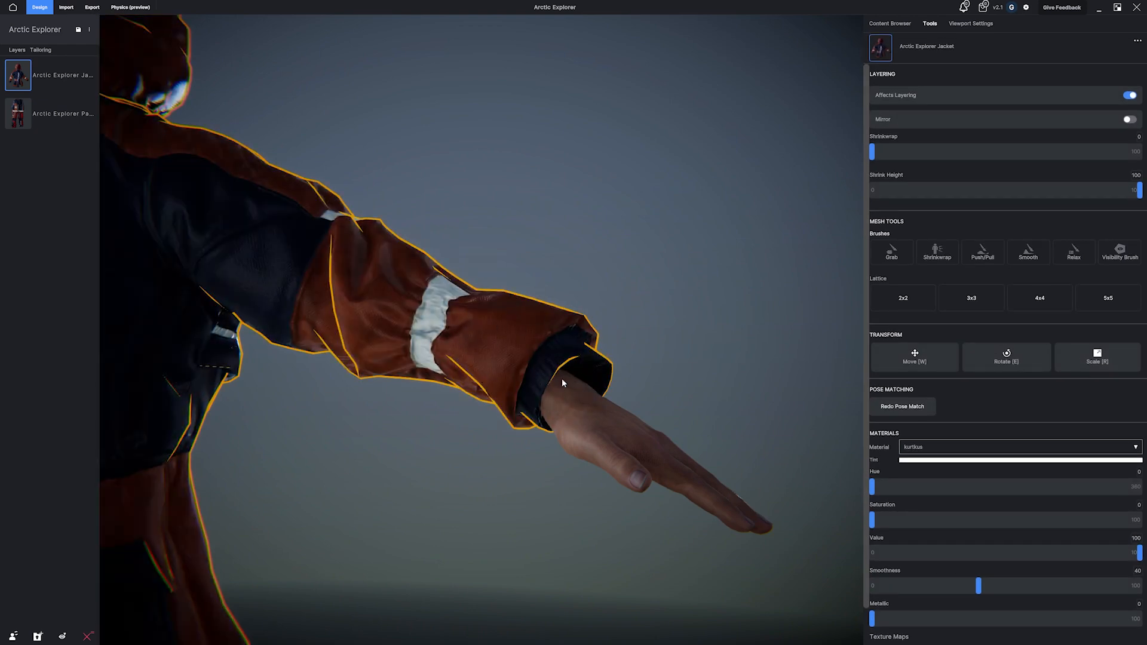
click(892, 252)
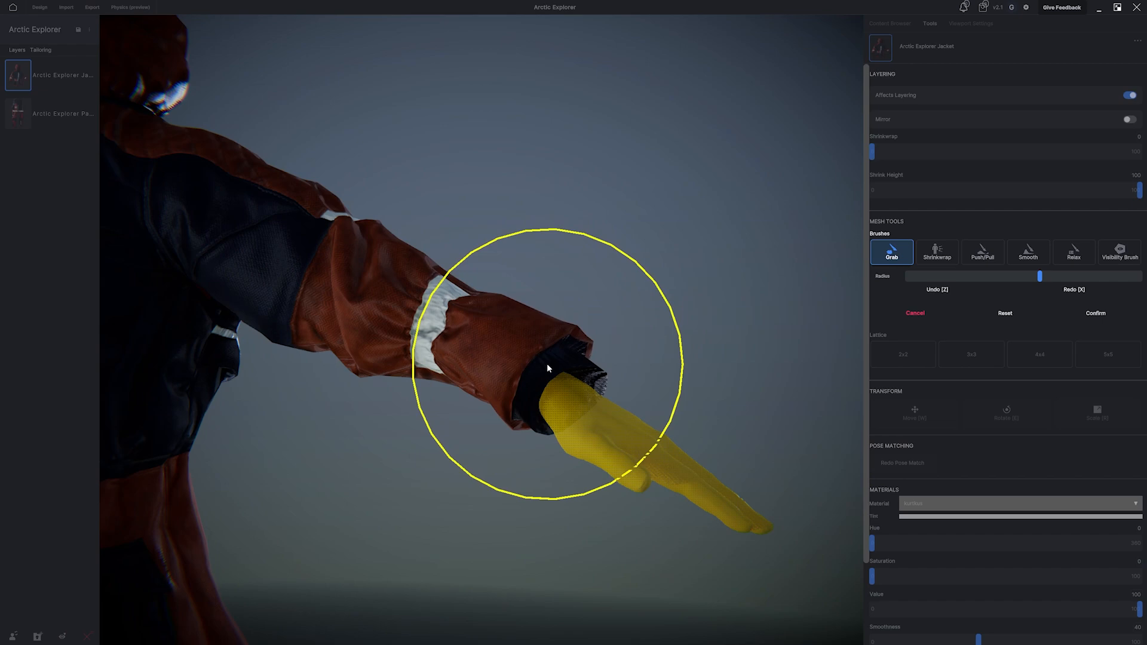
drag(548, 368, 474, 339)
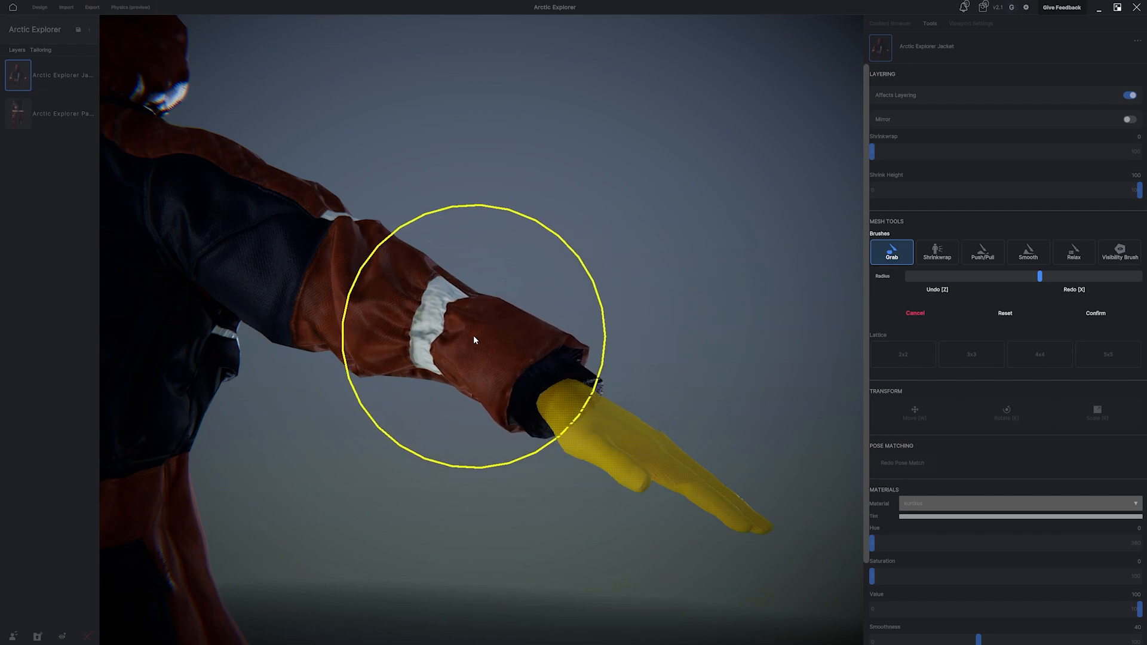
drag(474, 339, 293, 356)
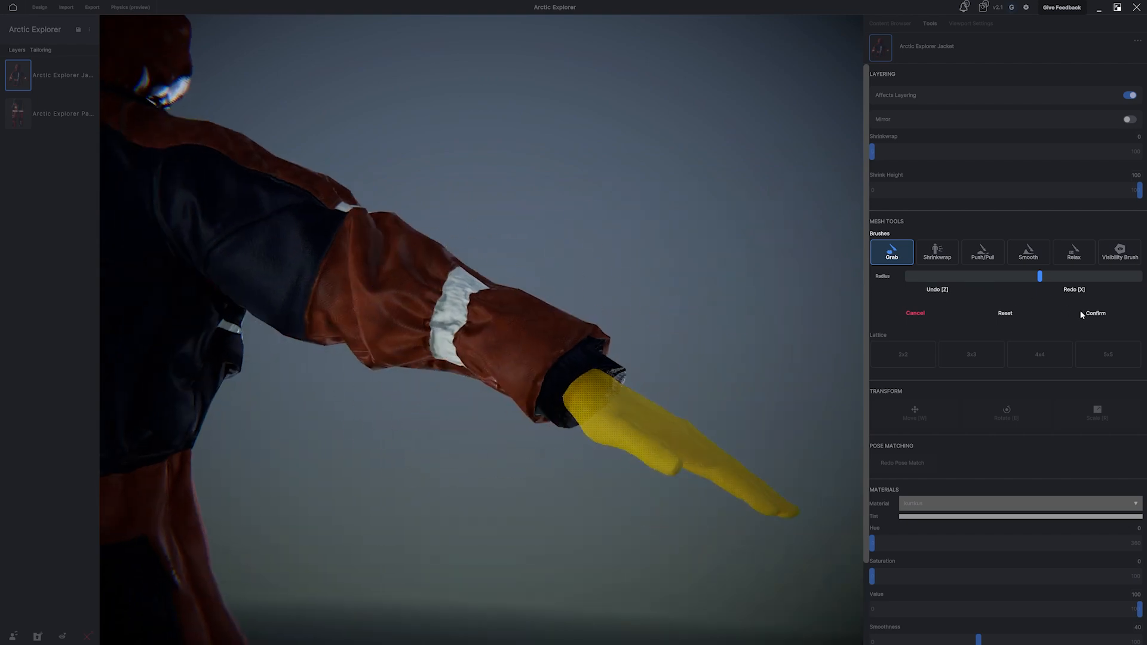
click(890, 23)
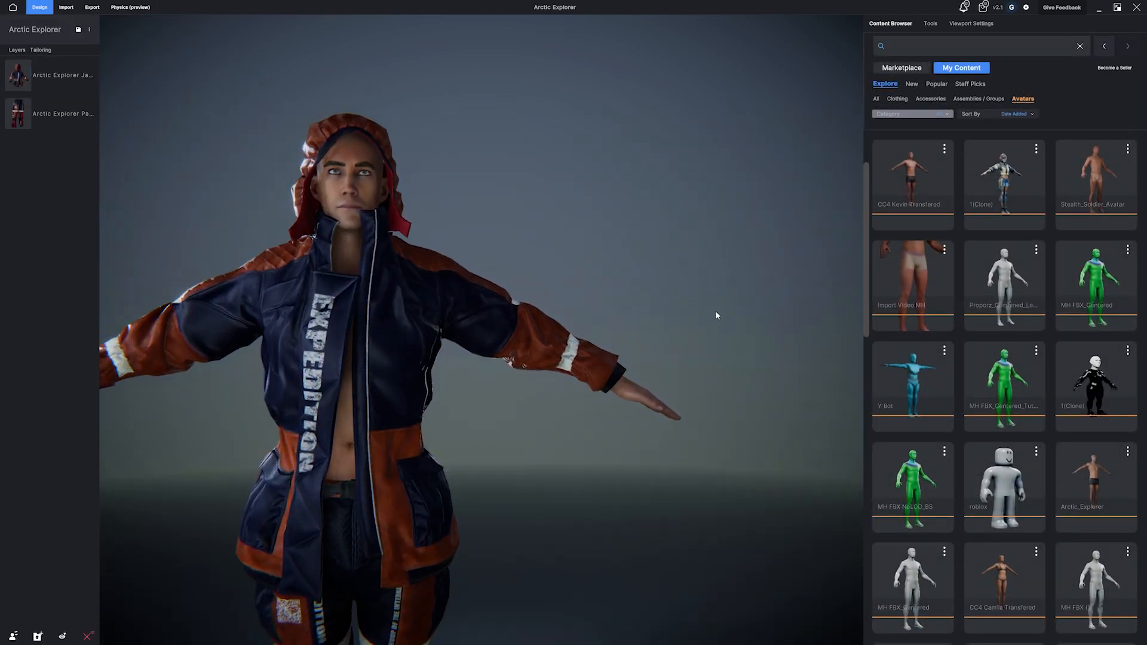
Step: Preview the dressed avatar walking, set Bindpose, and open the jacket's Physics preview
click(970, 22)
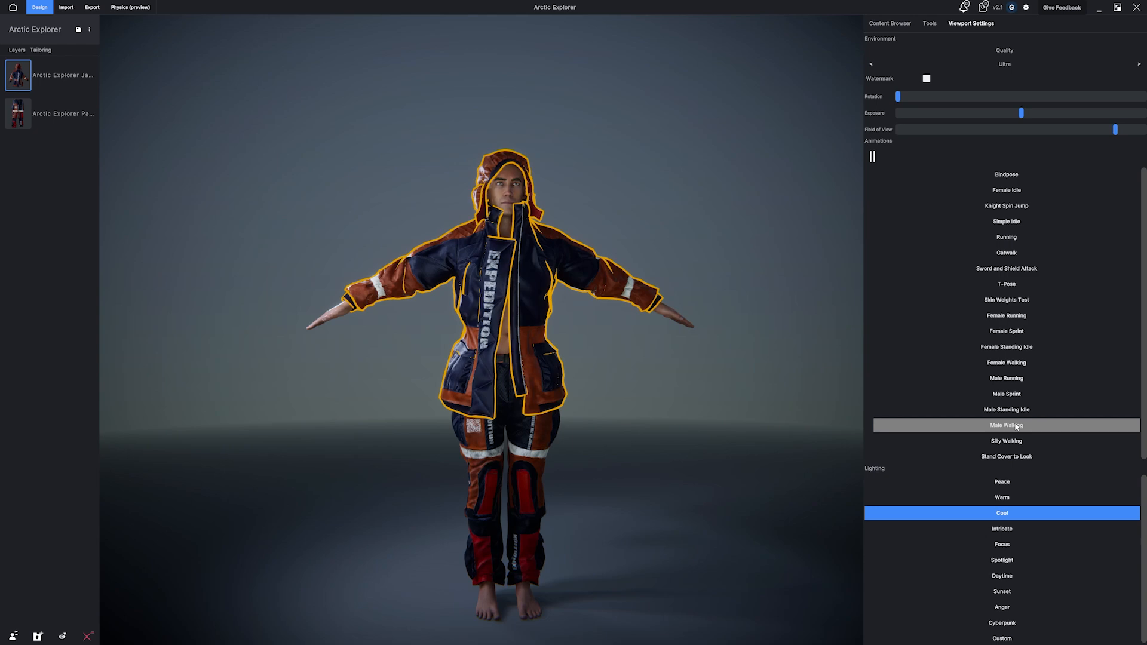
click(890, 23)
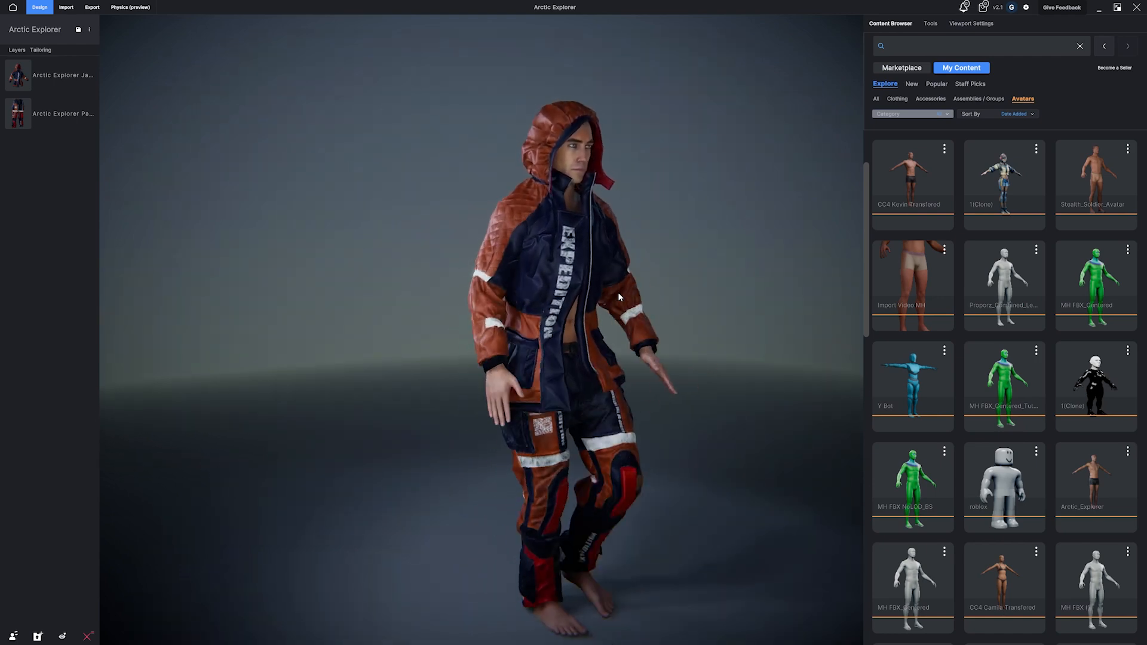
click(970, 23)
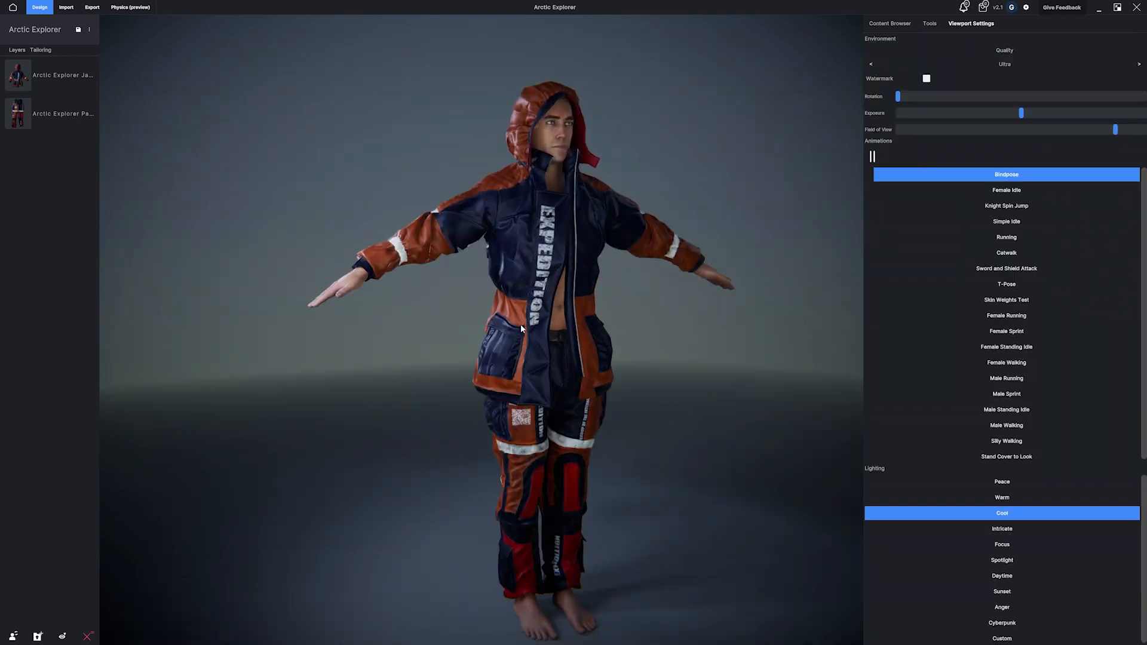
click(129, 6)
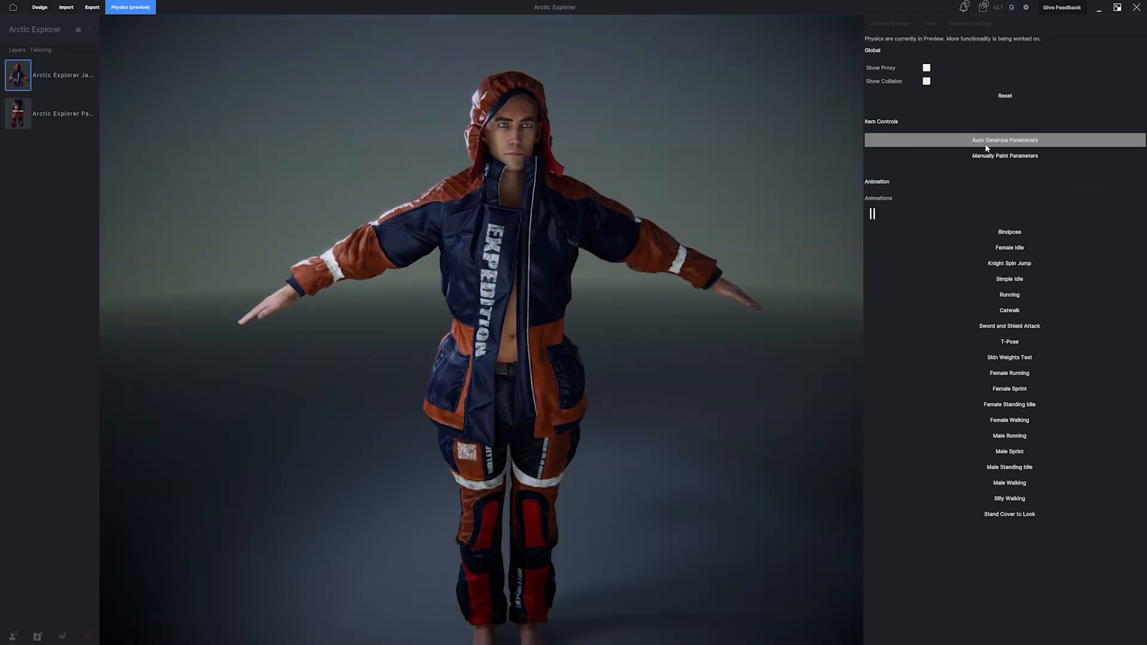
Step: Auto-generate the jacket's cloth physics parameters and let the drape settle
click(1004, 140)
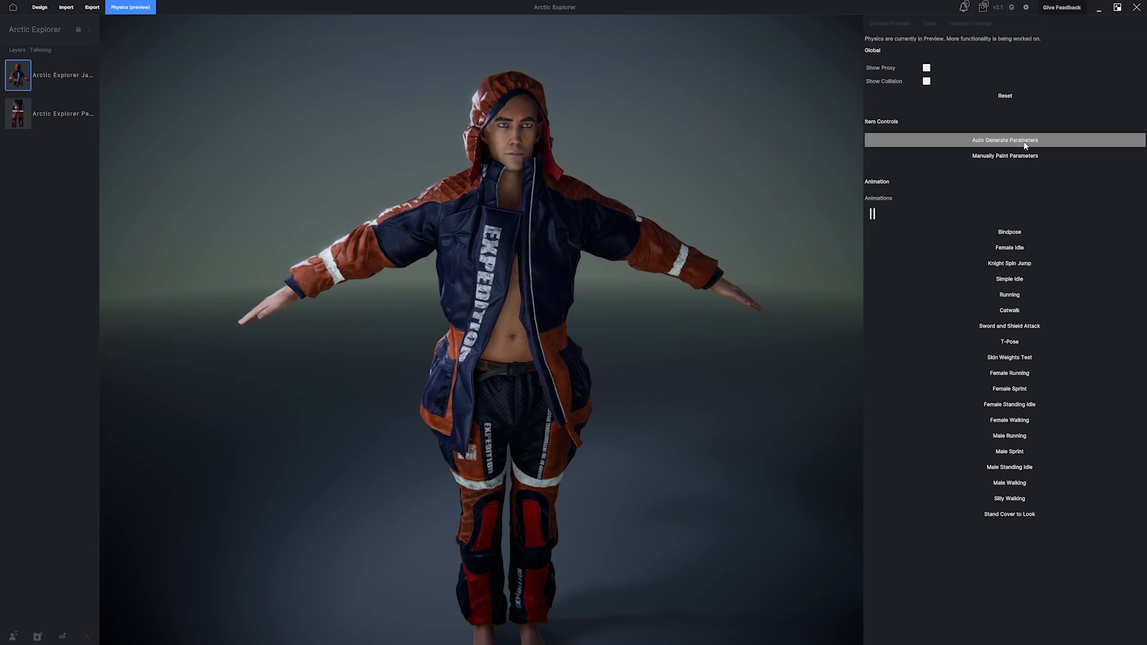
click(1005, 140)
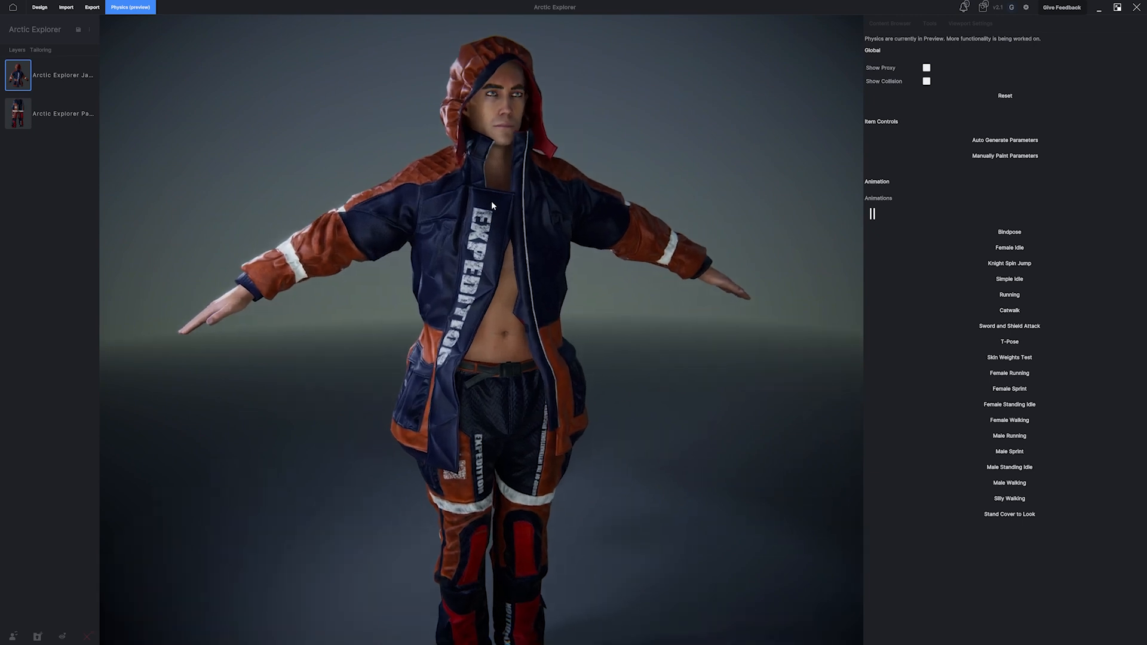
mouse_move(469, 297)
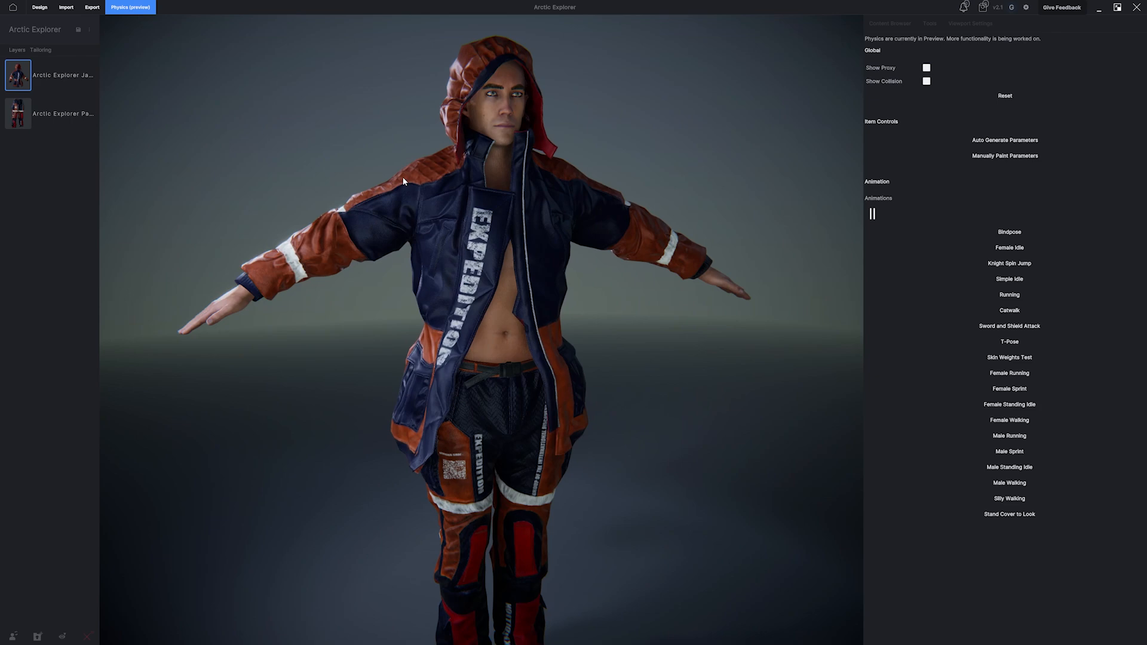
mouse_move(977, 169)
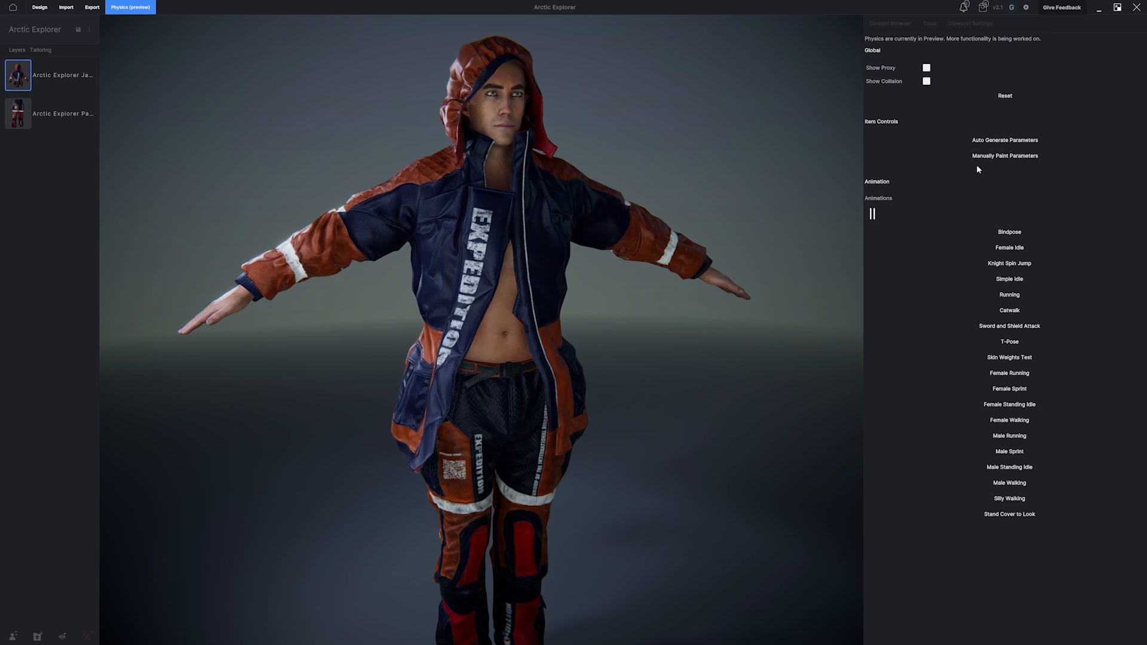
click(1005, 155)
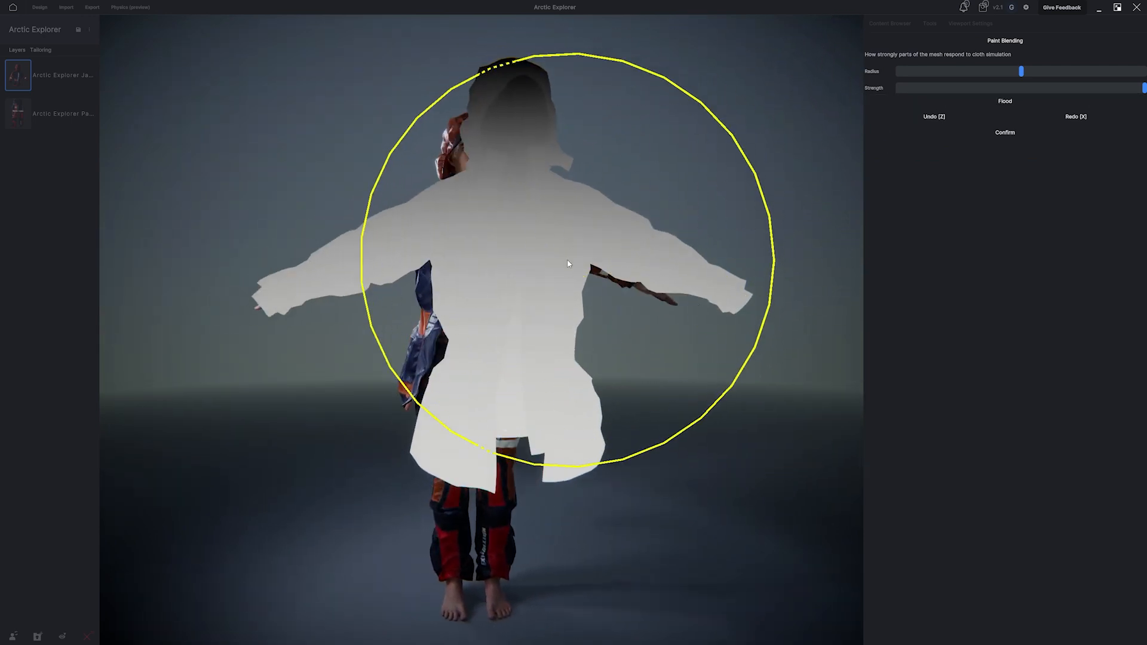
Step: Shrink the Paint Blending brush radius and paint the jacket's physics weight map
drag(1021, 71, 922, 71)
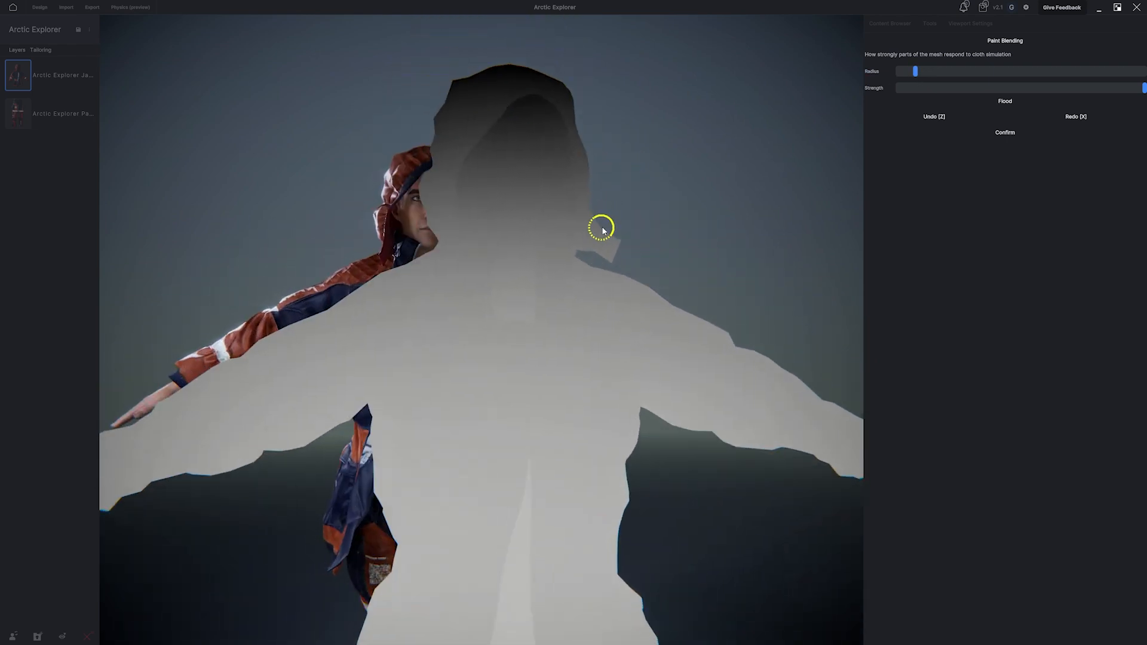
drag(916, 71, 909, 71)
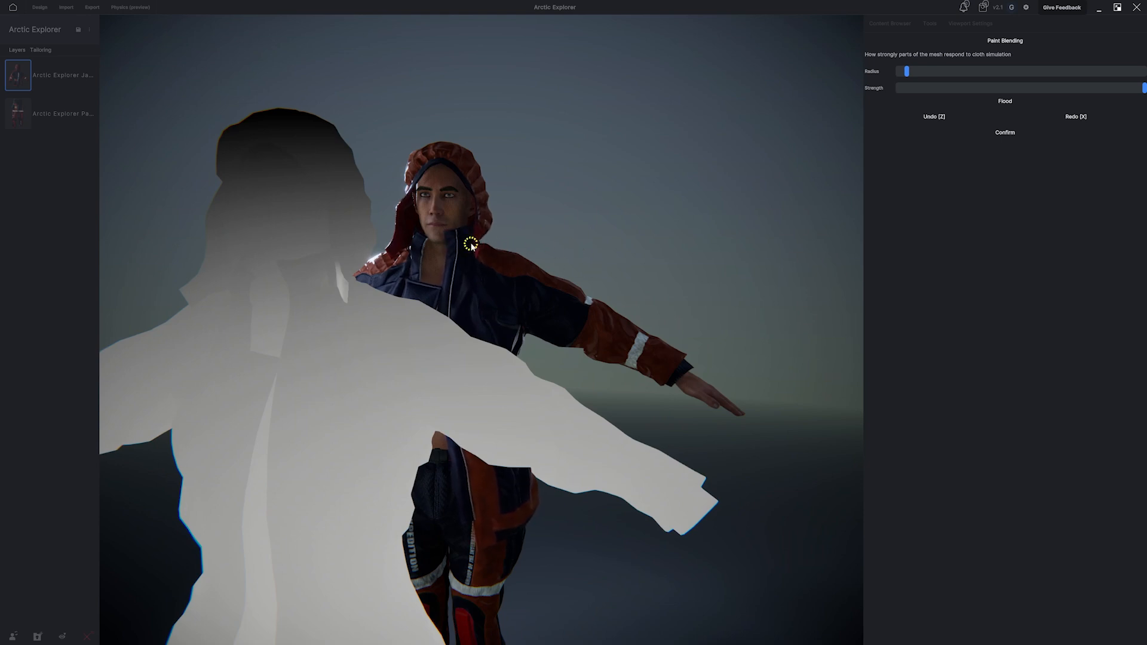
mouse_move(326, 261)
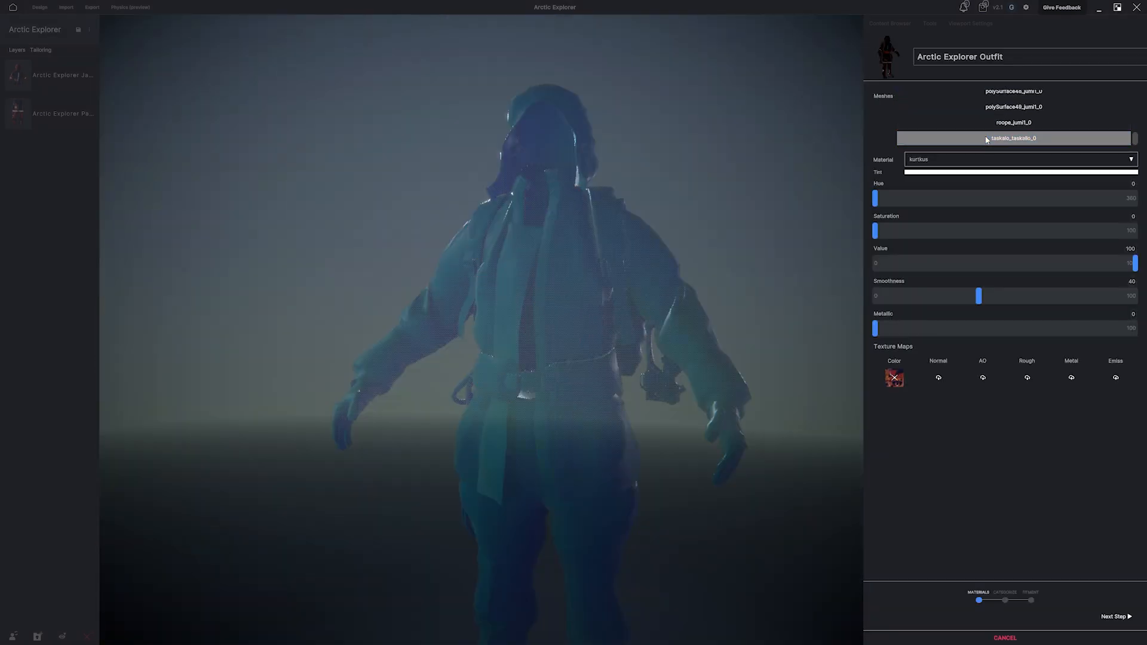
Step: Review the taskalo_taskalo_0 mesh and confirm the rope's placement on the backpack
click(1013, 138)
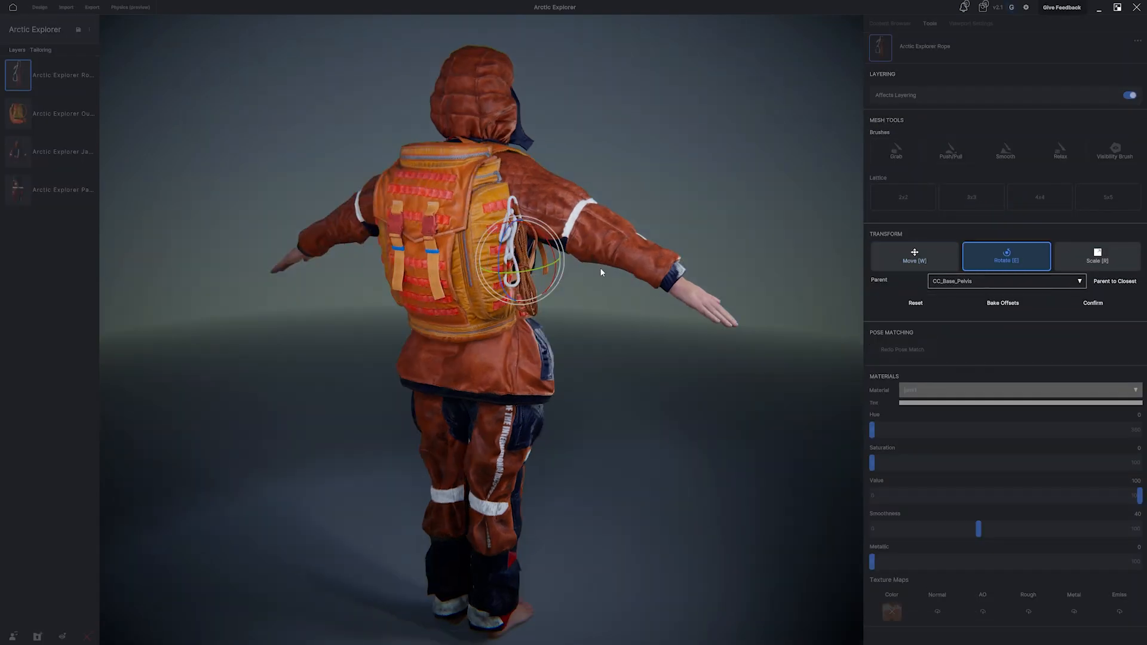
click(890, 23)
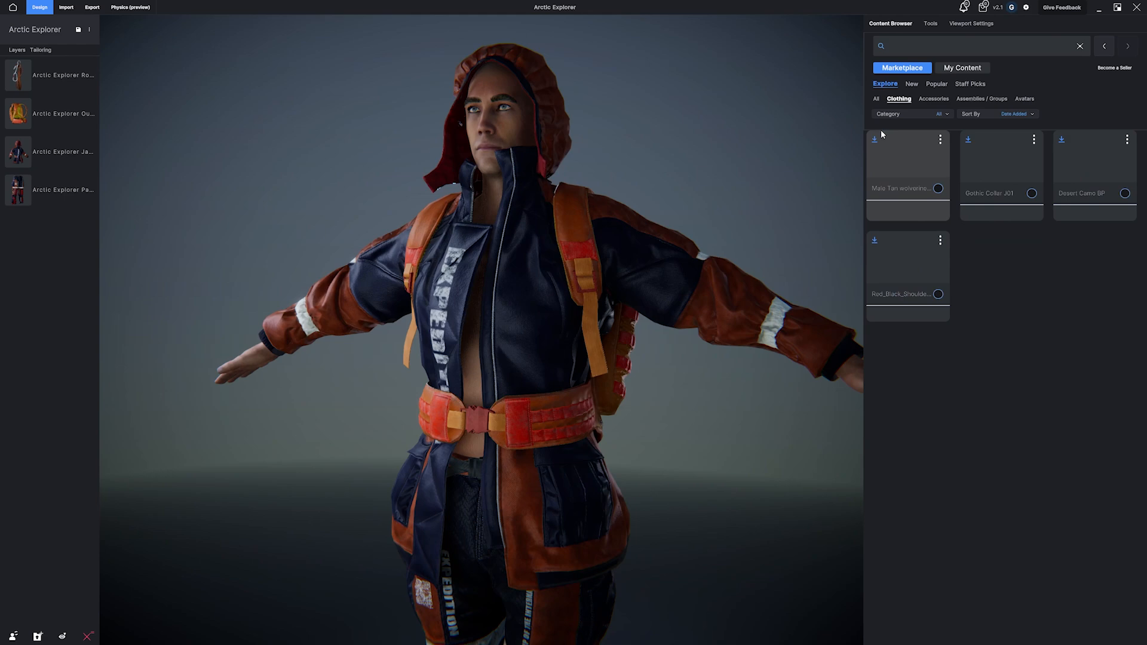
Step: Filter marketplace clothing to Shirts, apply the long white fuzzy jacket, and select it in Layers
click(912, 113)
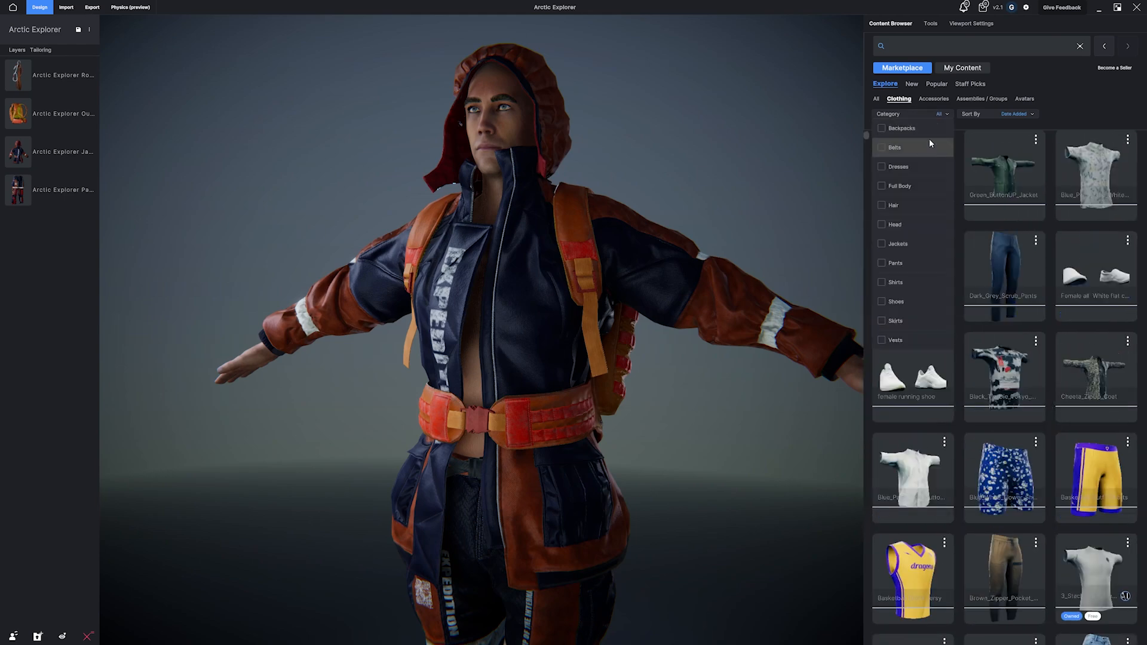
click(895, 281)
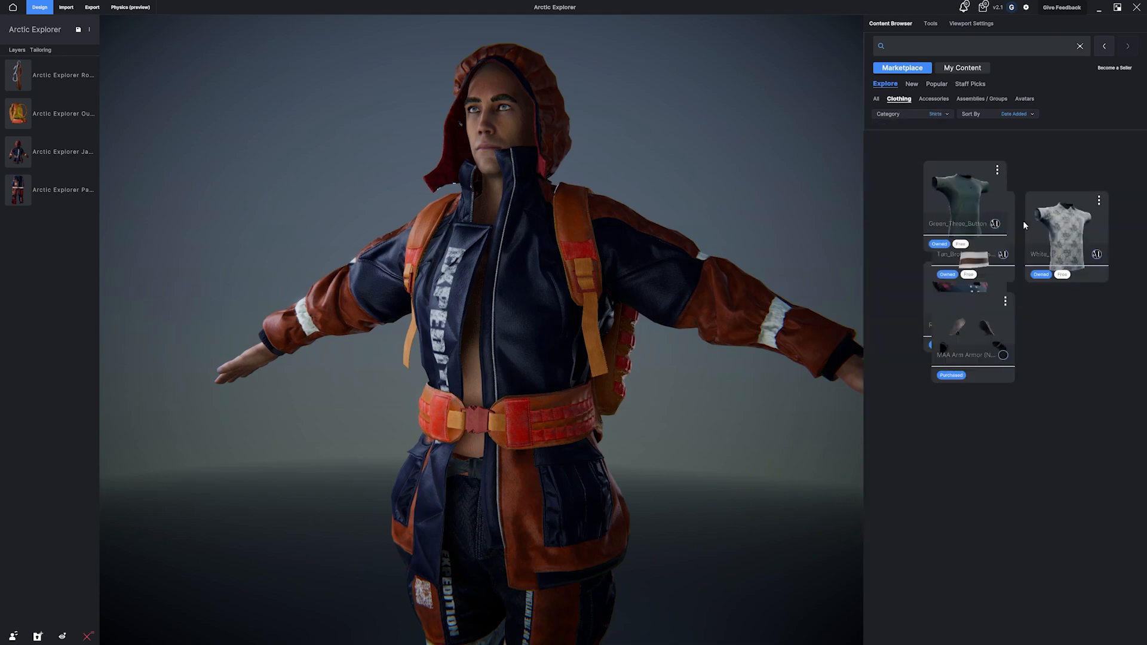
scroll(down, 3)
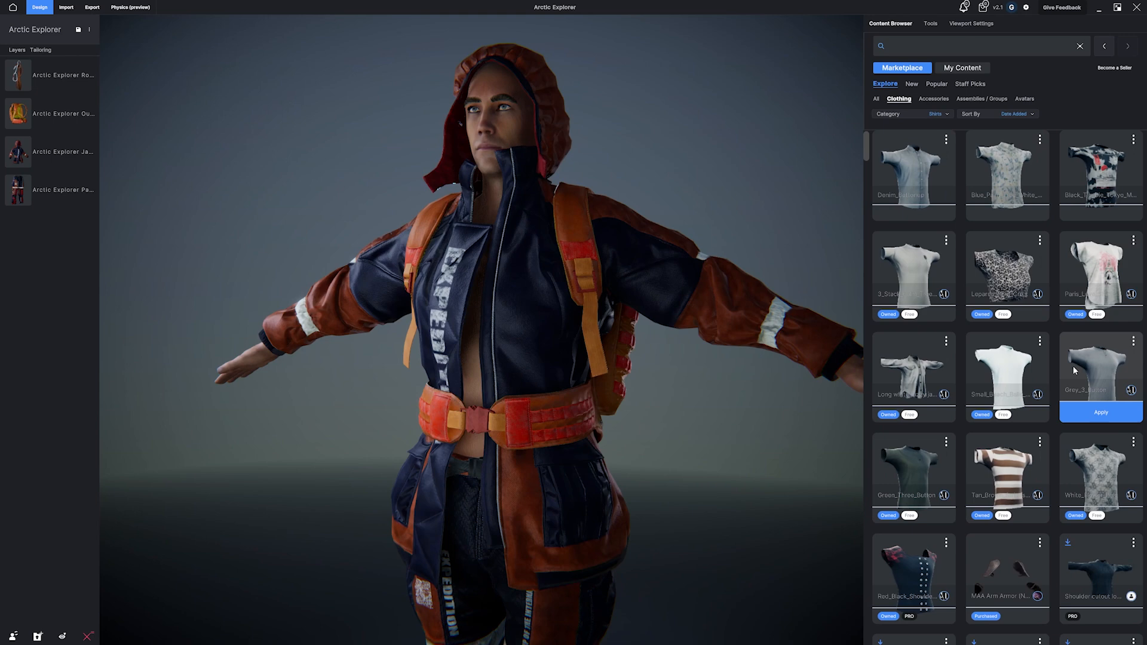
mouse_move(913, 369)
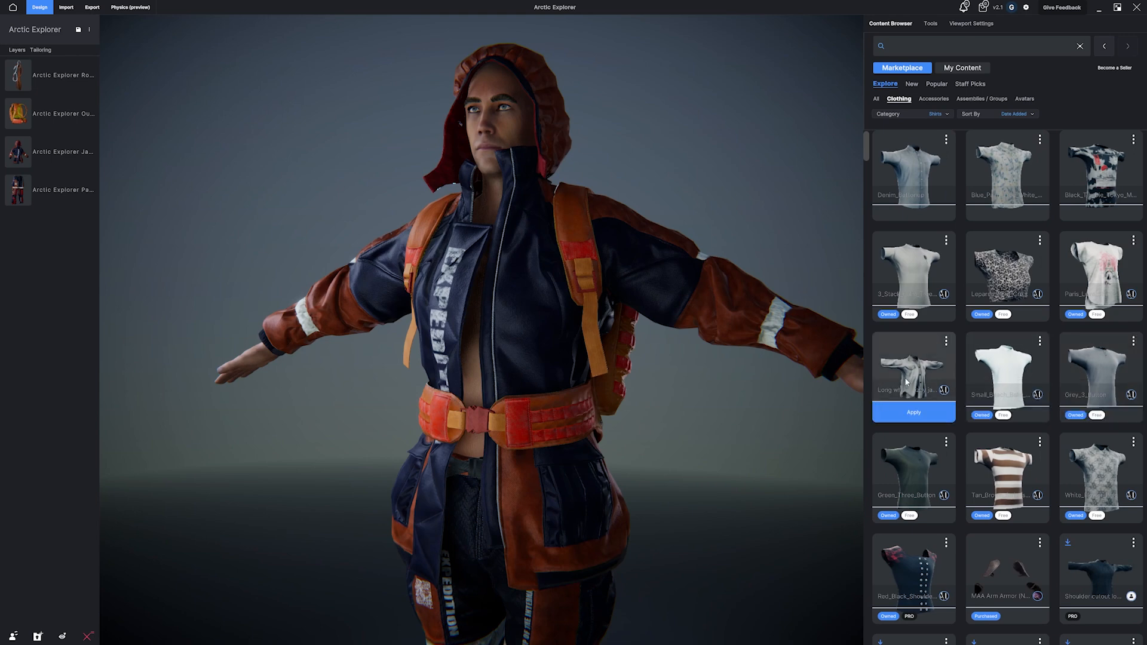
mouse_move(910, 394)
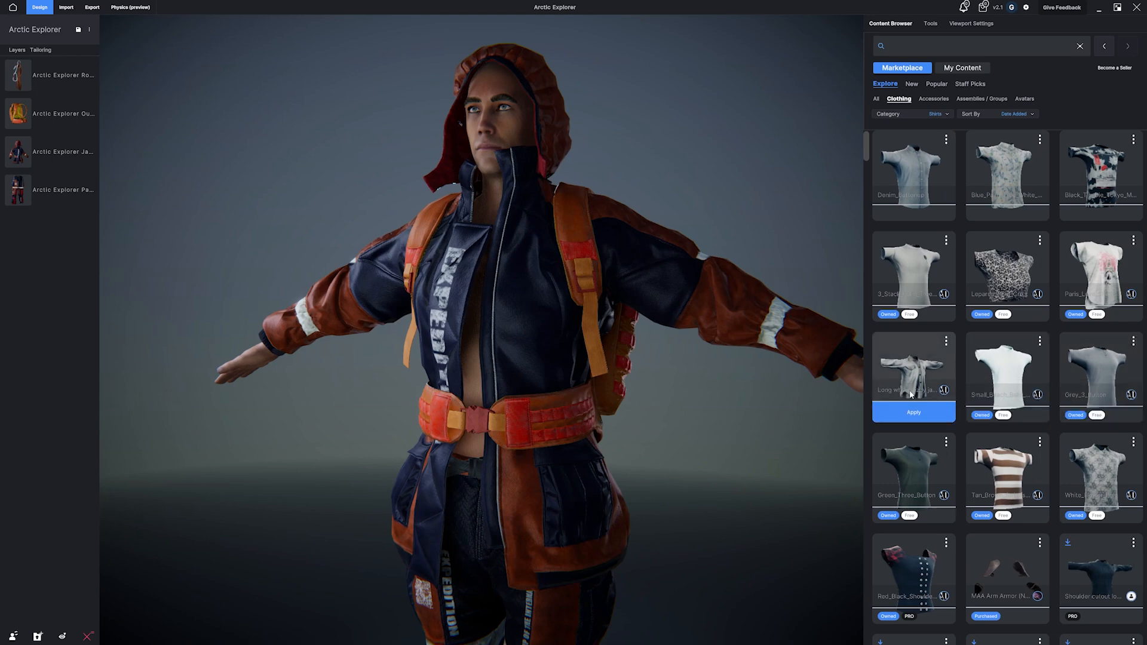
click(913, 411)
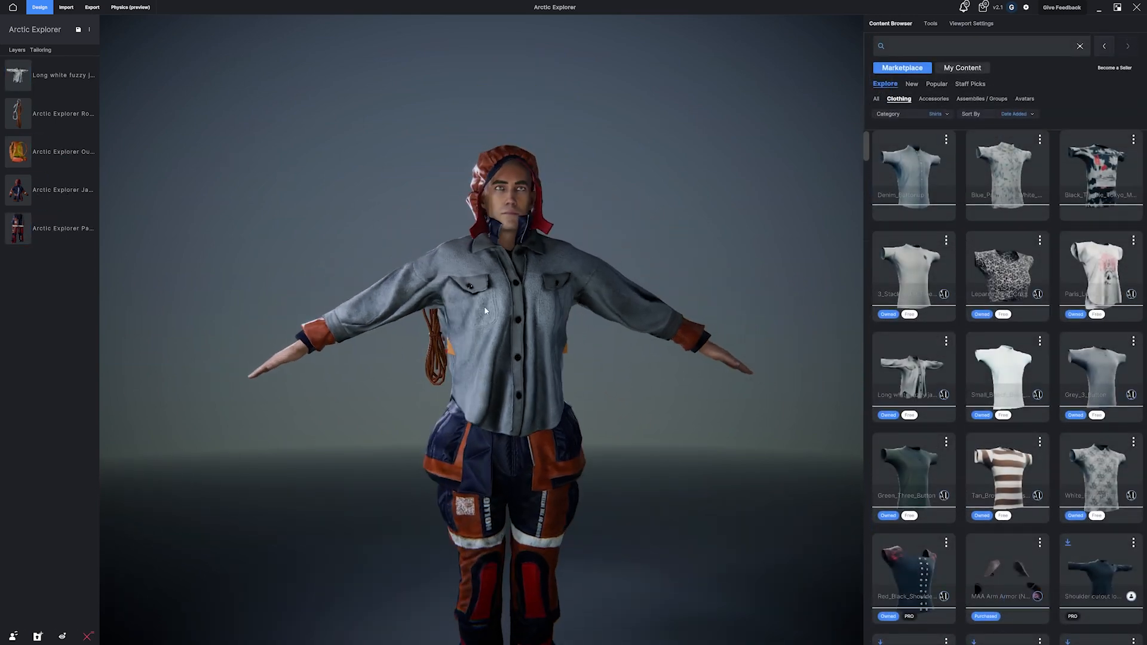
click(49, 75)
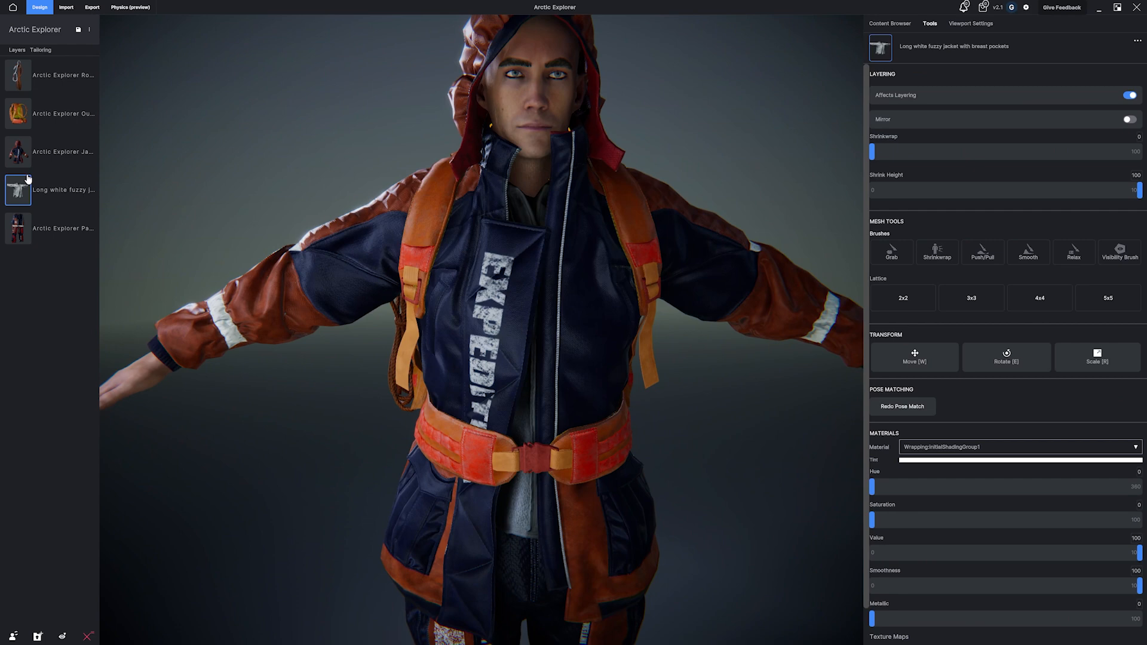
Step: Tint the fuzzy jacket orange with Hue 18 and Saturation 73
click(890, 23)
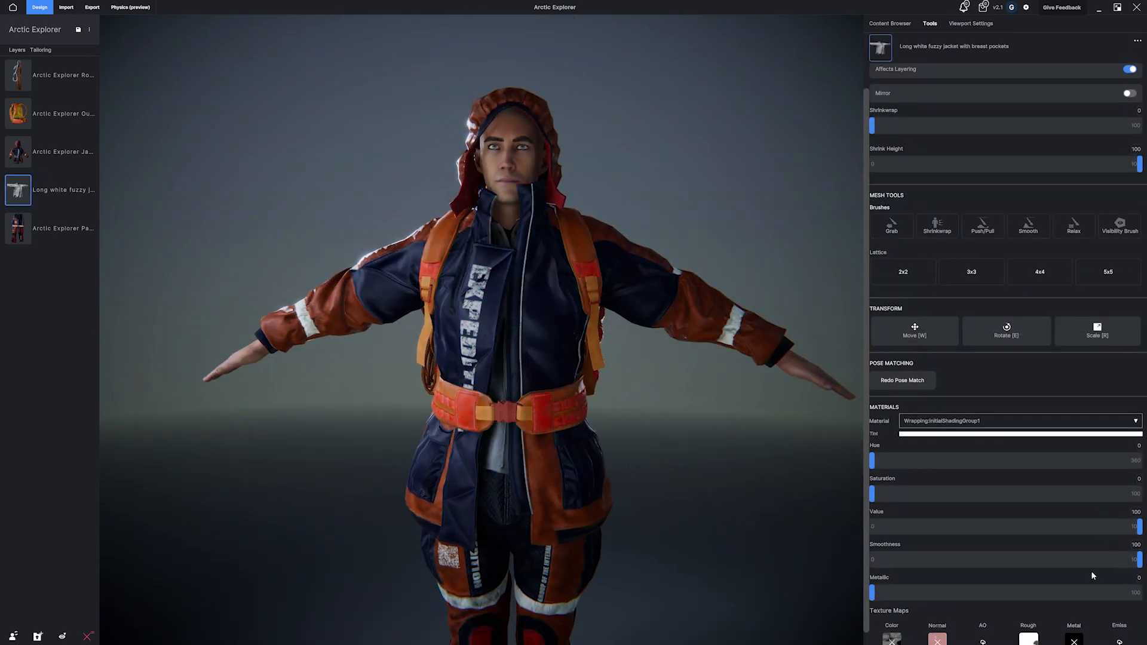
drag(872, 494, 942, 494)
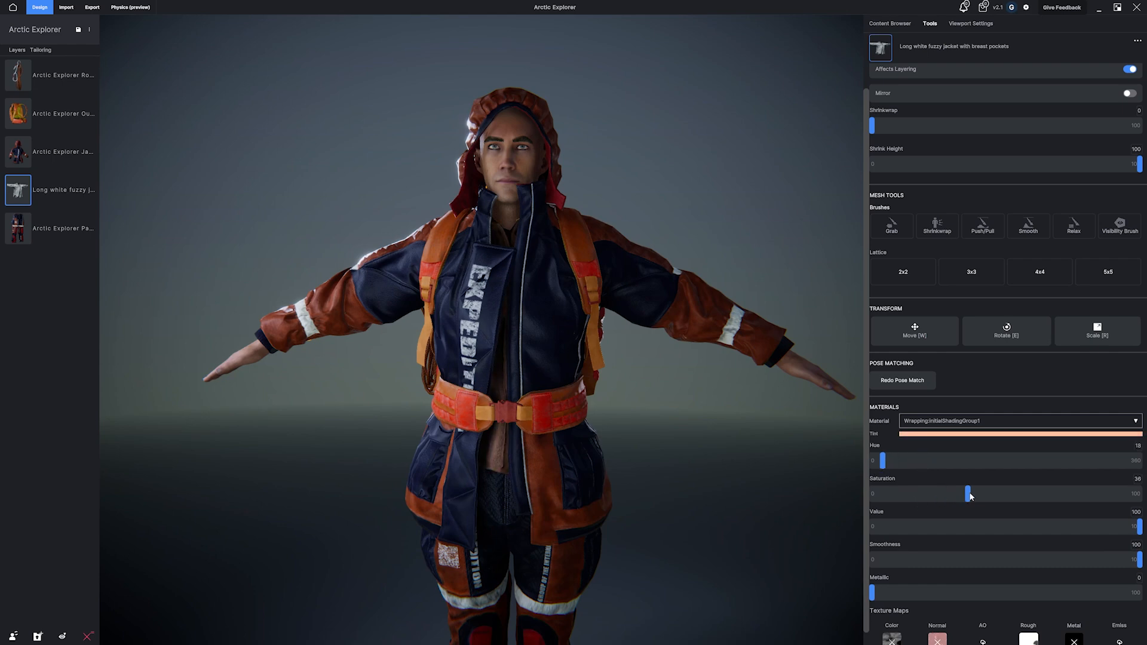
drag(969, 494, 1068, 494)
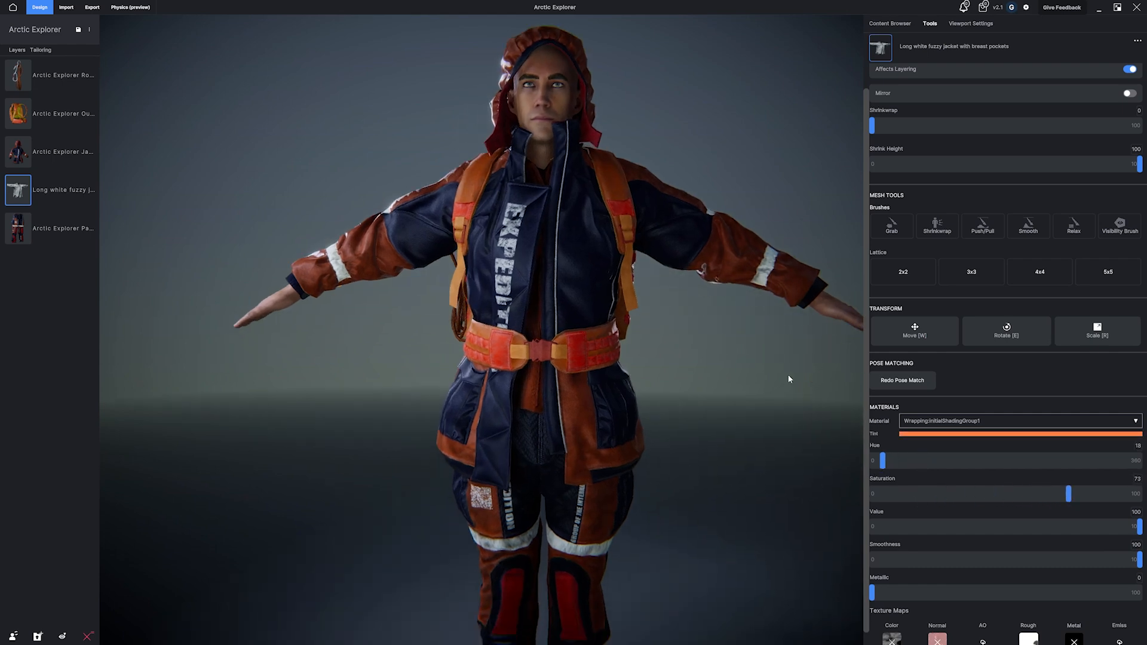
click(890, 23)
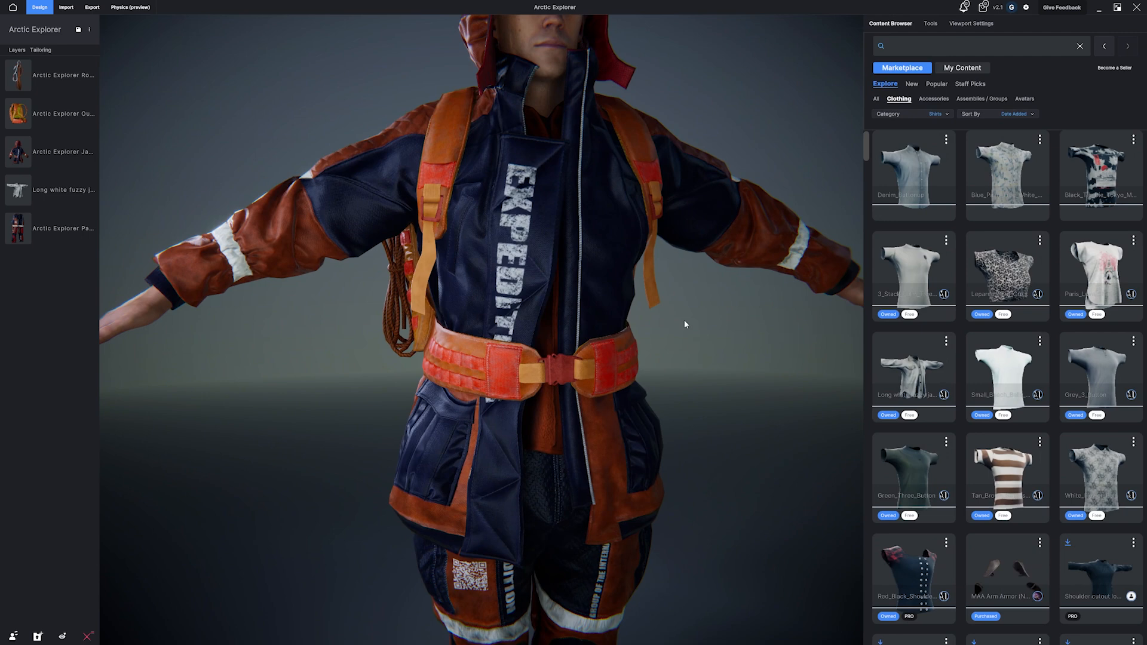
Step: Brighten exposure, try Peace, Daytime, Sunset and Anger lighting, and preview Silly Walking
click(971, 23)
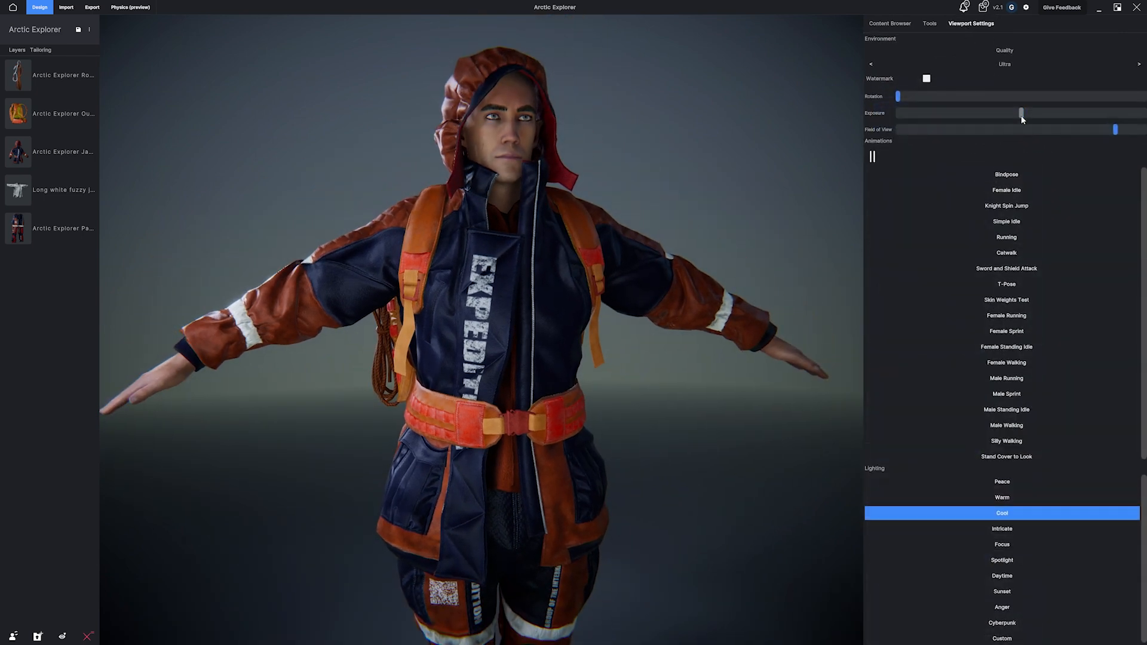
drag(1021, 113, 1049, 113)
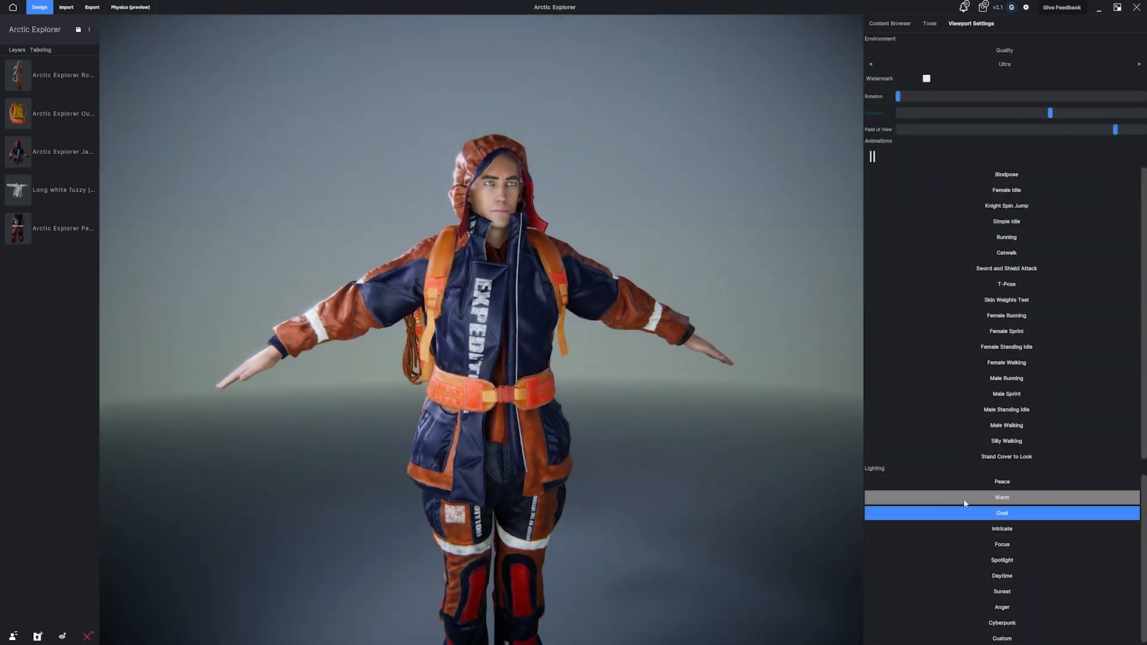
click(1002, 482)
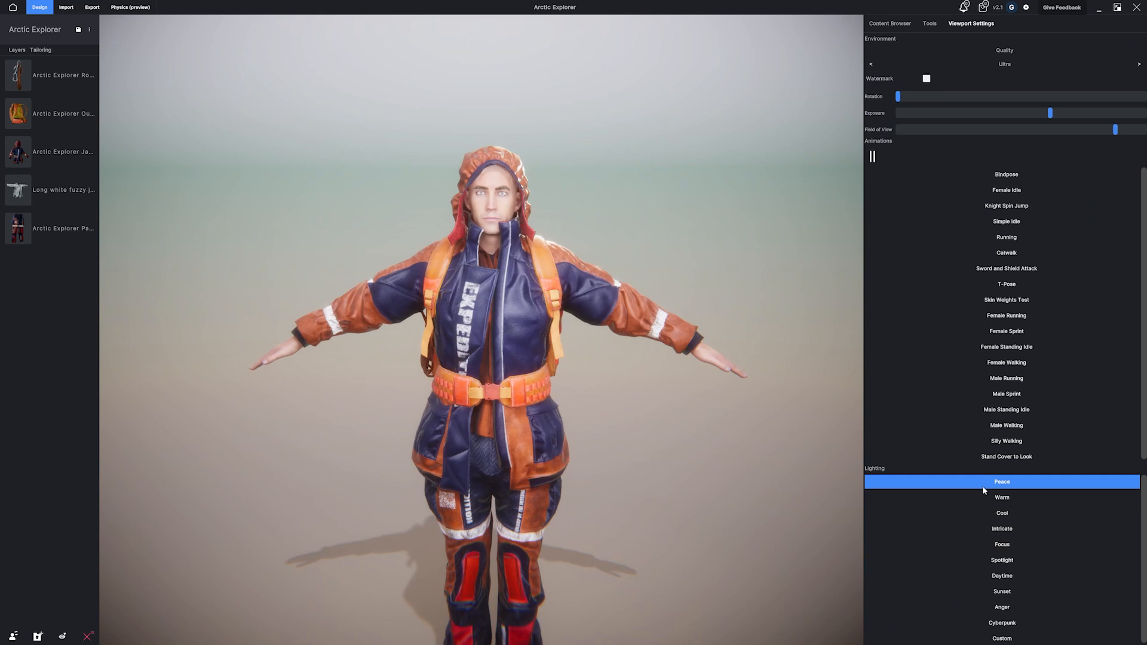
click(1001, 575)
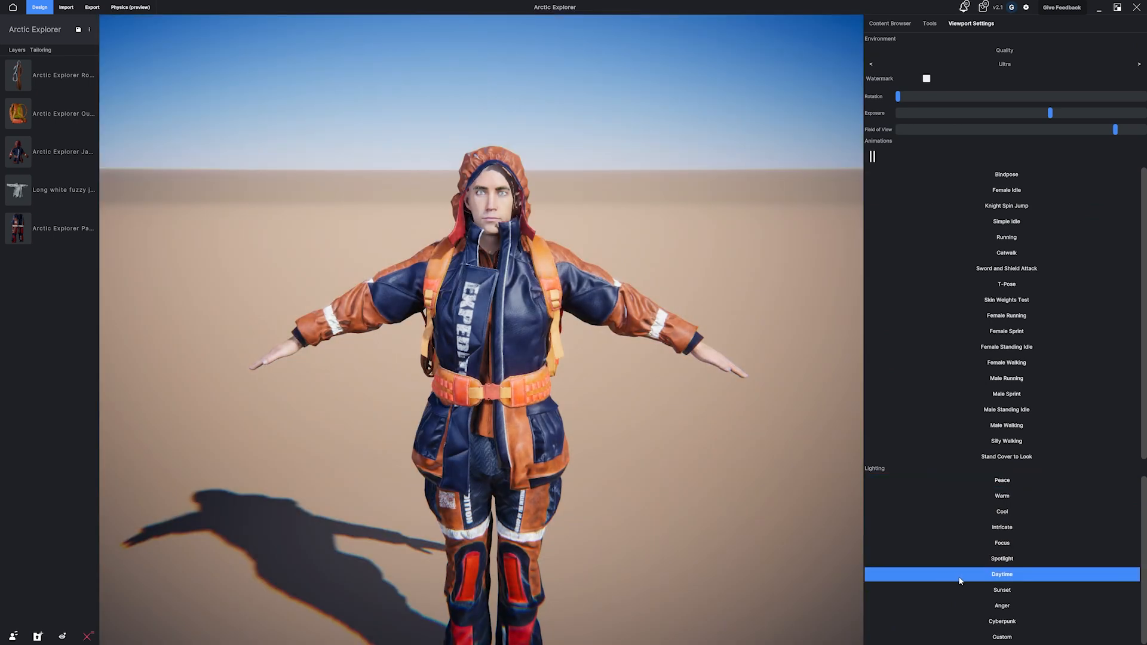
click(1002, 590)
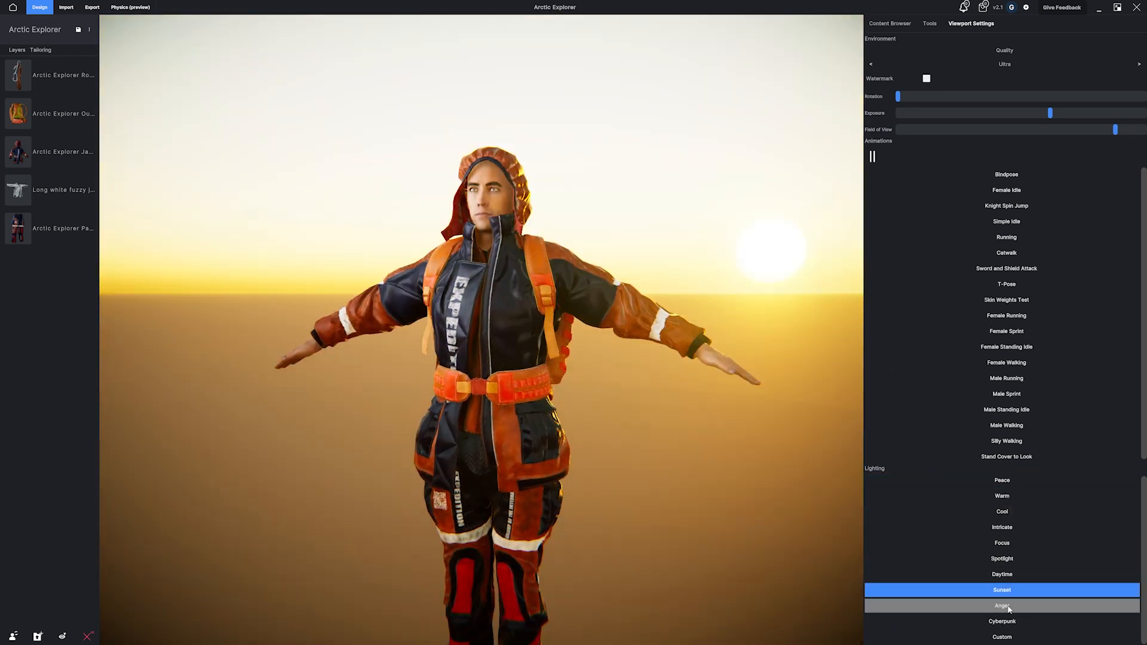
click(1001, 606)
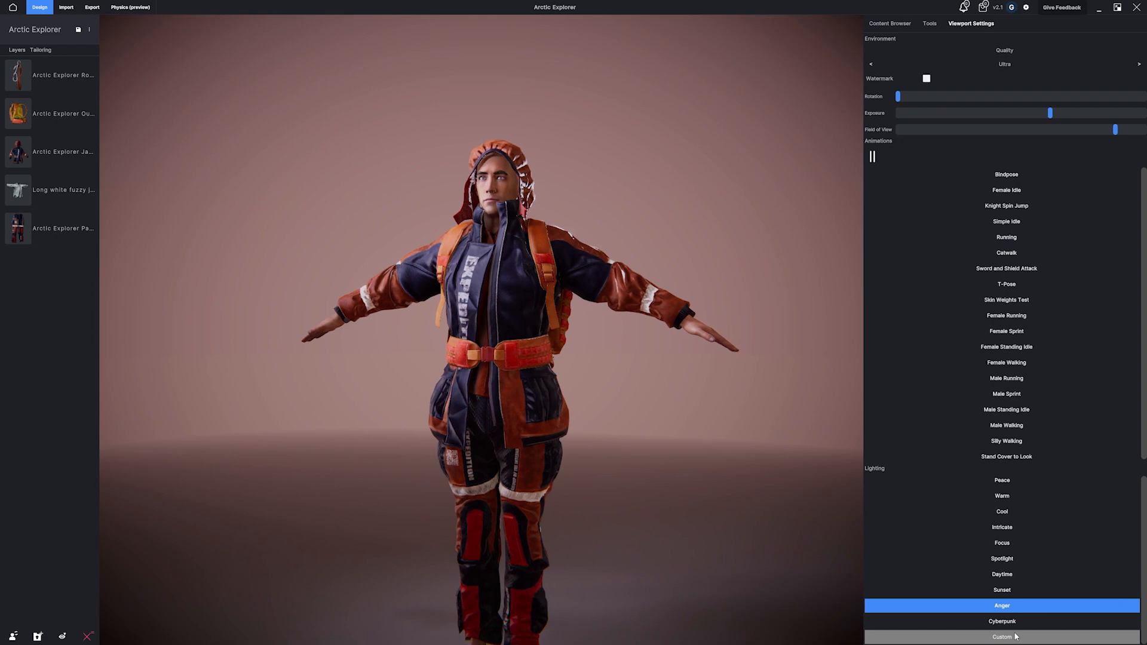
click(1001, 512)
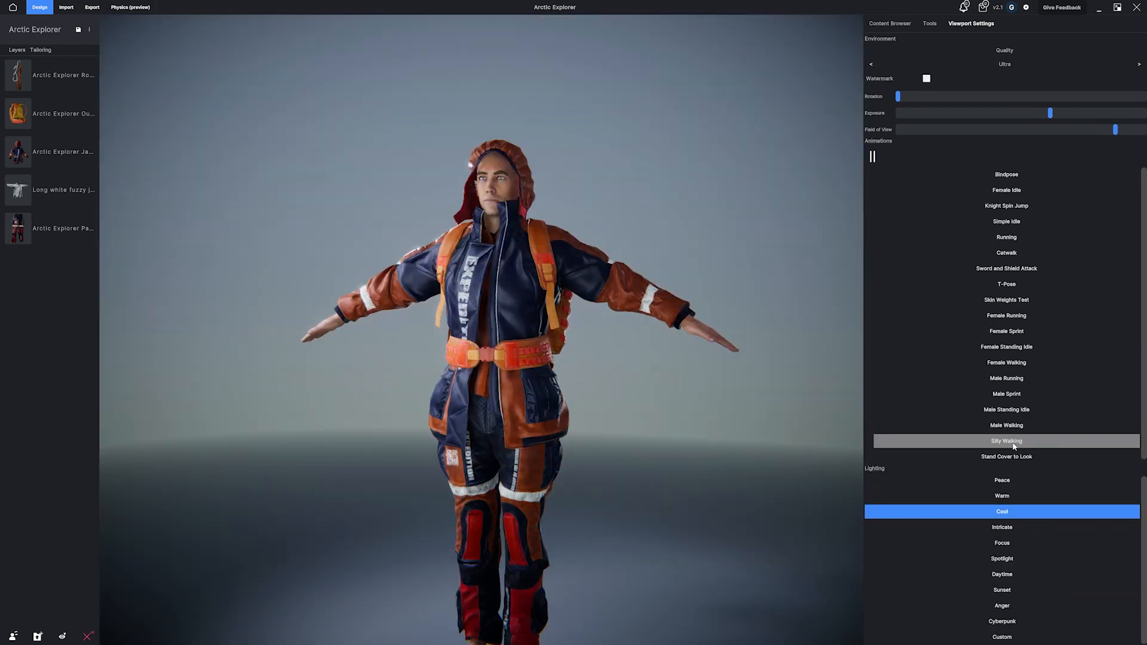
click(890, 23)
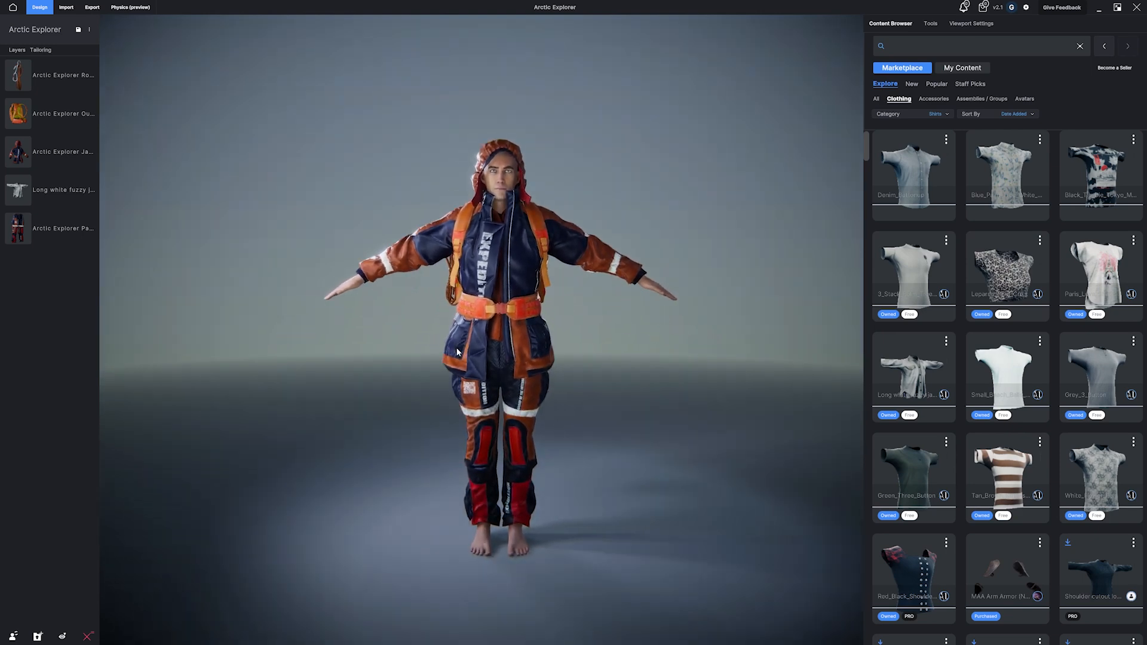
Step: Sculpt the jacket's left and right front panels with layering applied, then confirm
click(51, 151)
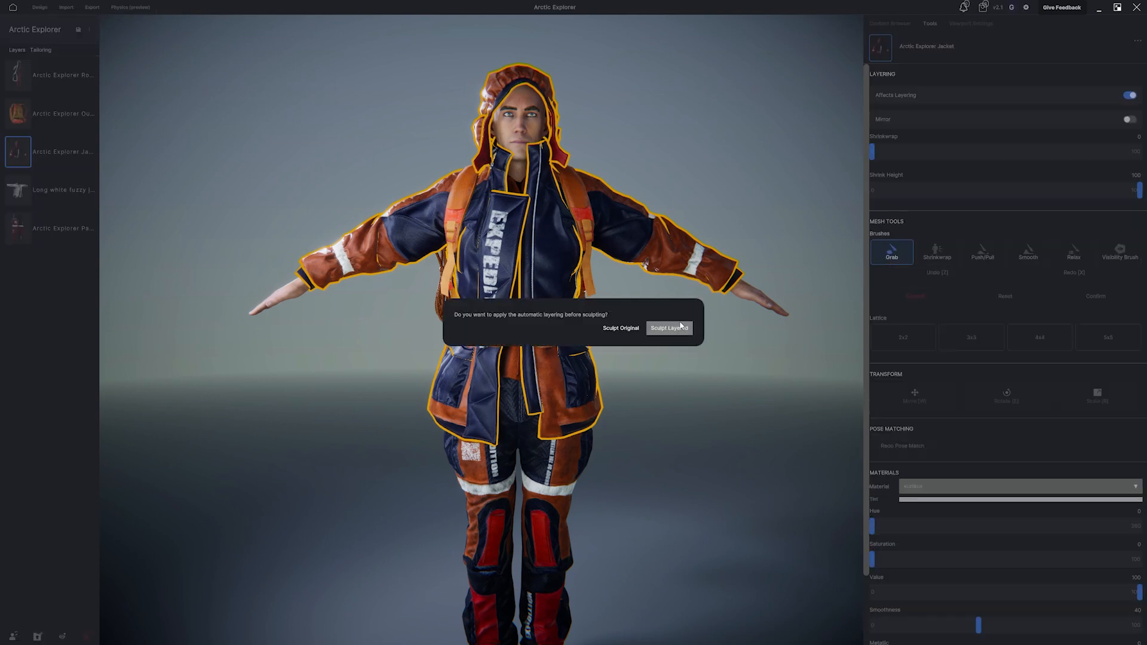
click(668, 327)
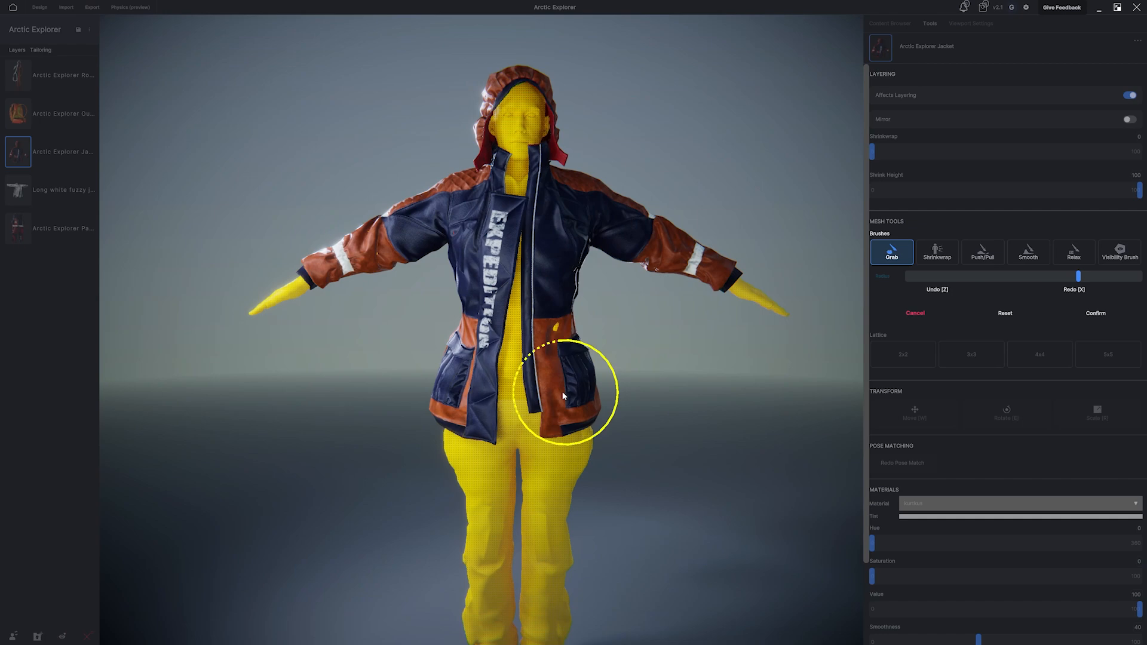
drag(1112, 276, 1112, 276)
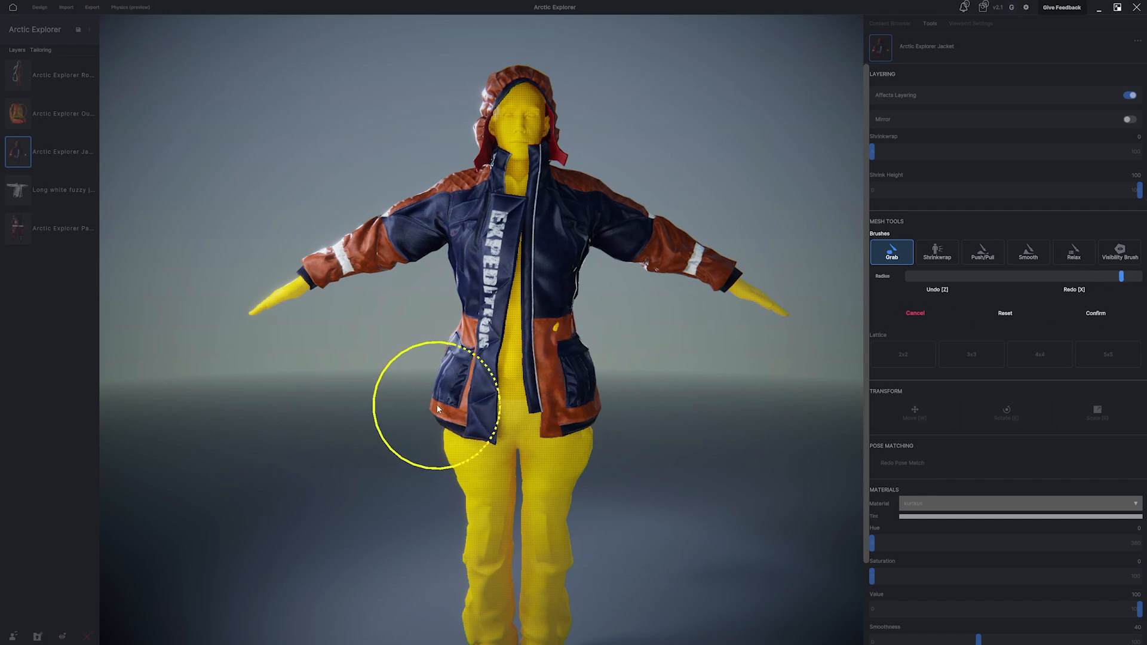
drag(437, 410, 443, 383)
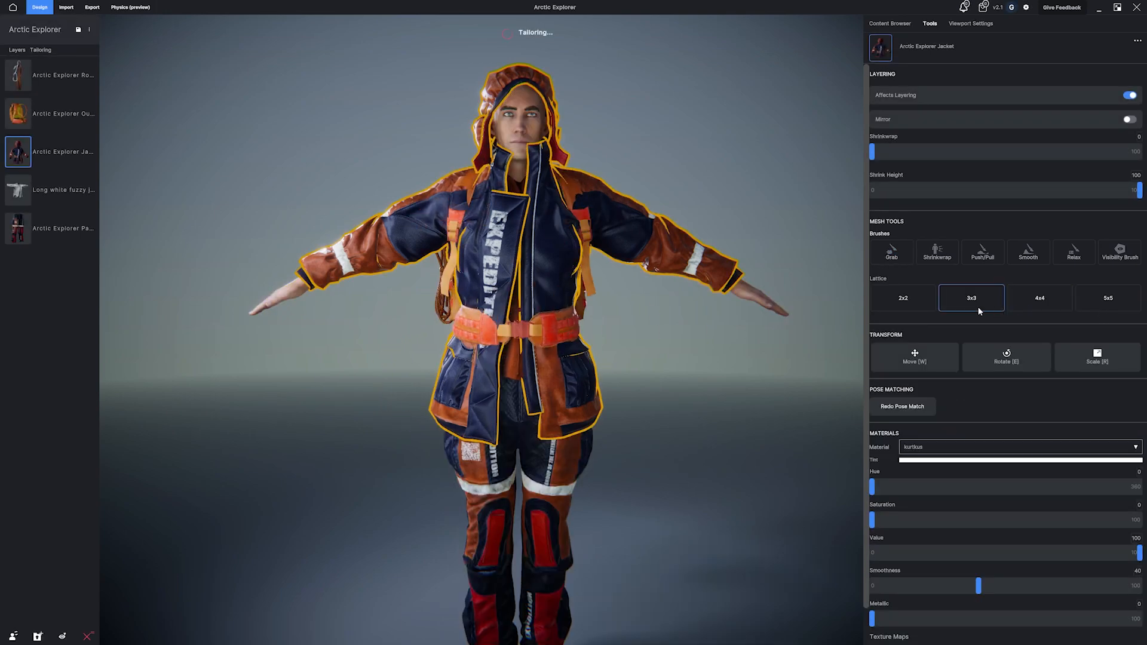
click(971, 297)
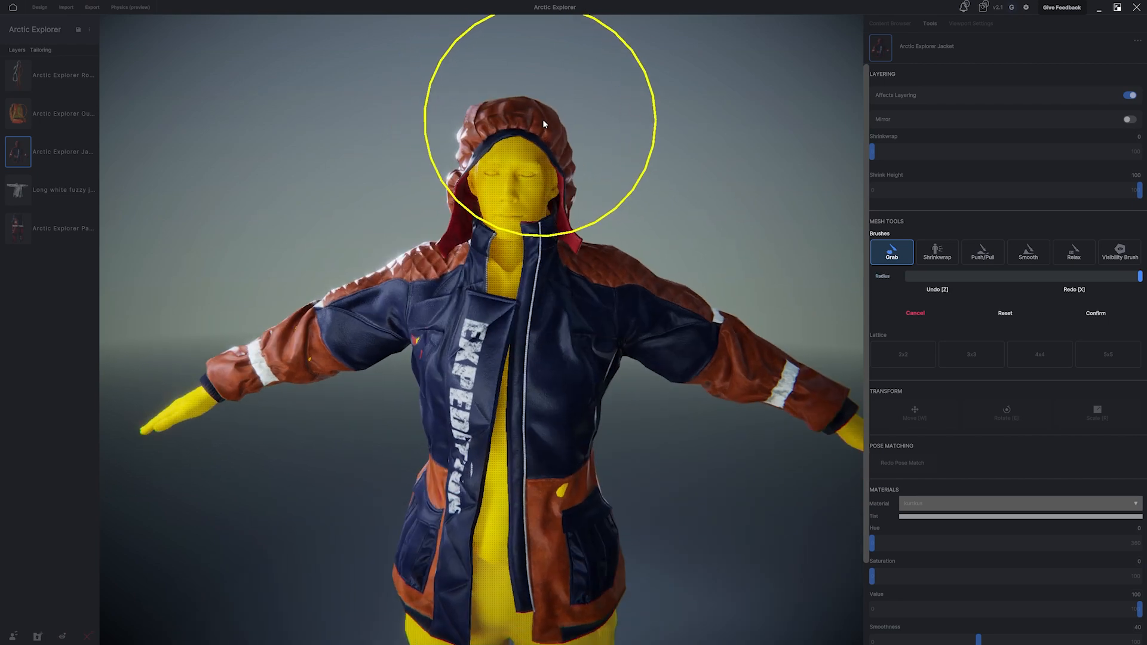
Step: Pull the hood's top, side, back and face edge inward around the head
drag(543, 123, 452, 183)
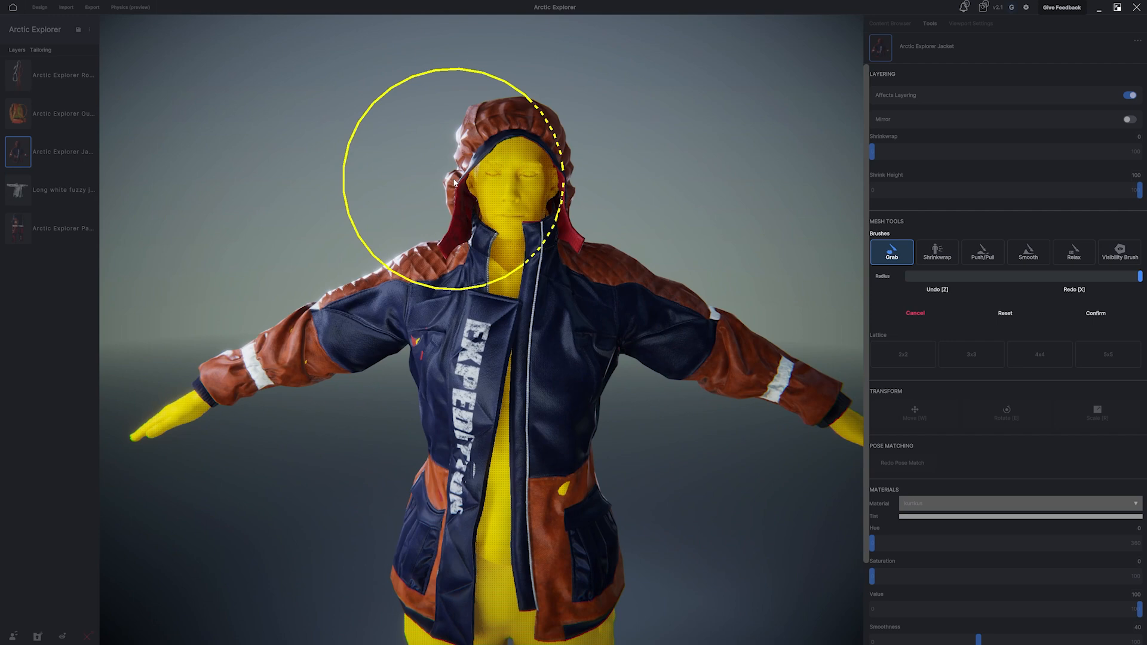
drag(424, 183, 563, 193)
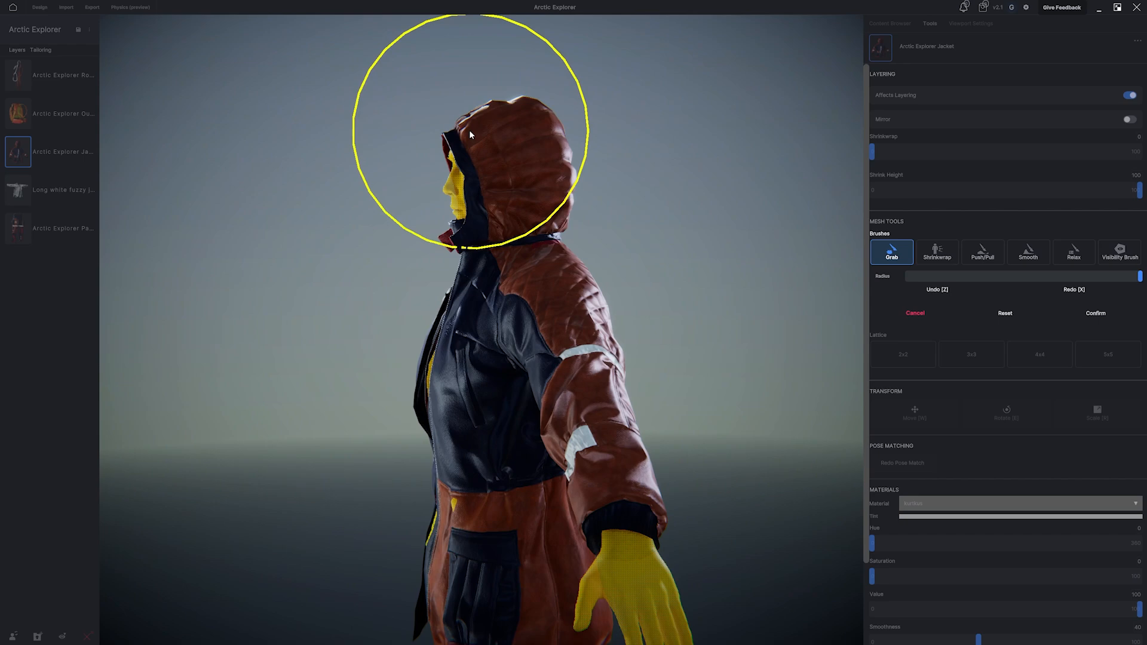
drag(470, 134, 499, 178)
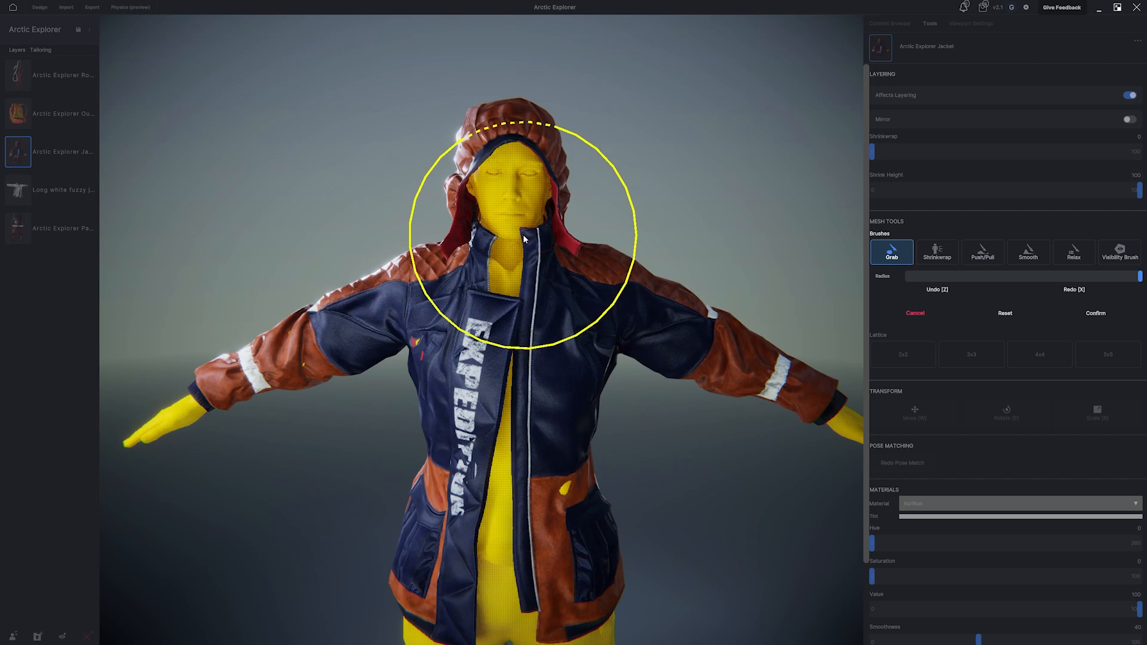
drag(523, 238, 457, 182)
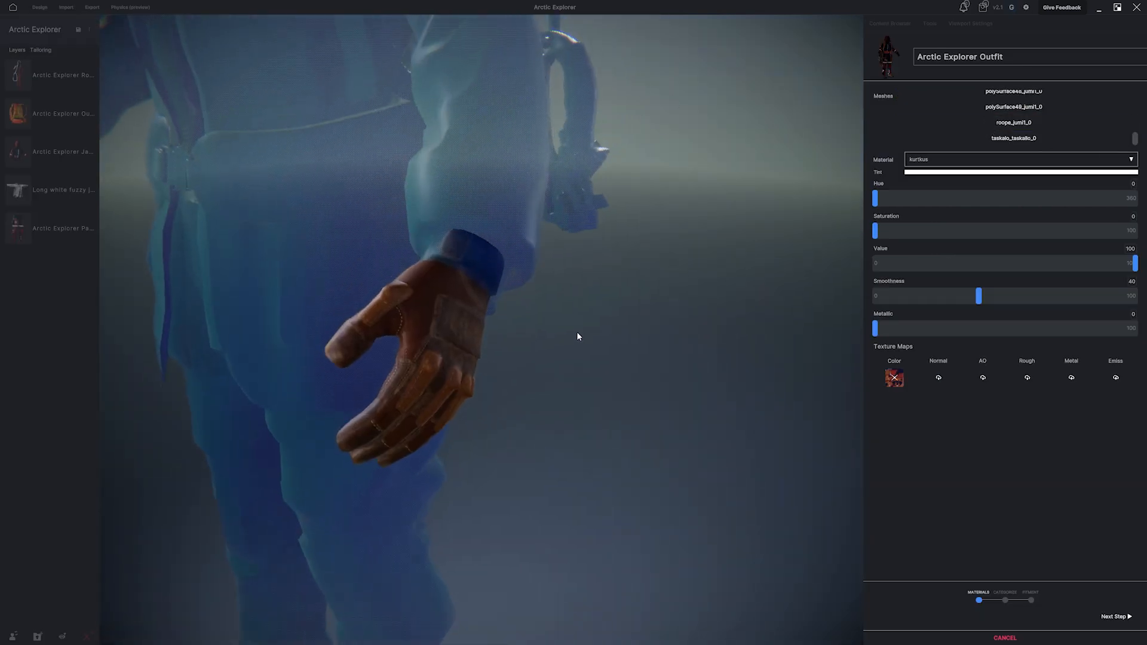
Step: Set the glove's category to Full Body and advance to the fitment step
click(1013, 121)
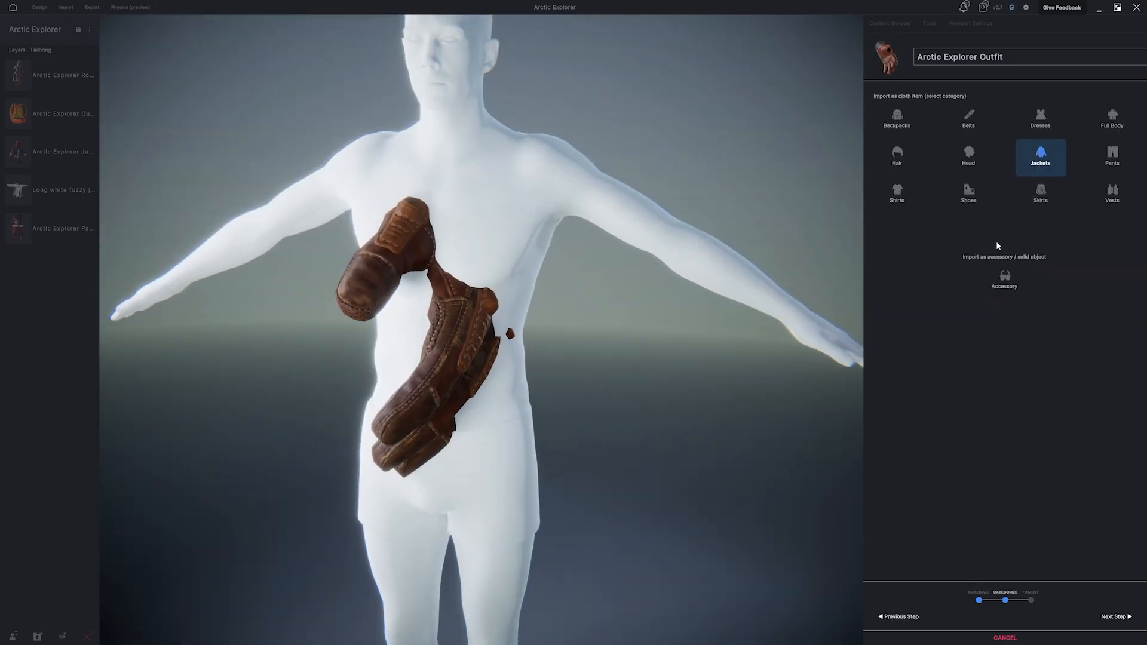
mouse_move(1133, 127)
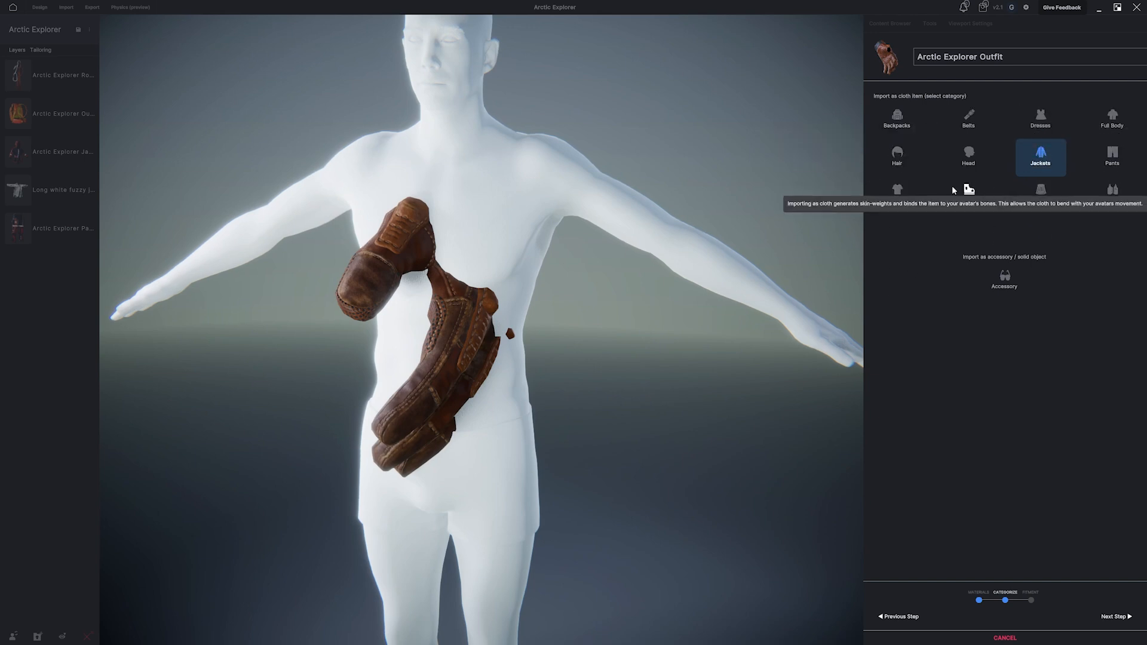
click(1111, 119)
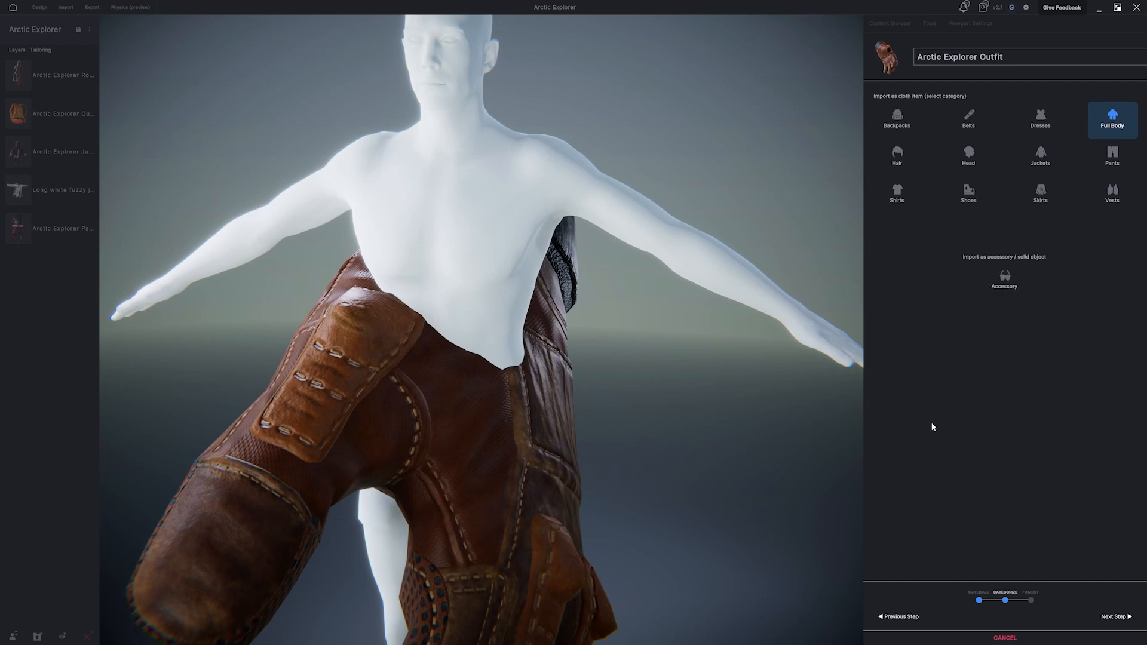
click(1113, 616)
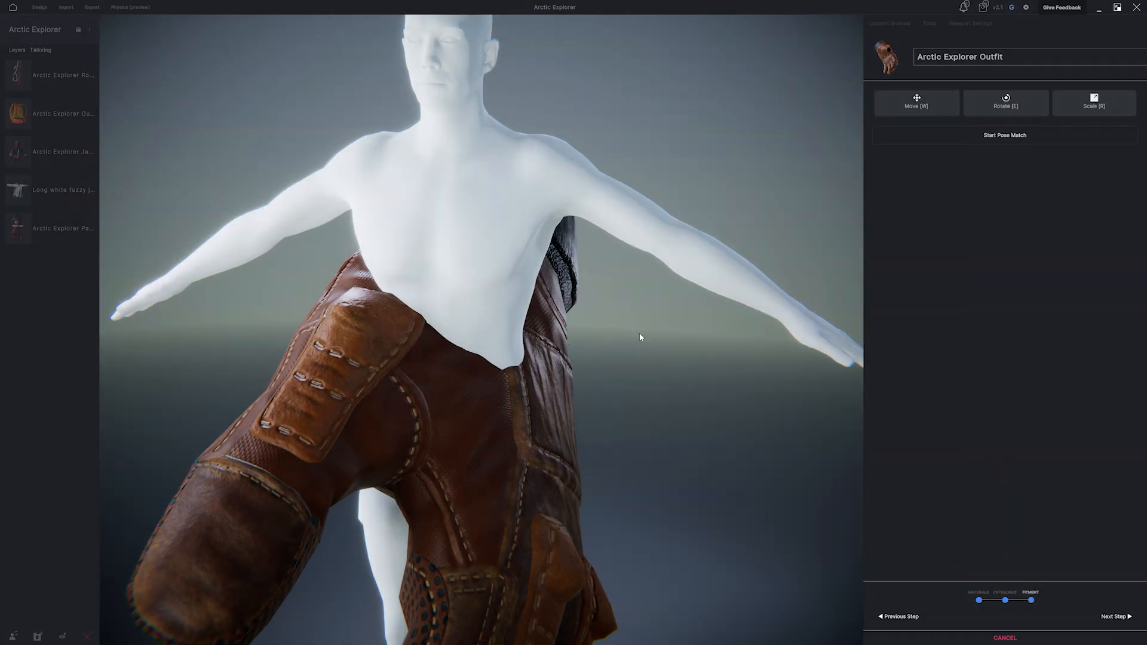
Step: Rotate and move the glove onto the avatar's hand and confirm its placement
click(1005, 103)
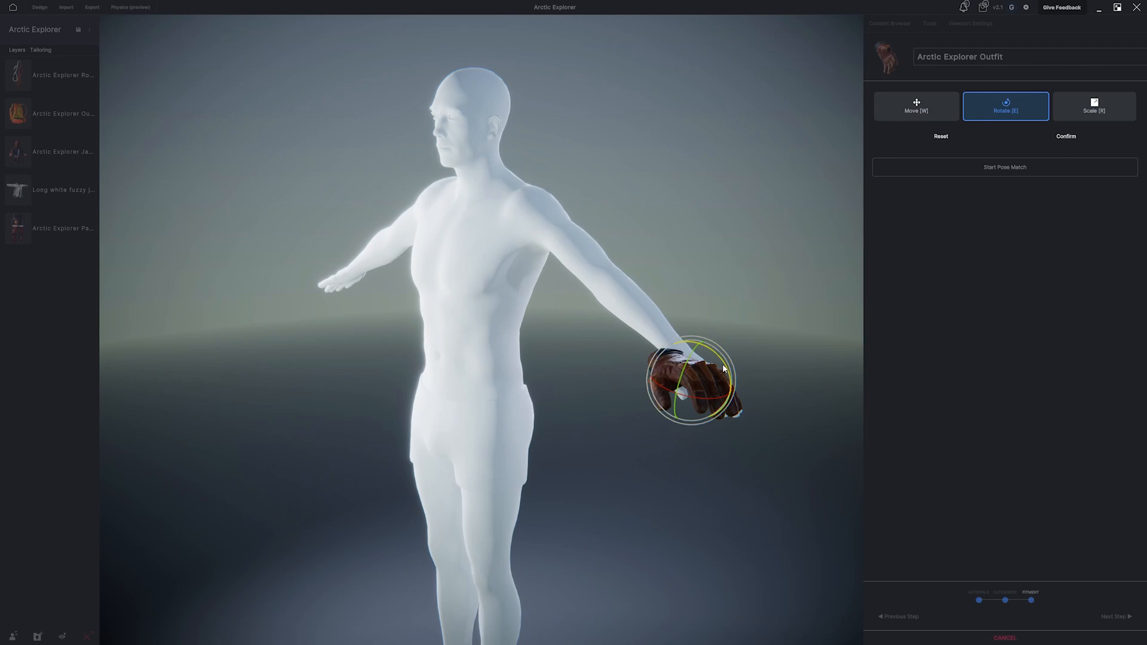
click(1094, 106)
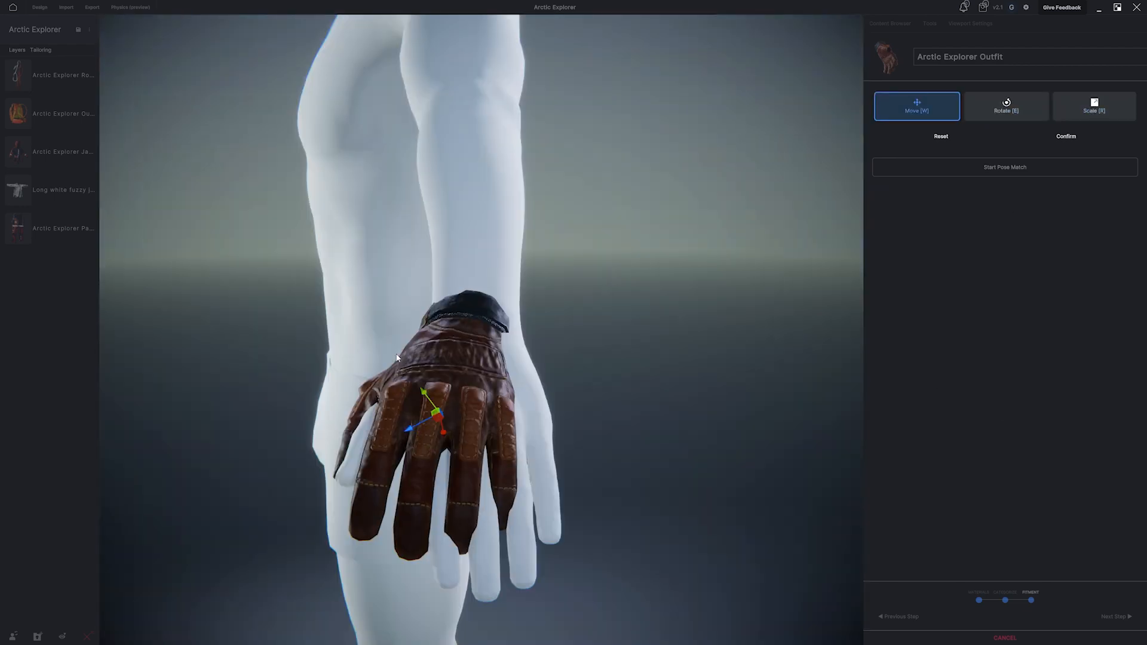
click(1093, 106)
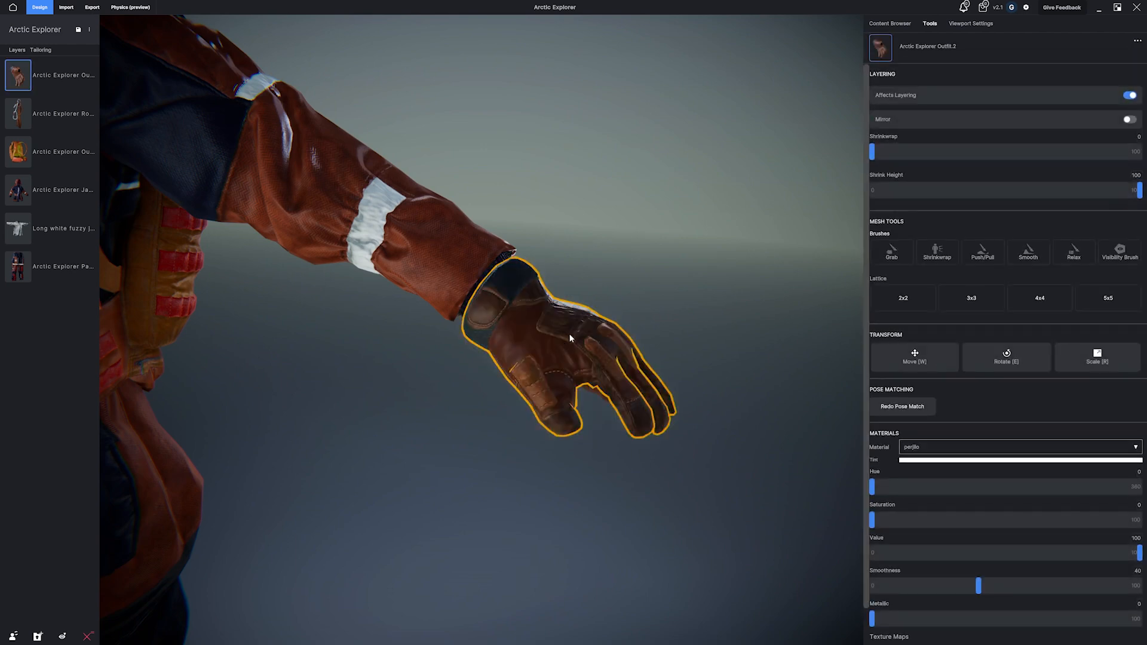
mouse_move(1129, 96)
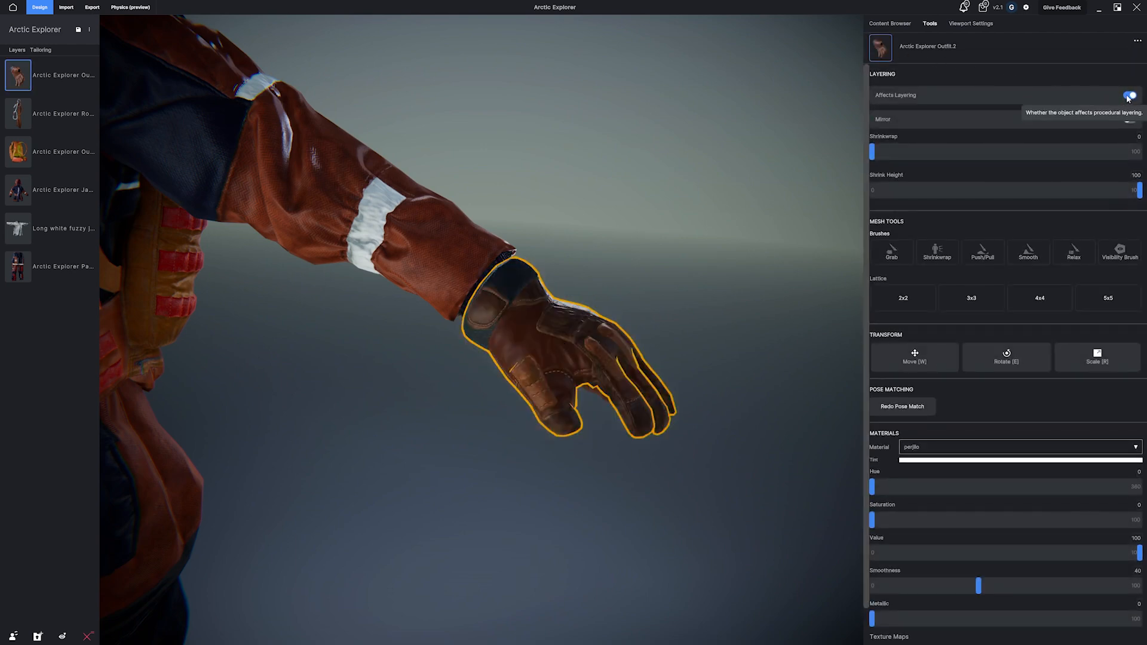
Step: Turn off Affects Layering for the glove and select the avatar's hand
click(1129, 94)
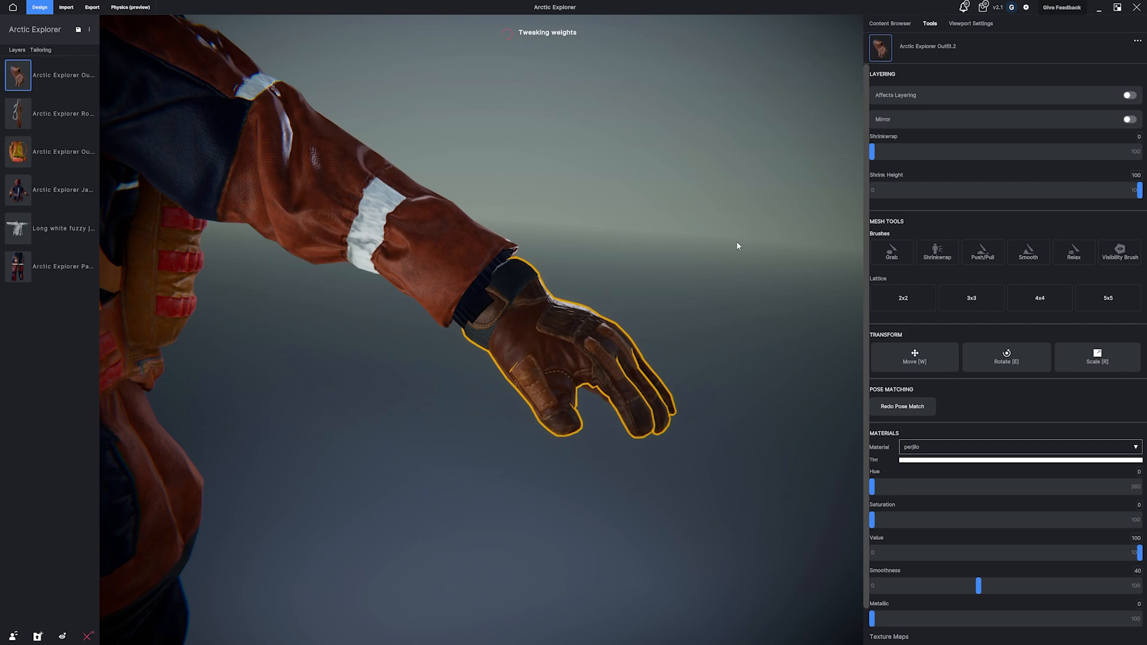
click(890, 23)
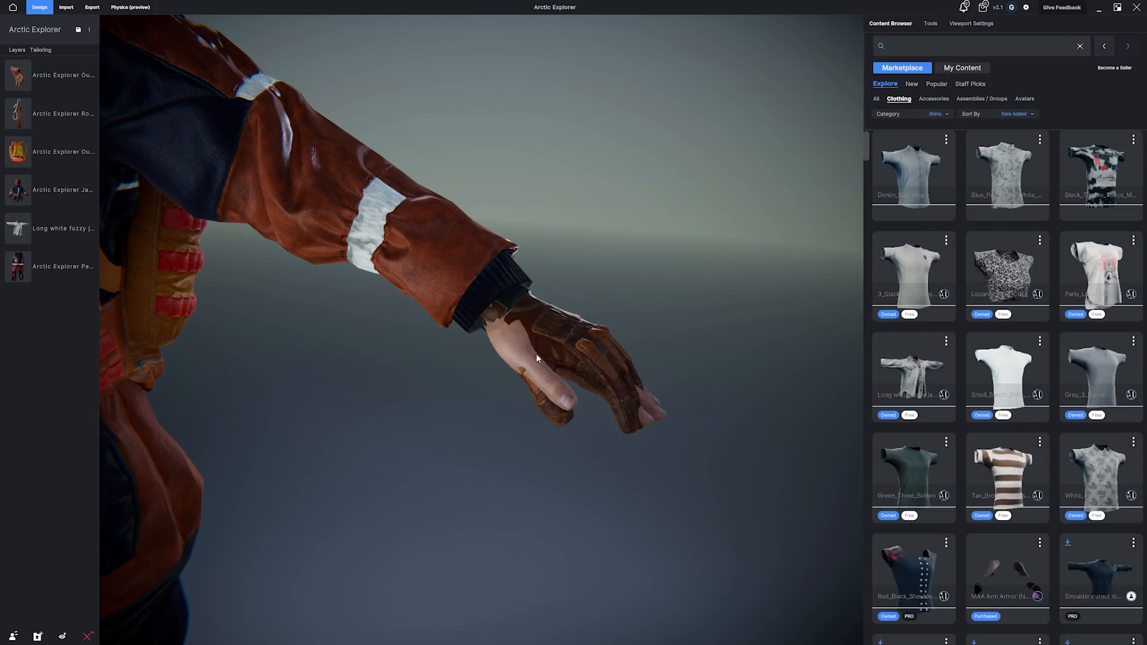
click(931, 23)
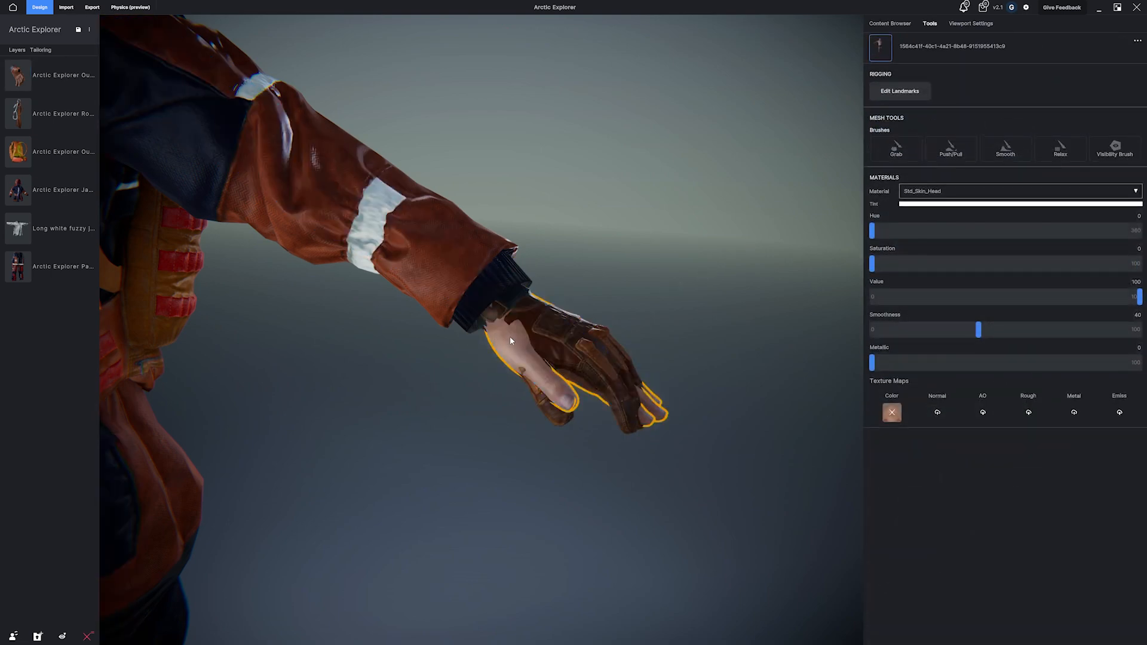
Step: Paint over the hand with the Visibility Brush to hide skin under the glove
click(950, 149)
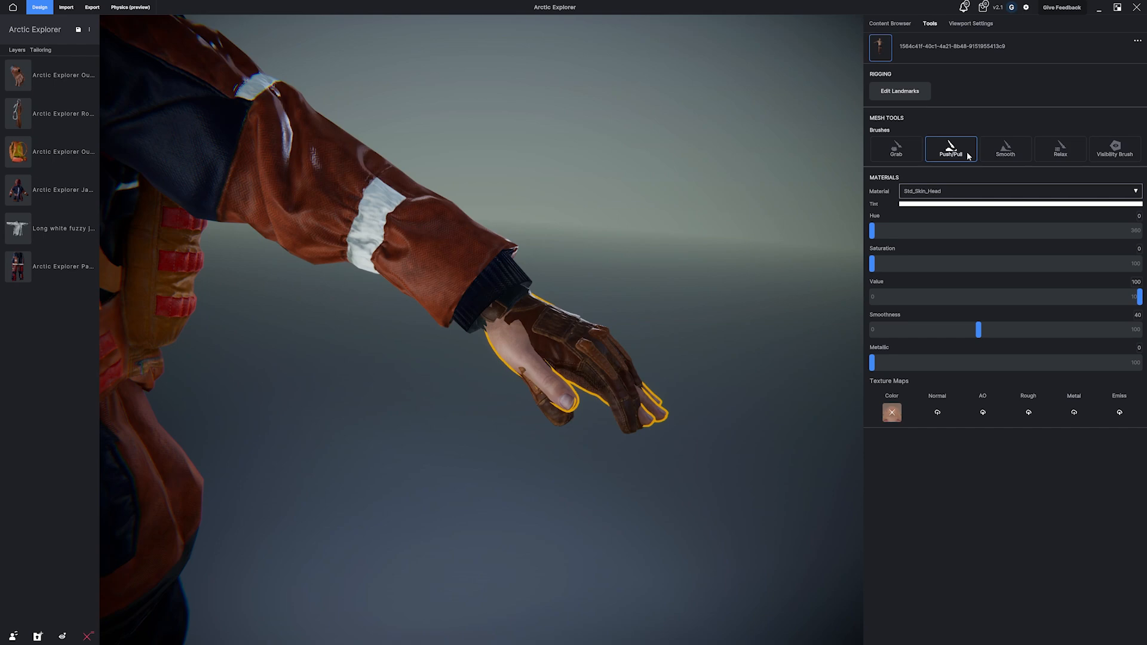
click(1115, 150)
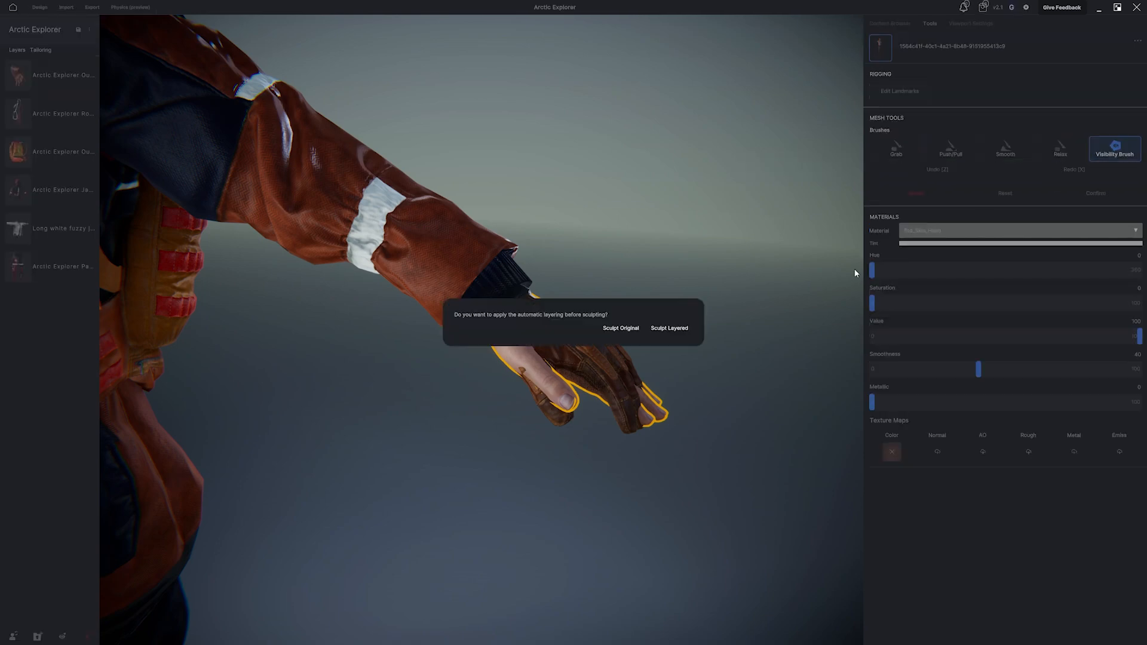
click(668, 328)
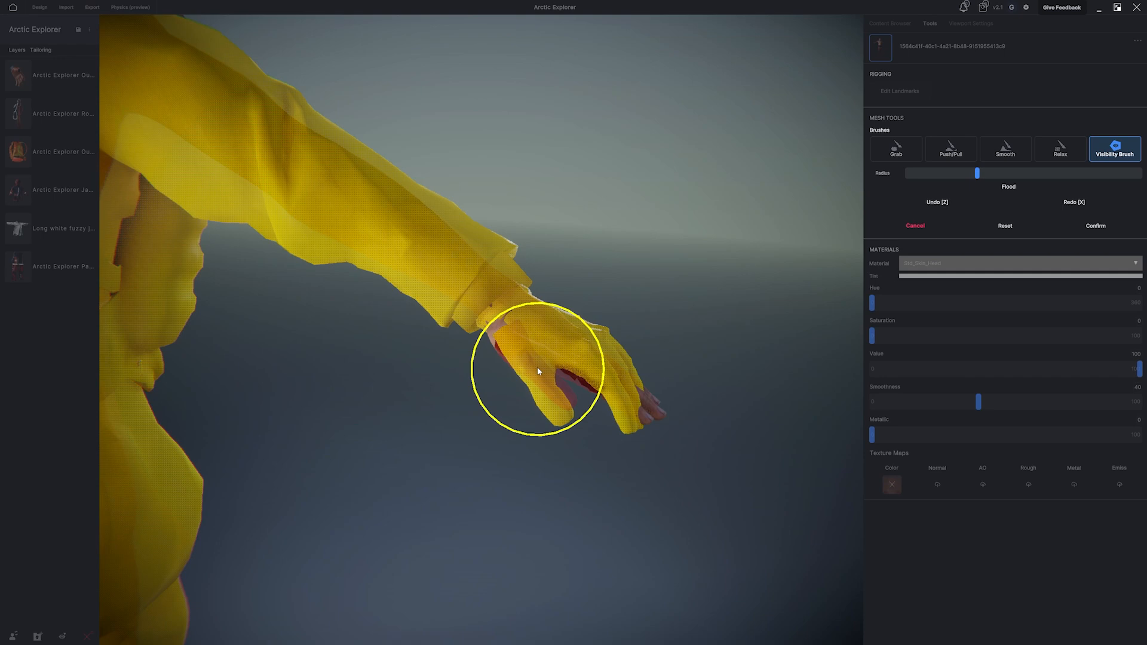
drag(538, 371, 586, 388)
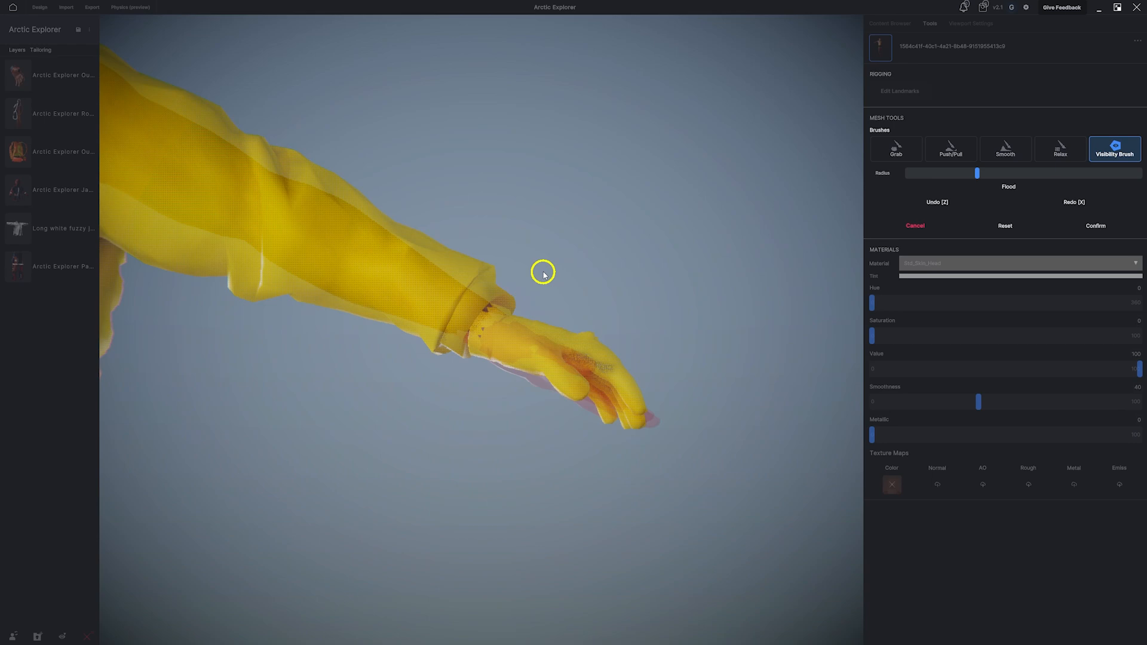
mouse_move(567, 375)
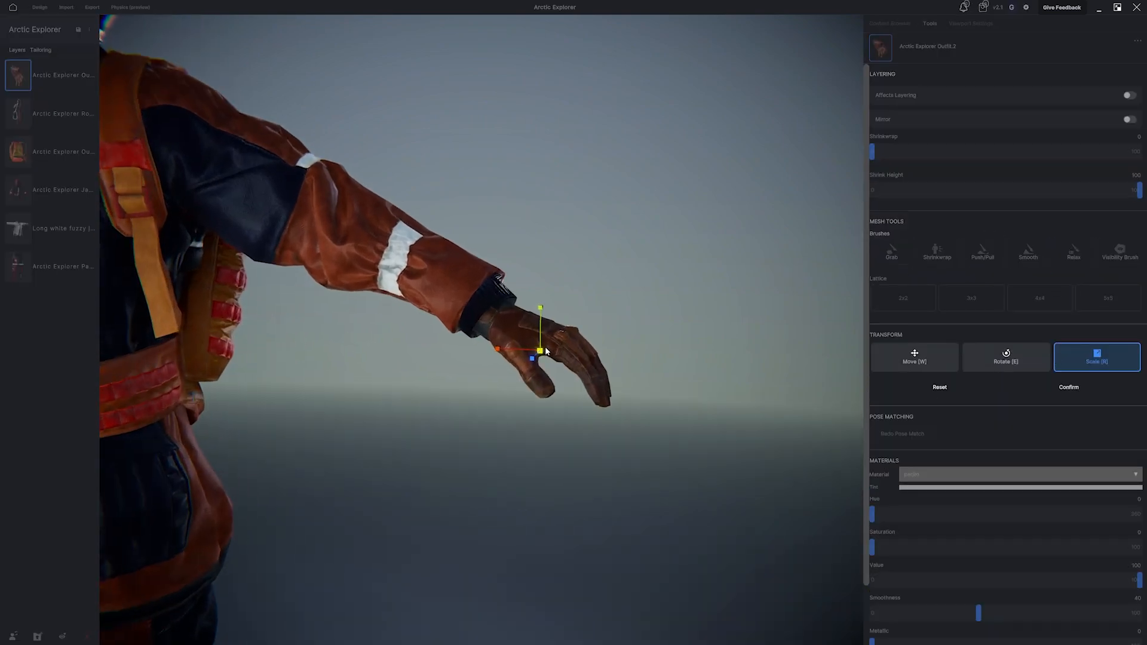
Step: Rotate the glove to a new orientation and mirror it onto the other hand
click(1006, 357)
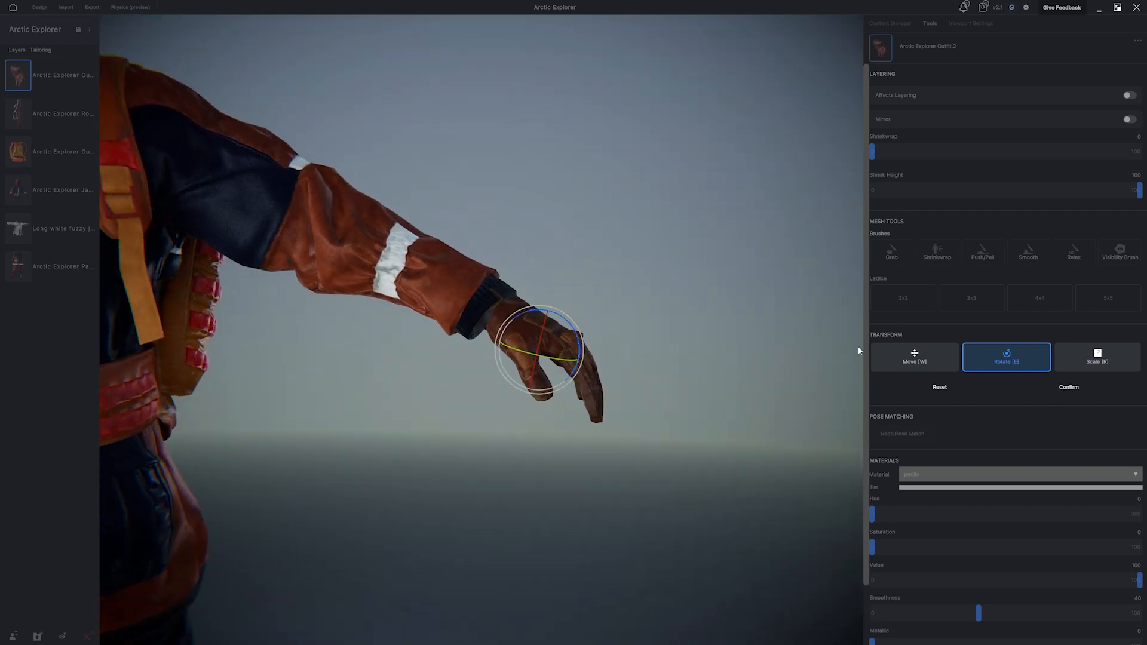
click(913, 357)
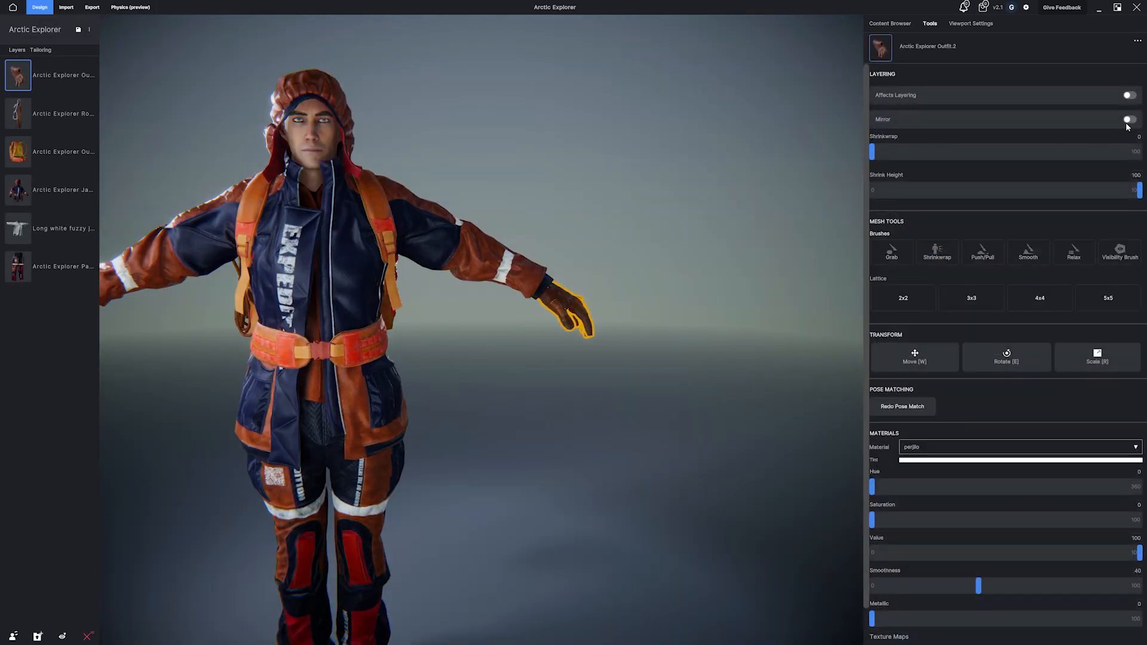
click(1129, 119)
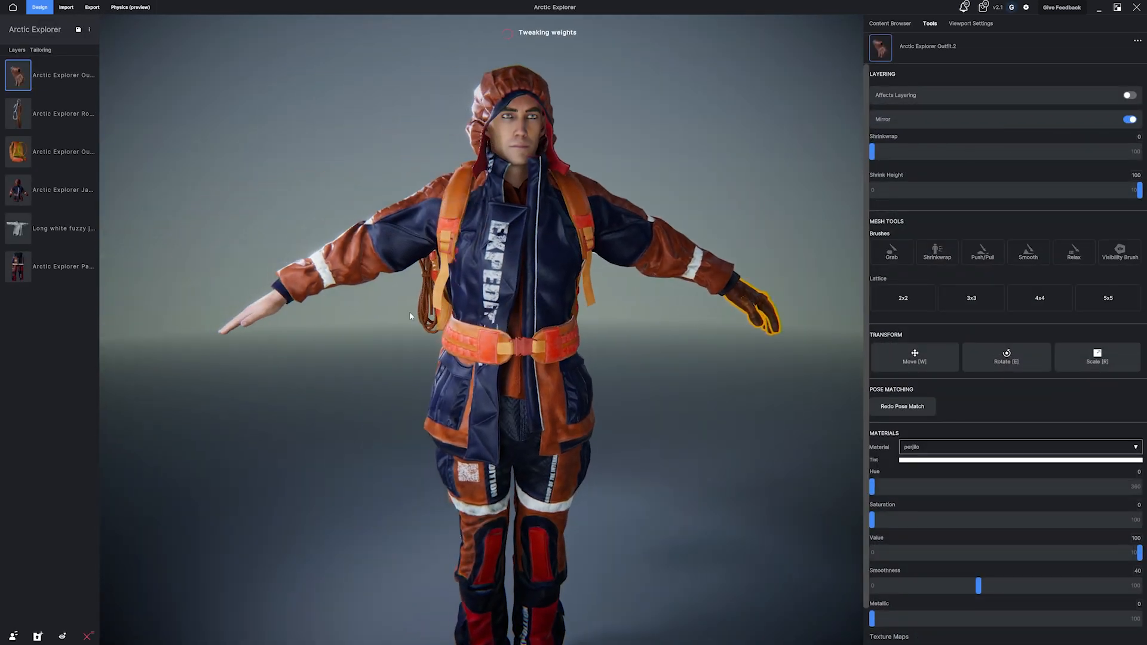
Step: Hide the avatar's fingers inside the glove with the Visibility Brush
click(889, 23)
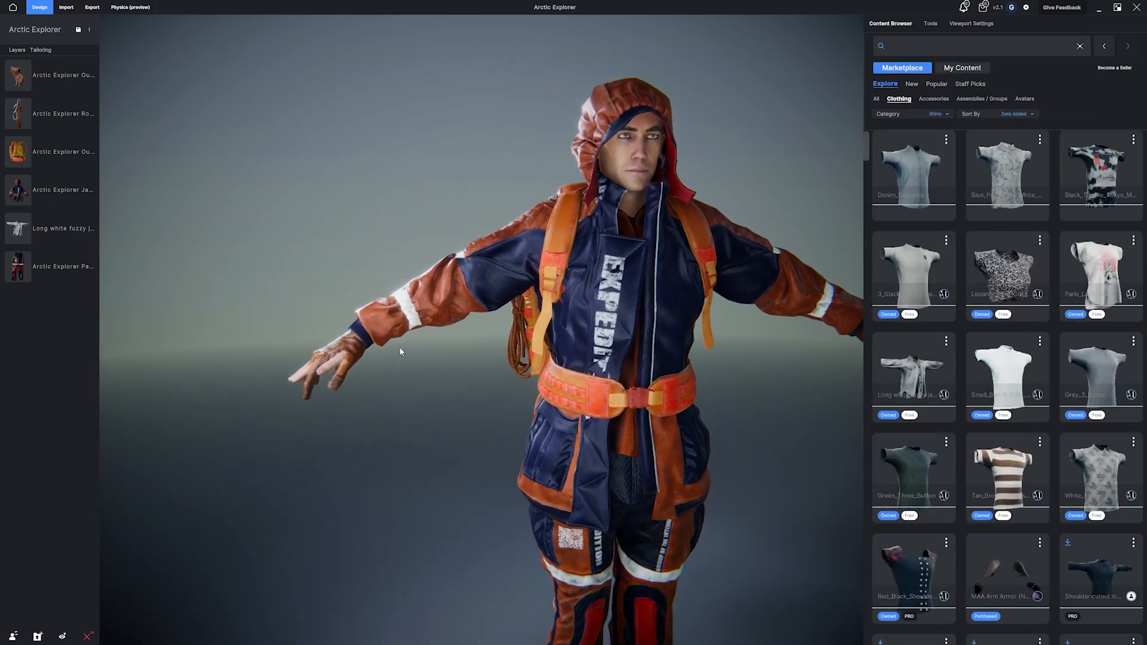
click(930, 23)
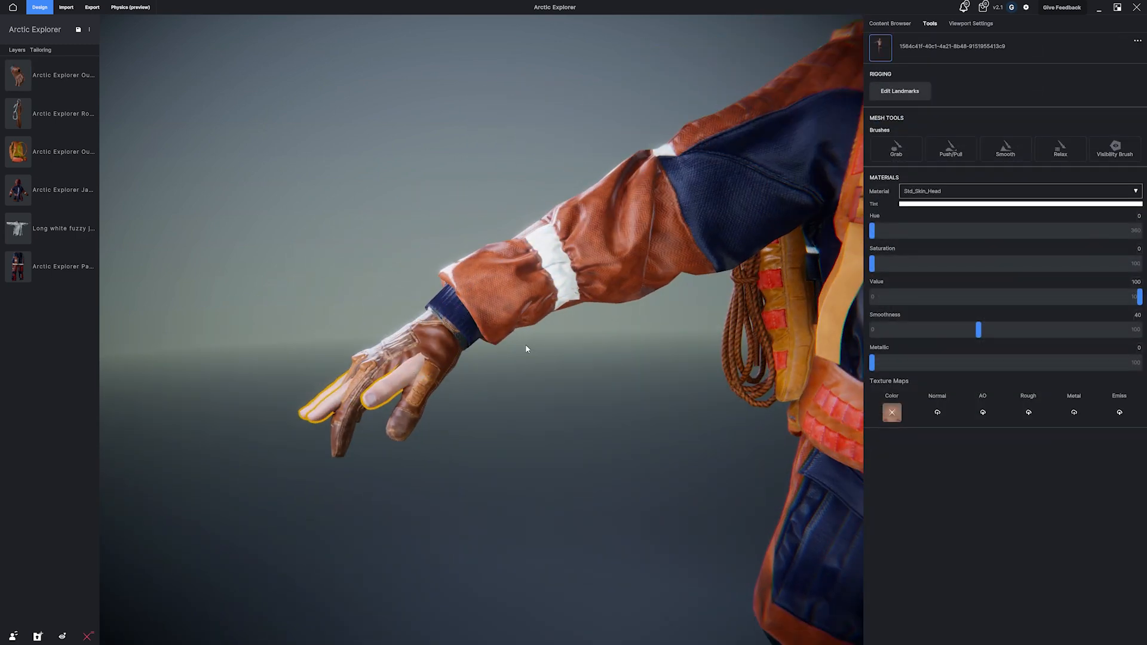
click(1114, 147)
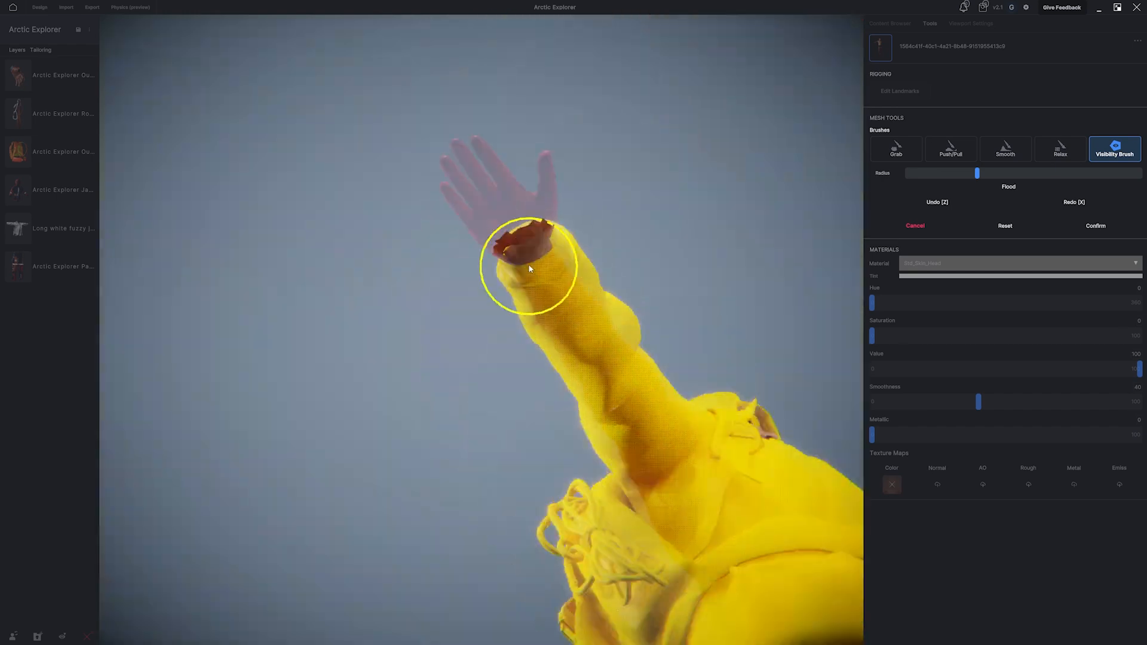
click(1096, 225)
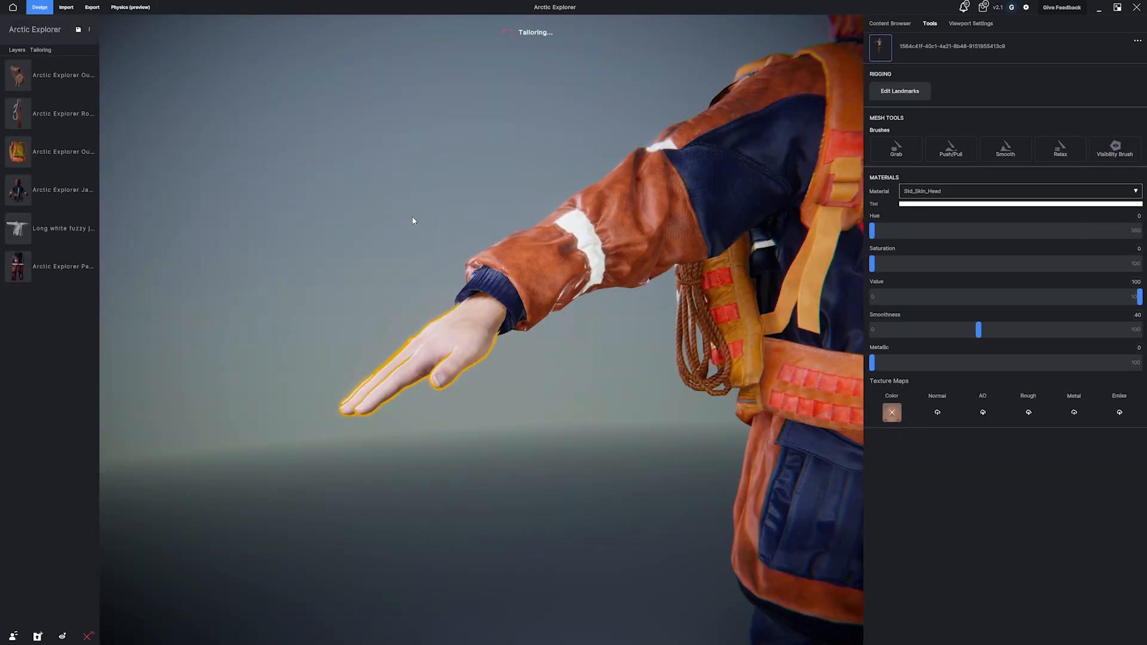
click(890, 23)
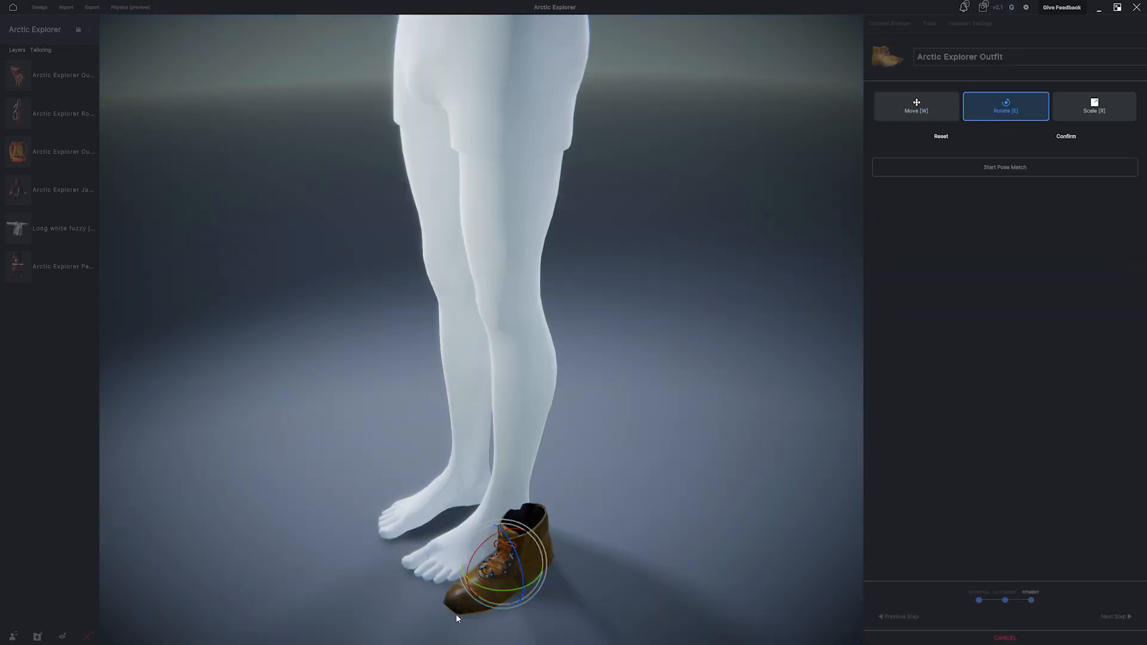
Step: Rotate and scale the Arctic Explorer Boot so it sits on the foot
click(916, 106)
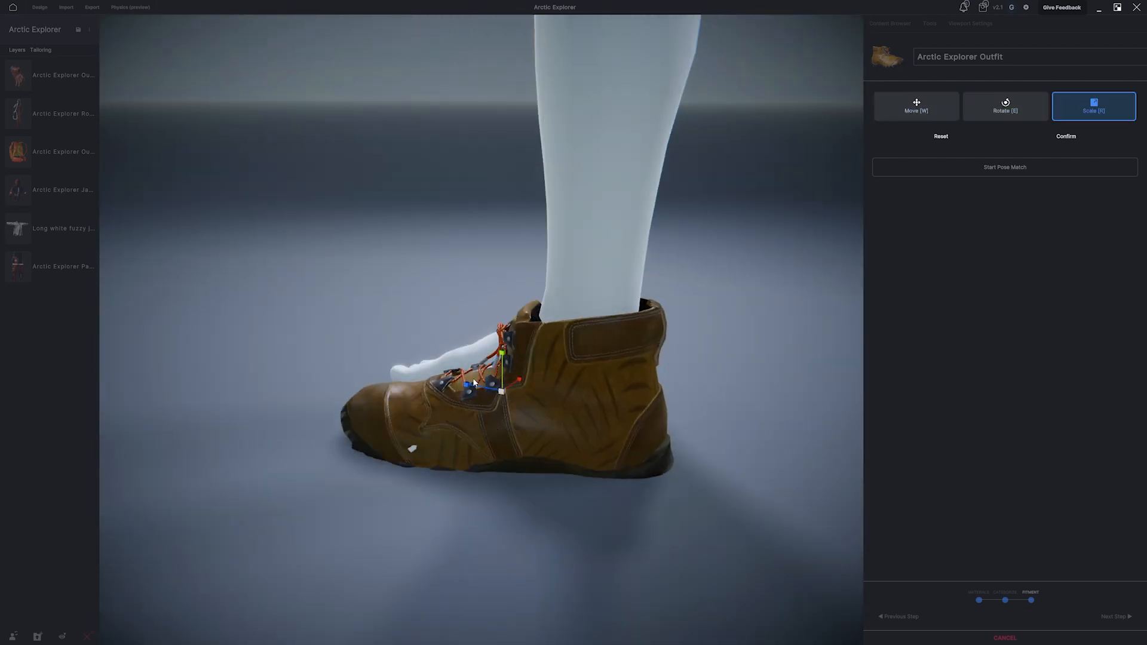
click(916, 105)
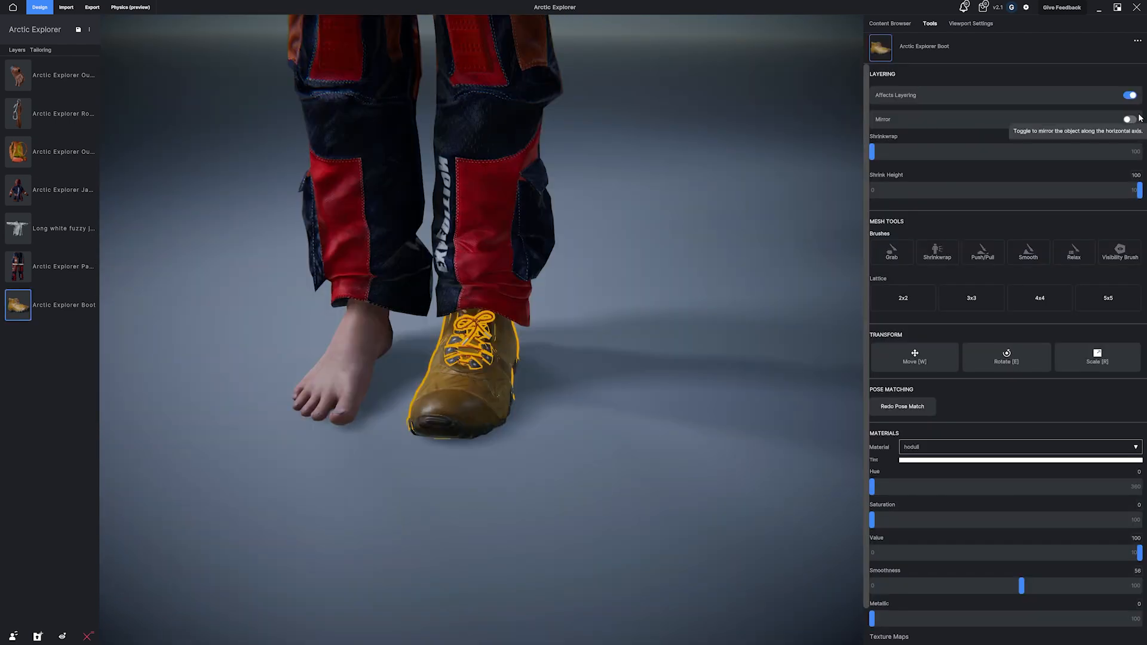
Step: Mirror the boot onto the other foot, then play and stop the Running preview
click(971, 23)
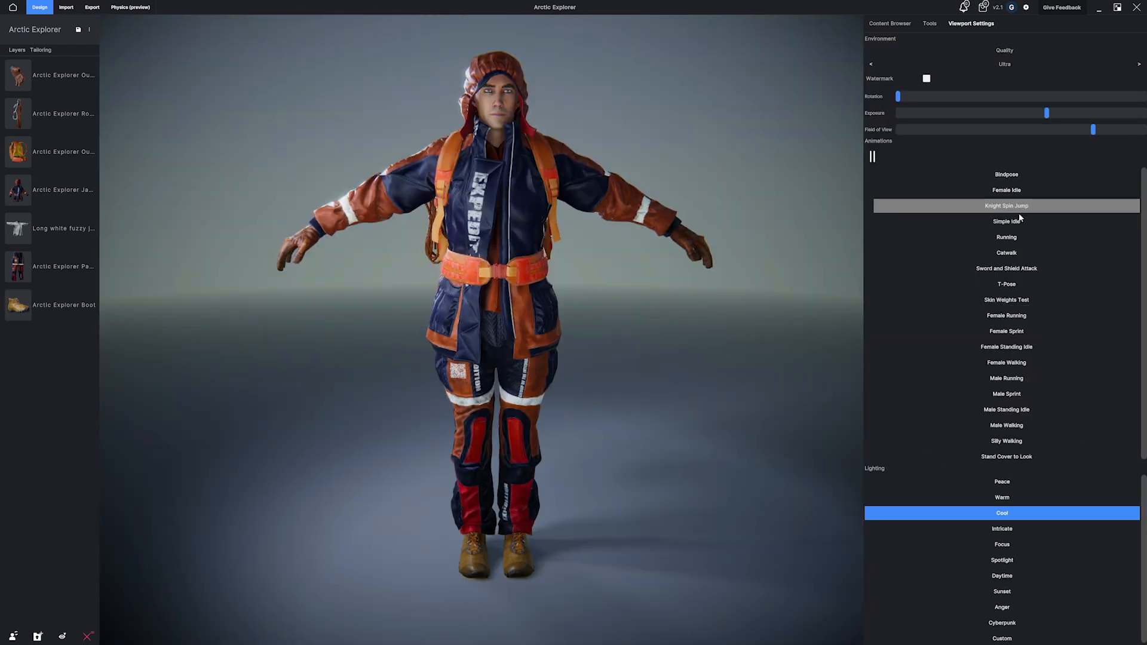
click(1006, 237)
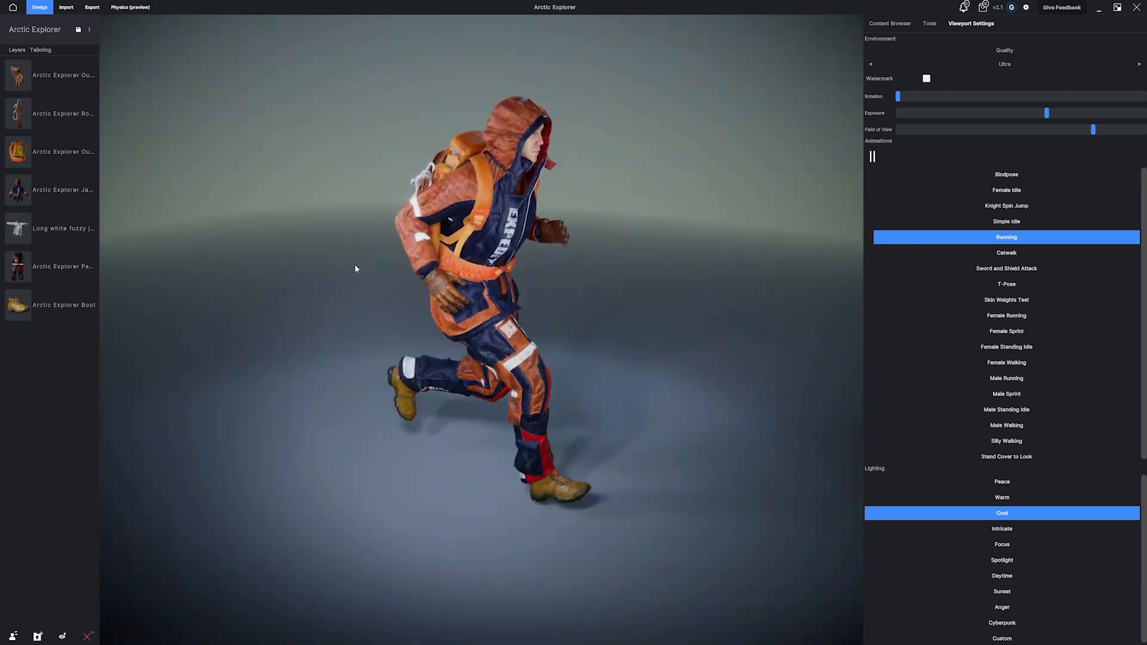
click(890, 23)
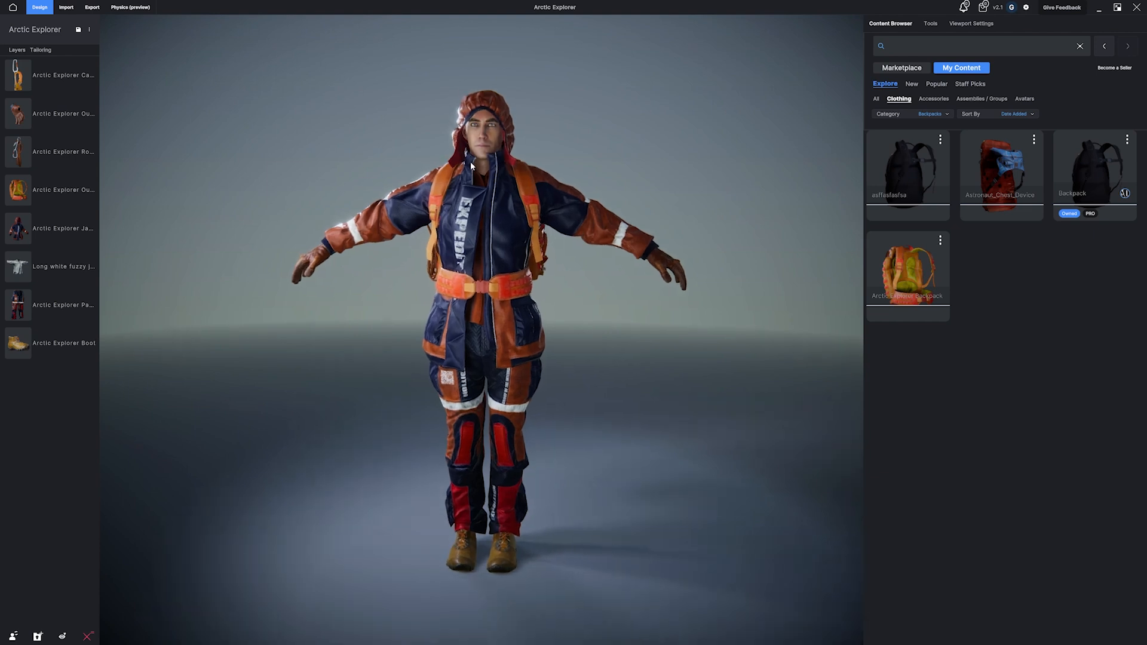
Step: Transfer the outfit onto two saved avatars, then reselect the original male avatar
click(1023, 99)
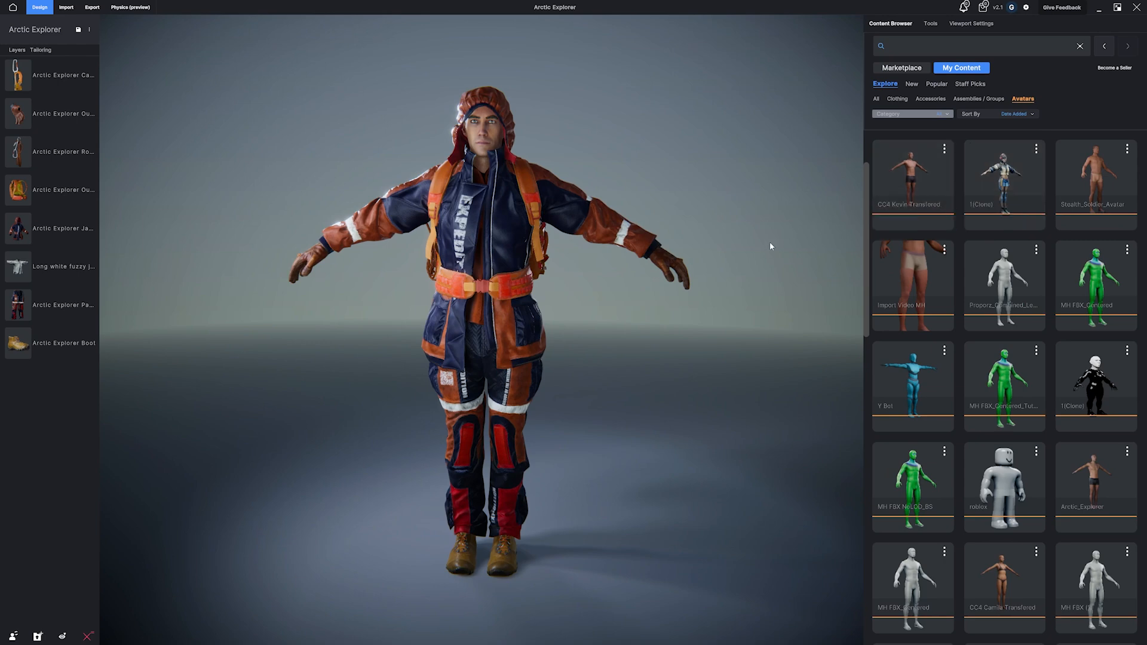
mouse_move(1095, 475)
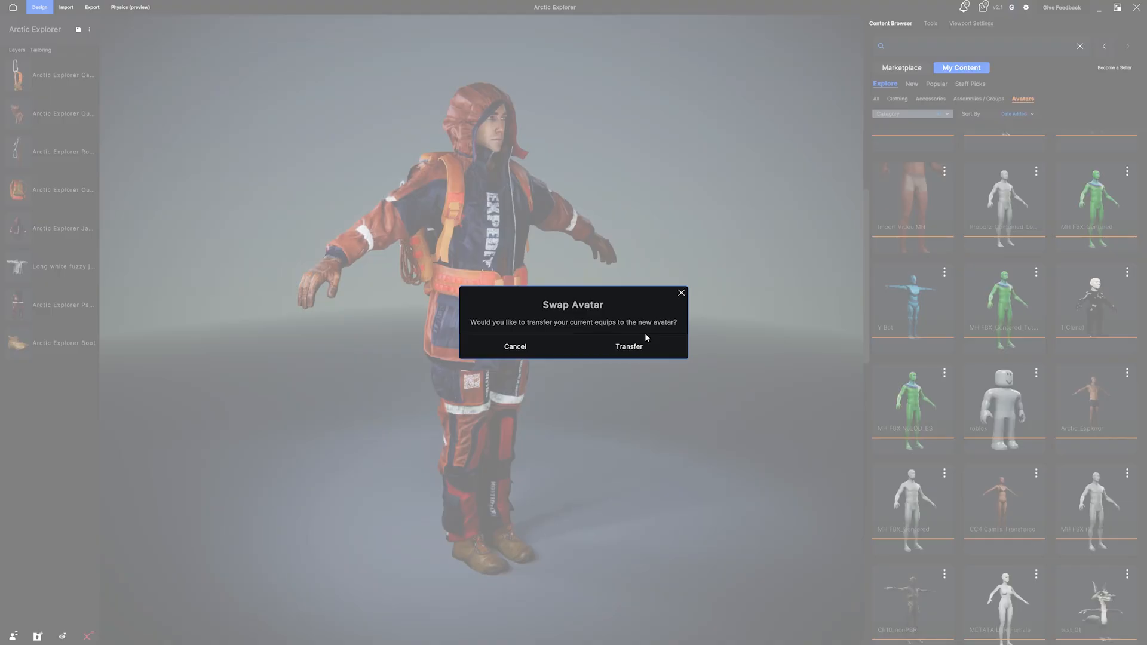
click(629, 346)
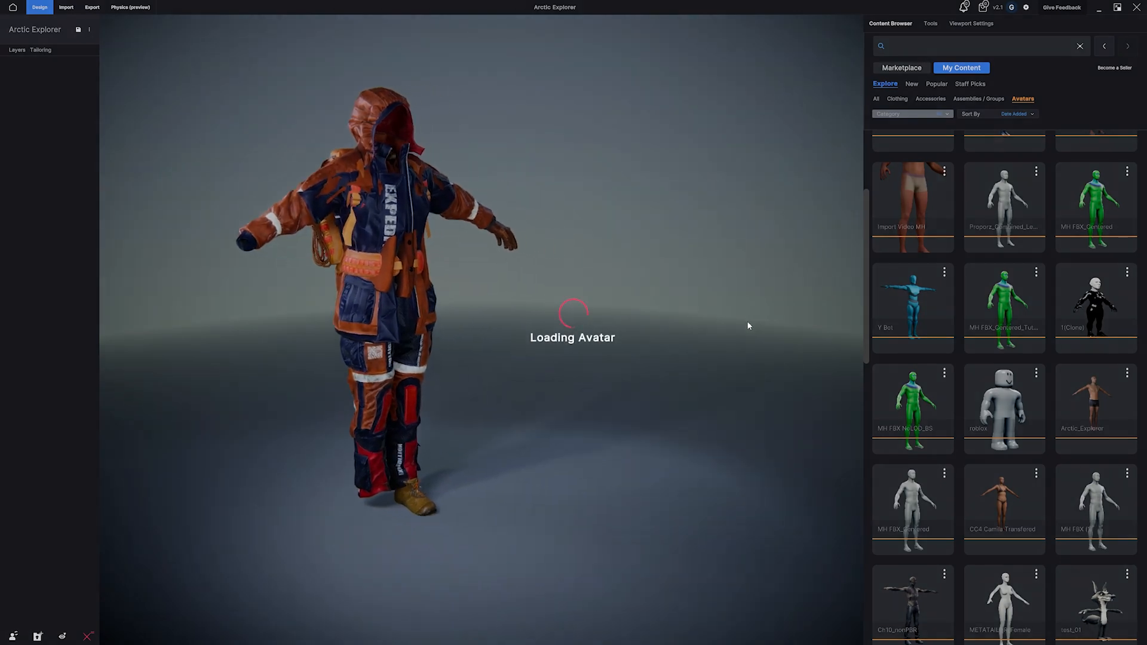
click(40, 49)
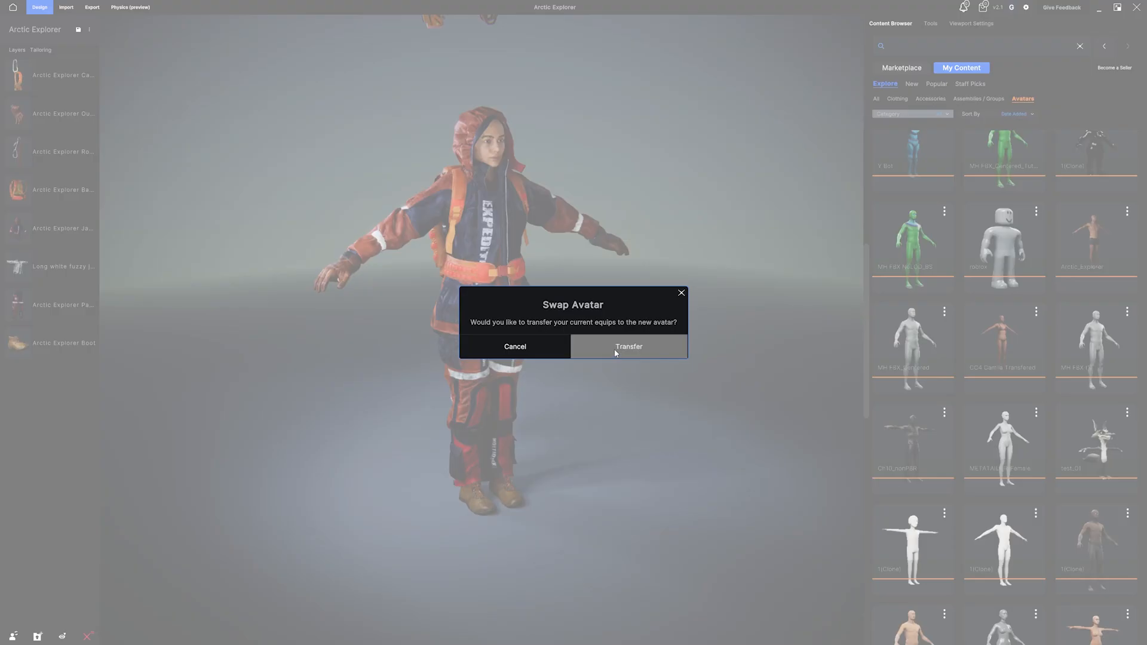
click(628, 346)
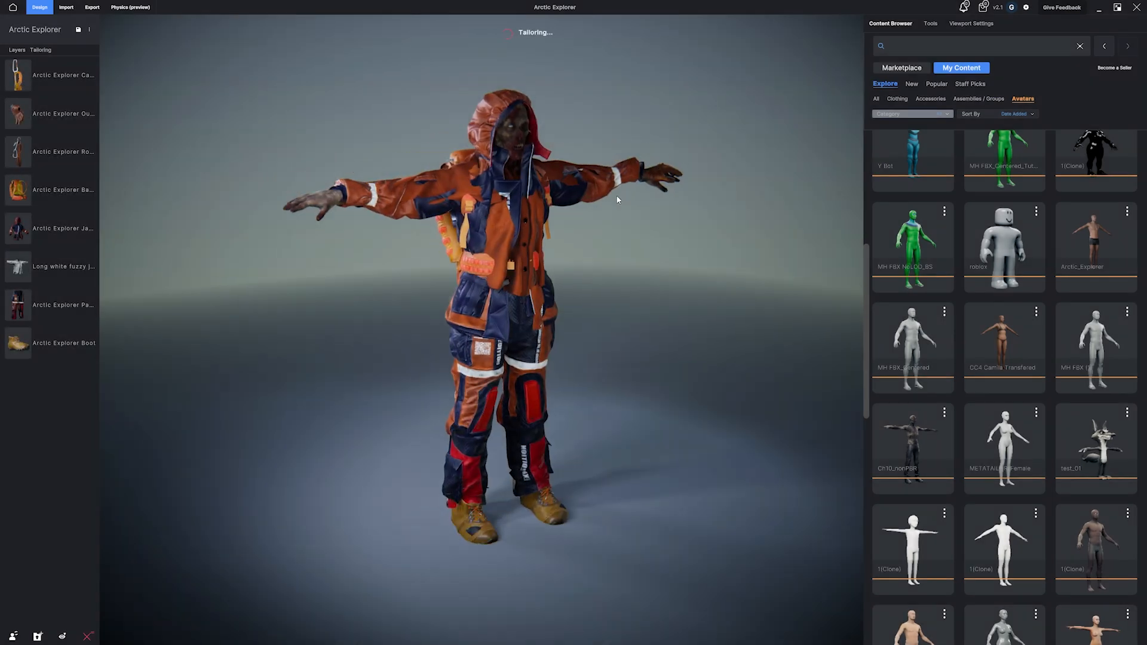
scroll(down, 3)
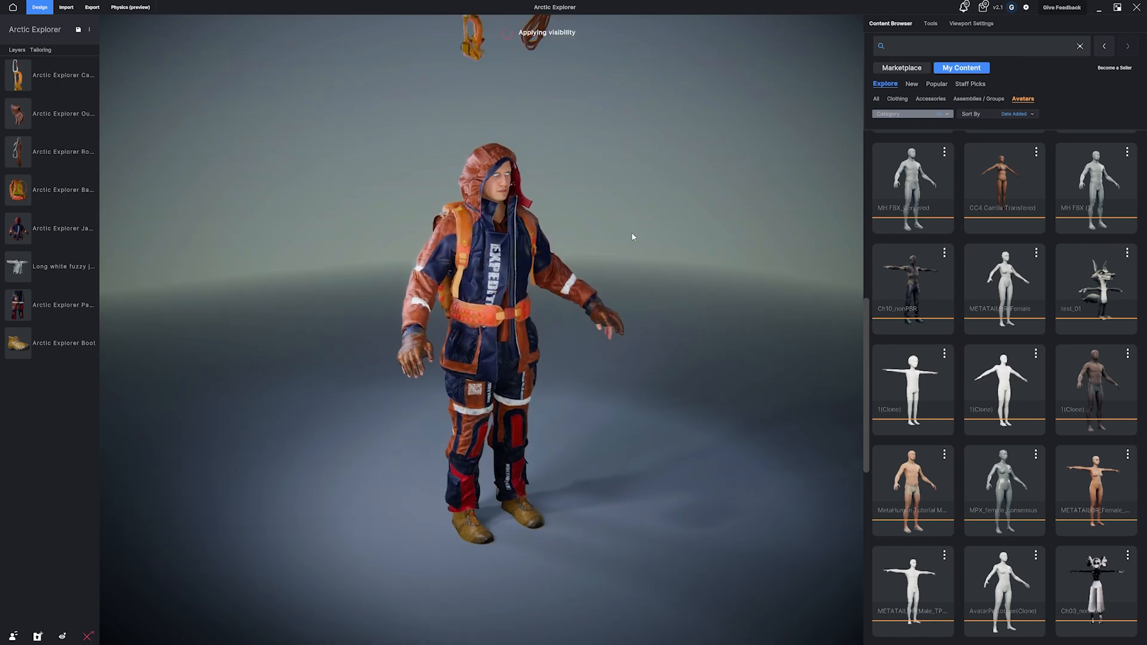
click(902, 68)
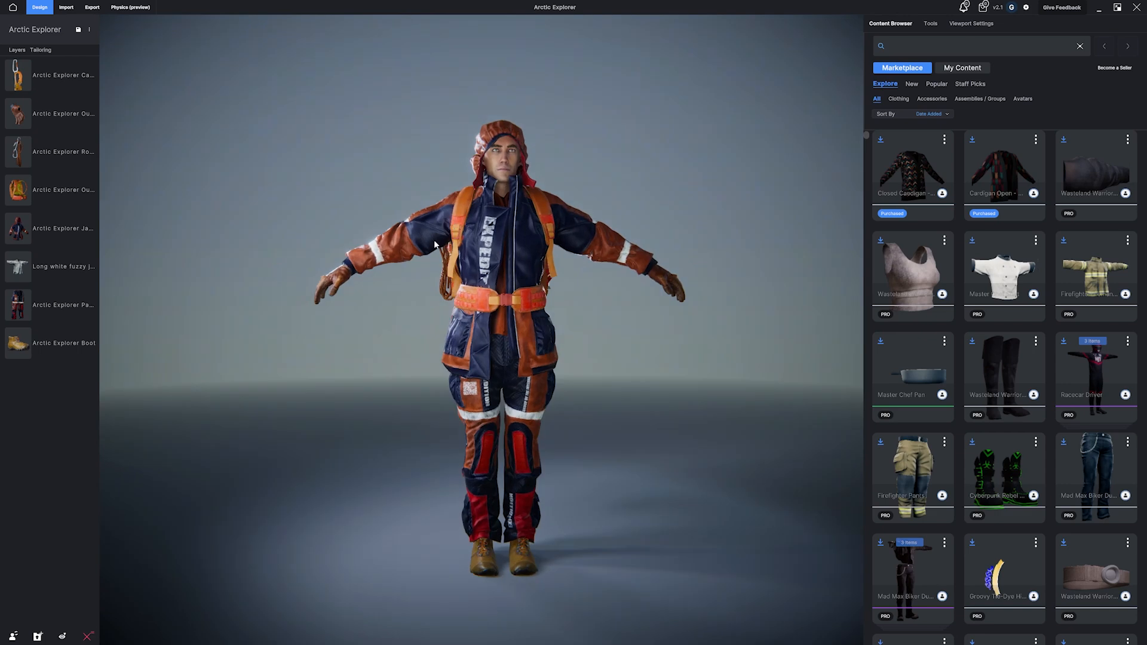
mouse_move(545, 334)
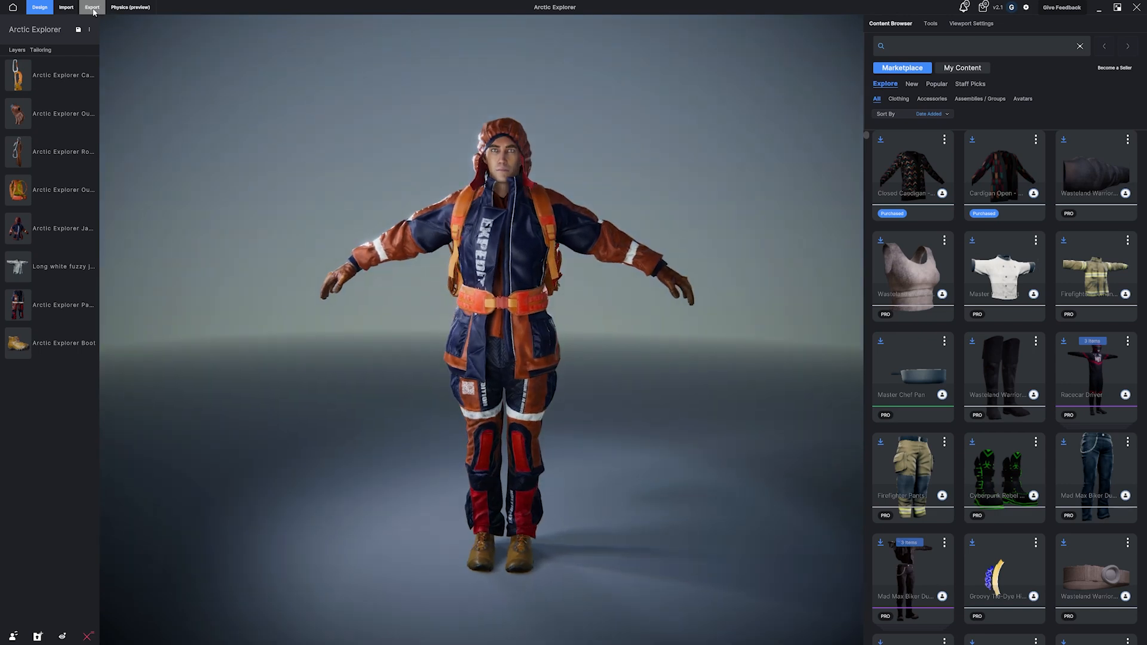
Step: Export the dressed avatar as 'Arctic Explorer_Unity' FBX into the CC Avatar folder
click(91, 7)
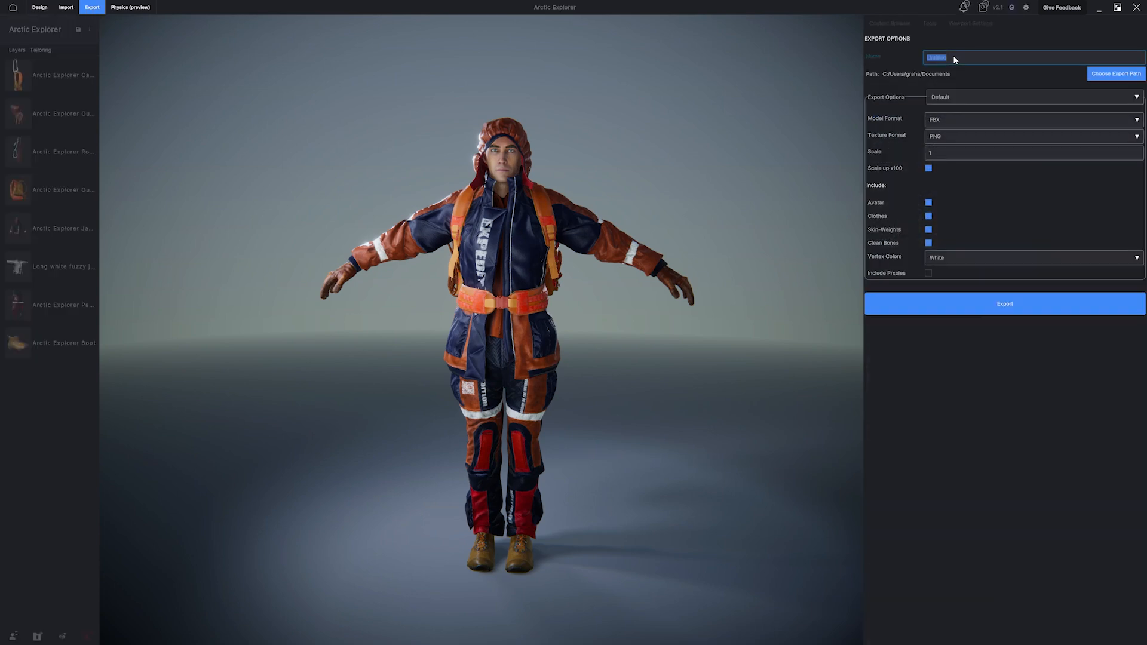
text(Arctic Explorer_Unity)
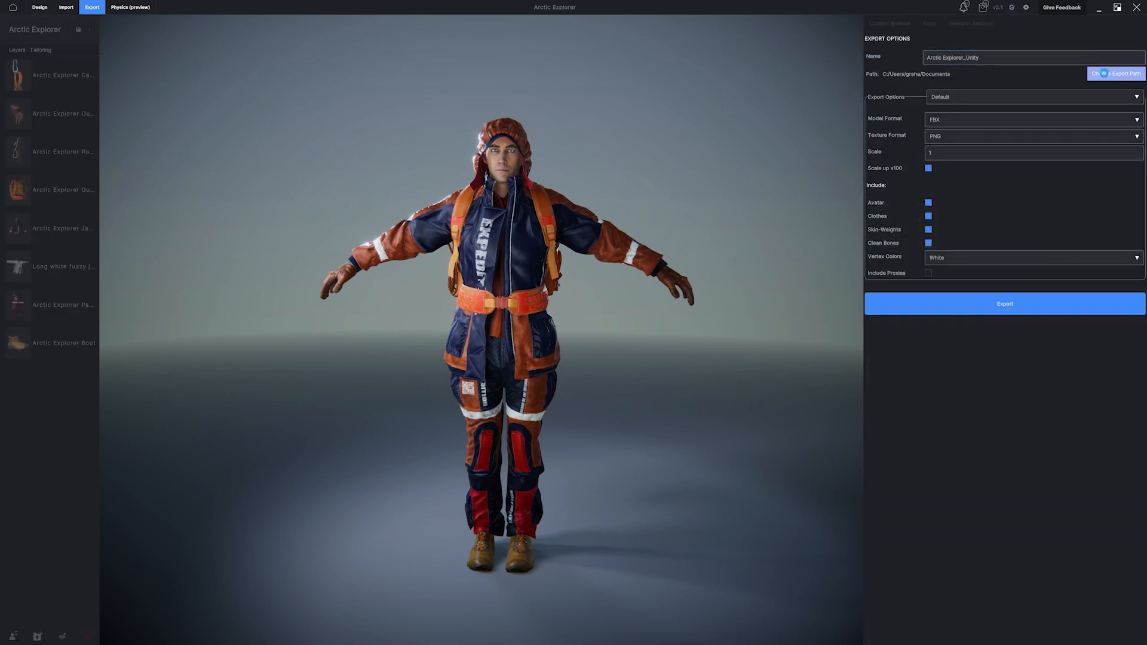
click(1004, 304)
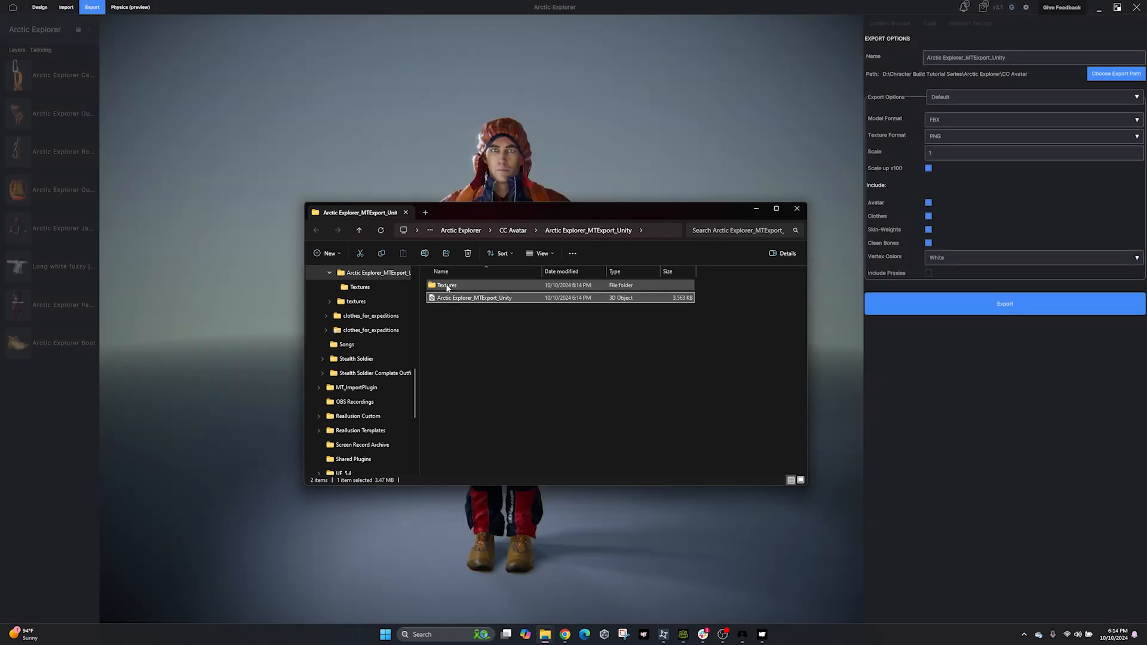
double_click(446, 284)
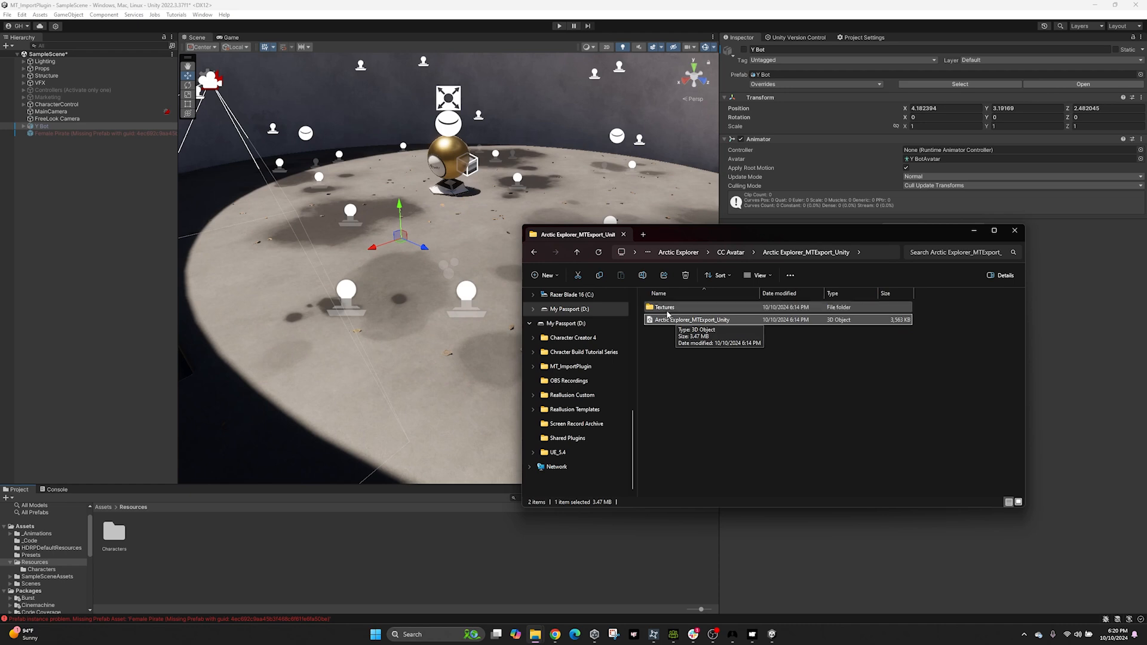
Step: Import the exported FBX into Resources and check its Model and Humanoid Rig settings
click(663, 307)
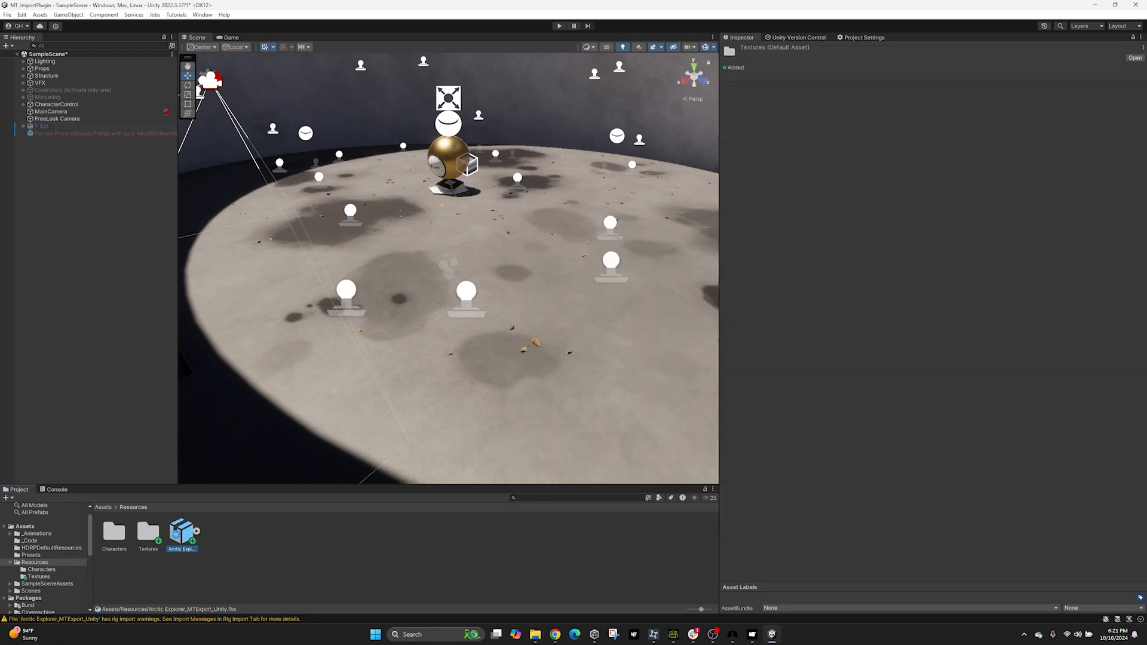
click(182, 532)
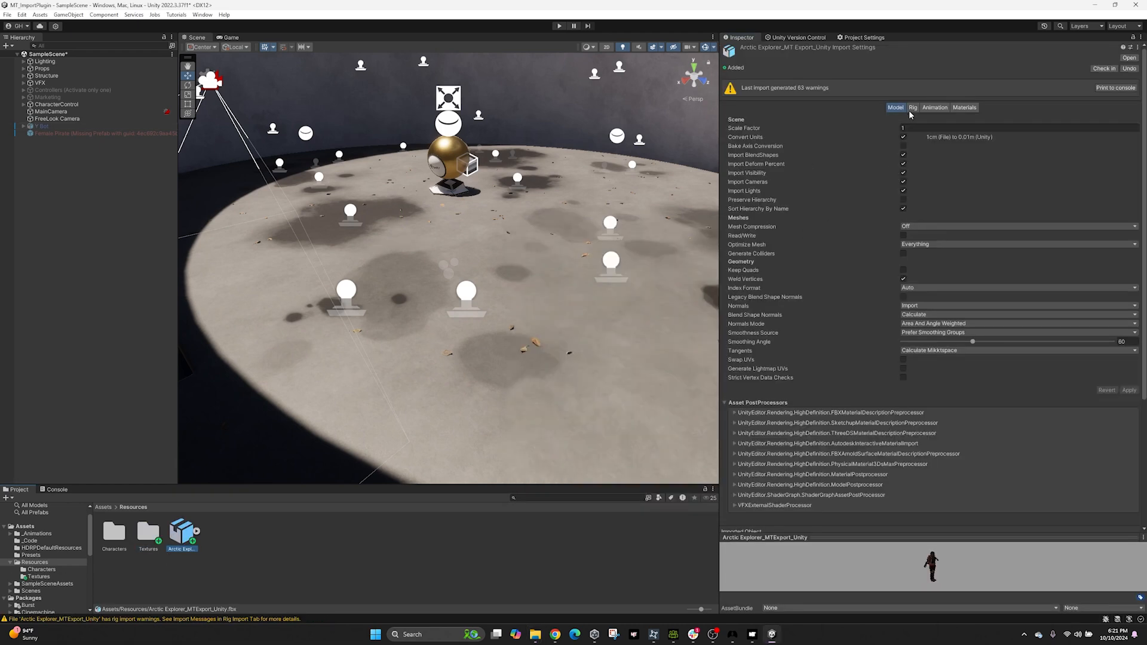
click(912, 108)
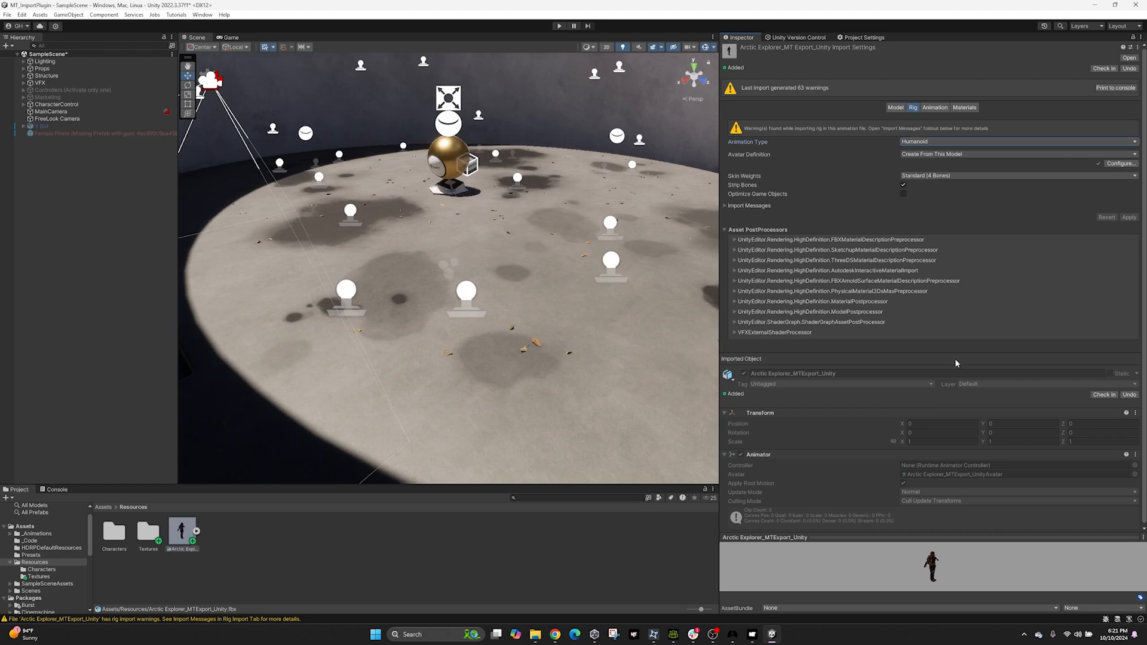
click(895, 108)
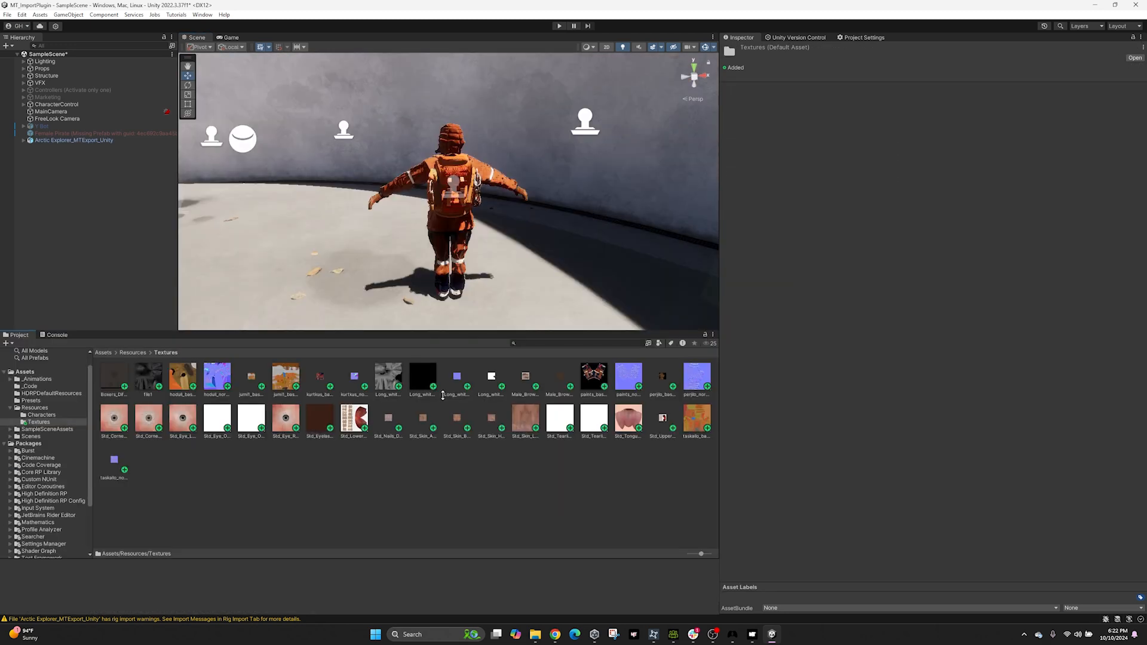
Step: Select the explorer's *_normal textures and set their Texture Type to Normal map
click(216, 376)
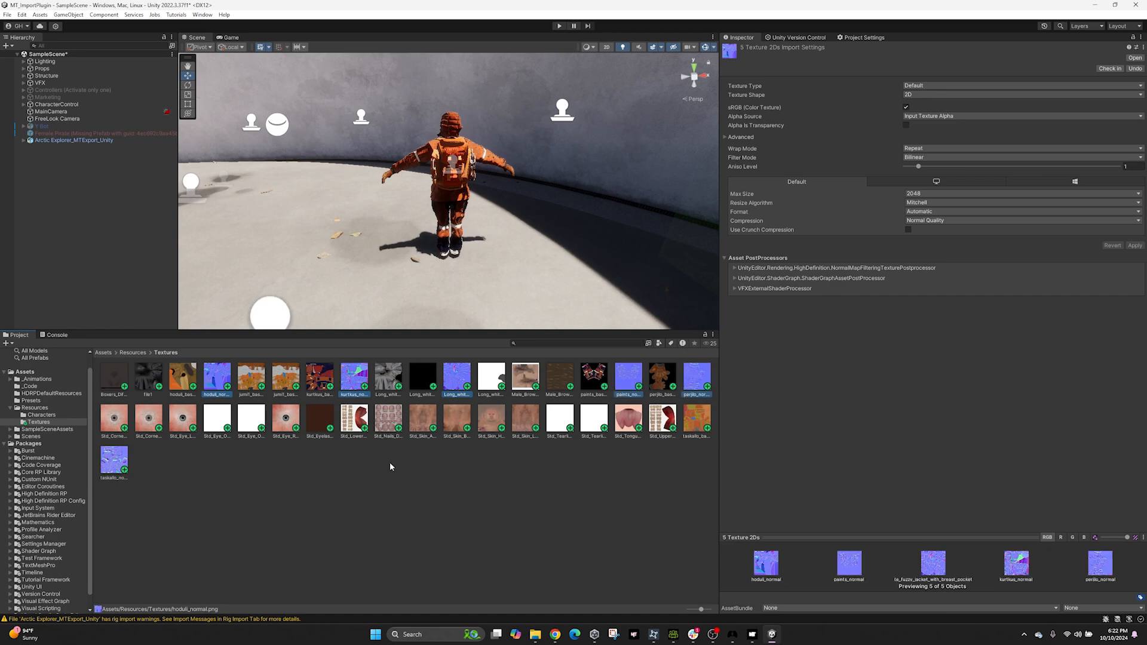
click(113, 460)
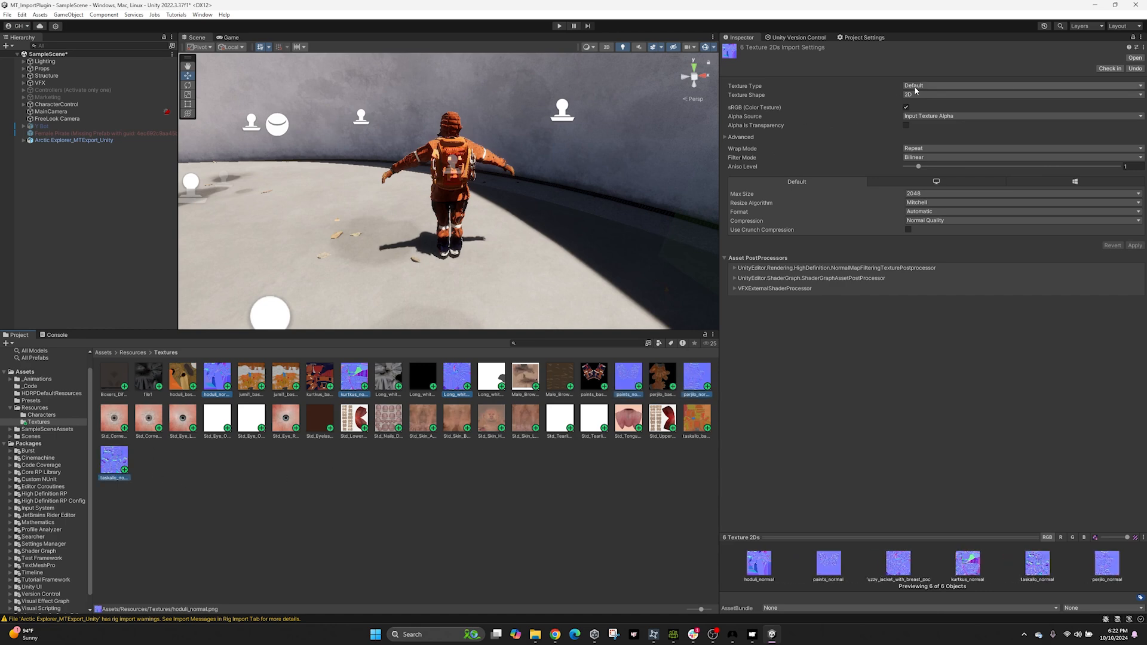
click(1021, 85)
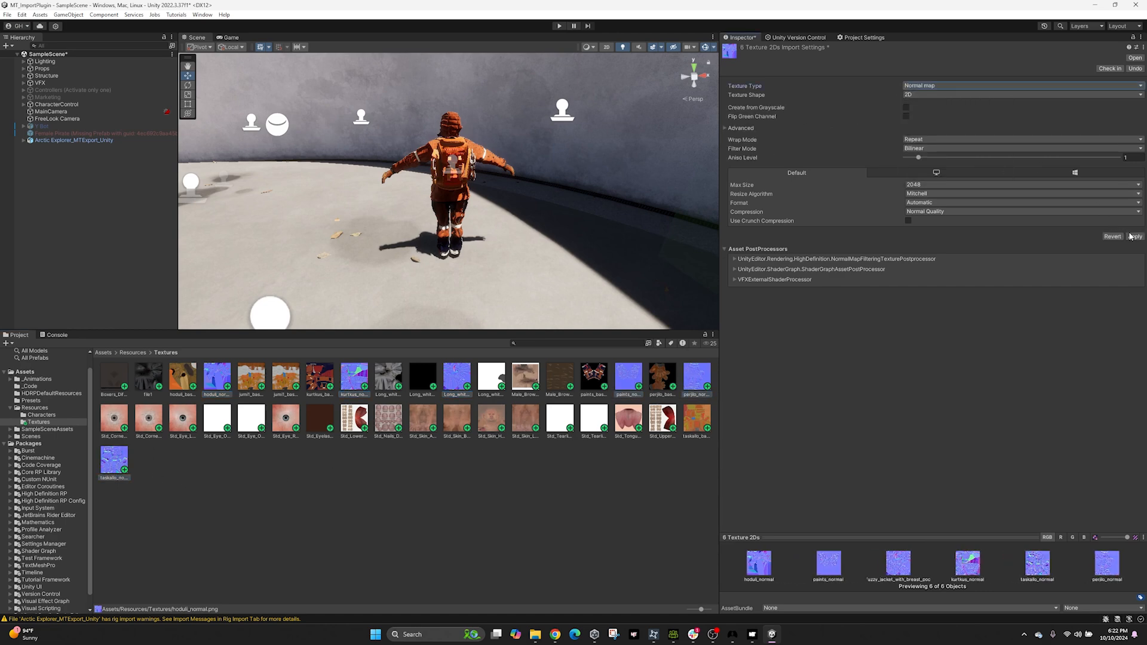